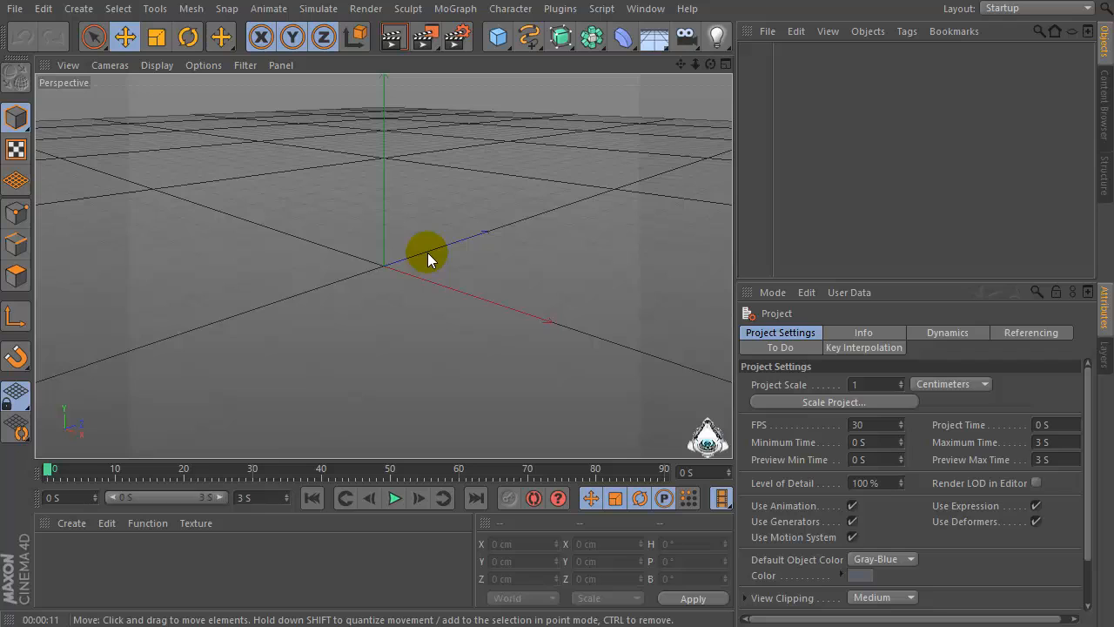
Step: Add a Sweep NURBS generator and a rectangle spline to the scene
left_click(560, 36)
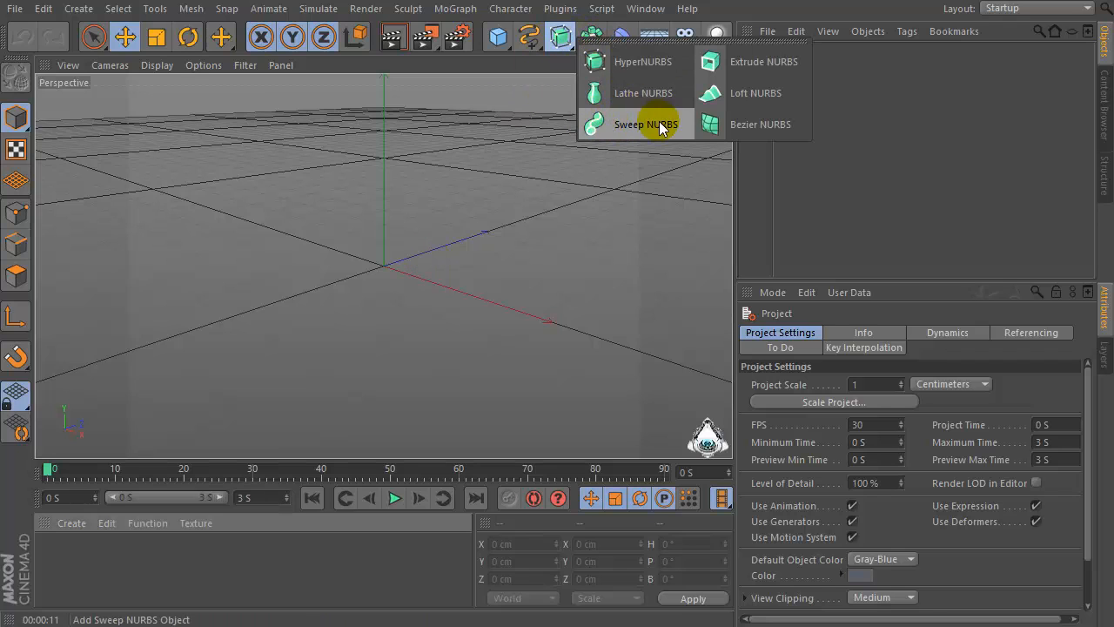
left_click(646, 124)
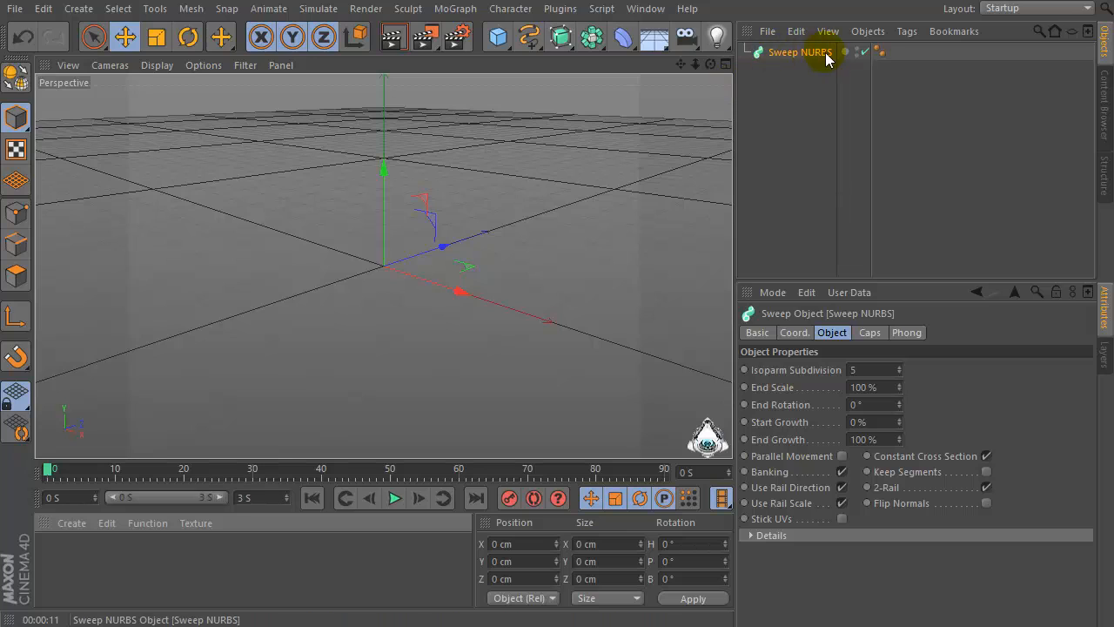
left_click(530, 37)
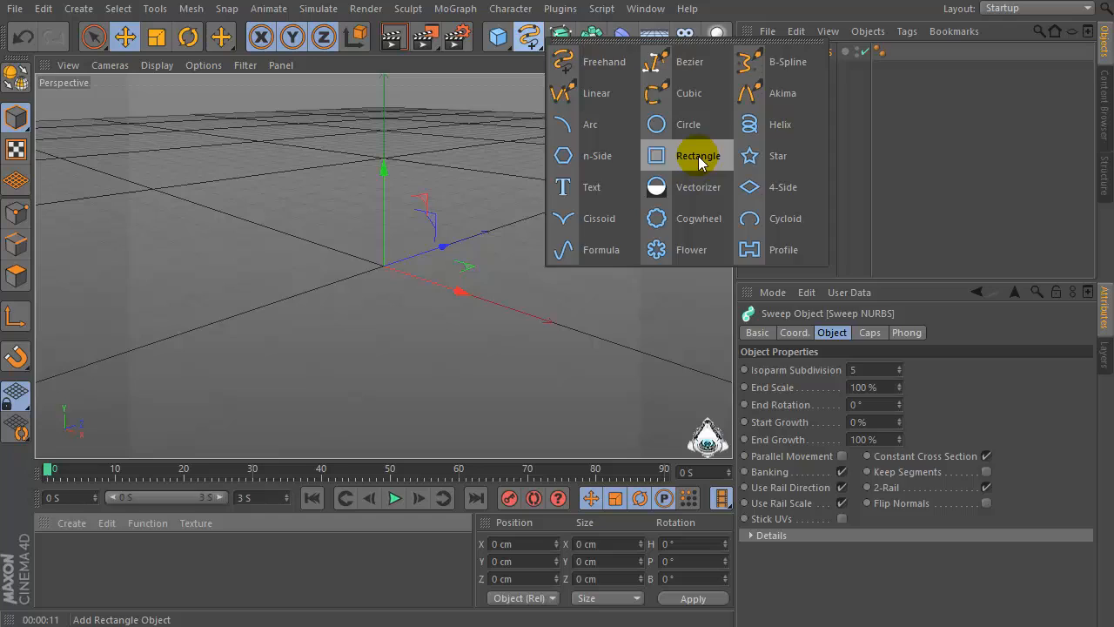
left_click(699, 155)
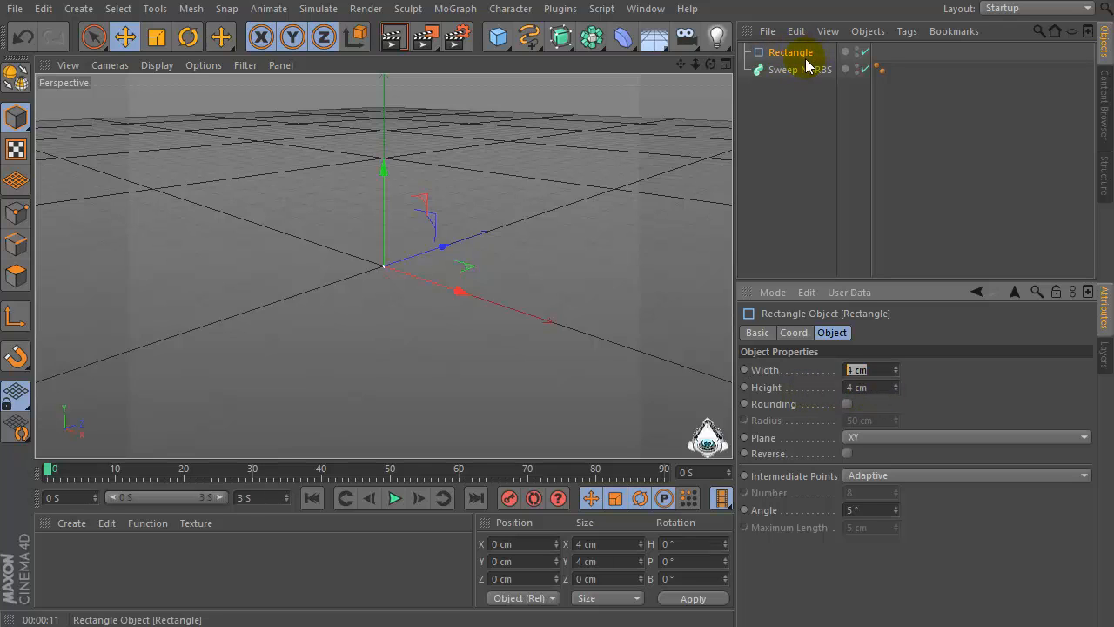
Step: Add a helix spline and size the rectangle to 4 cm wide by 4 cm high
left_click(529, 35)
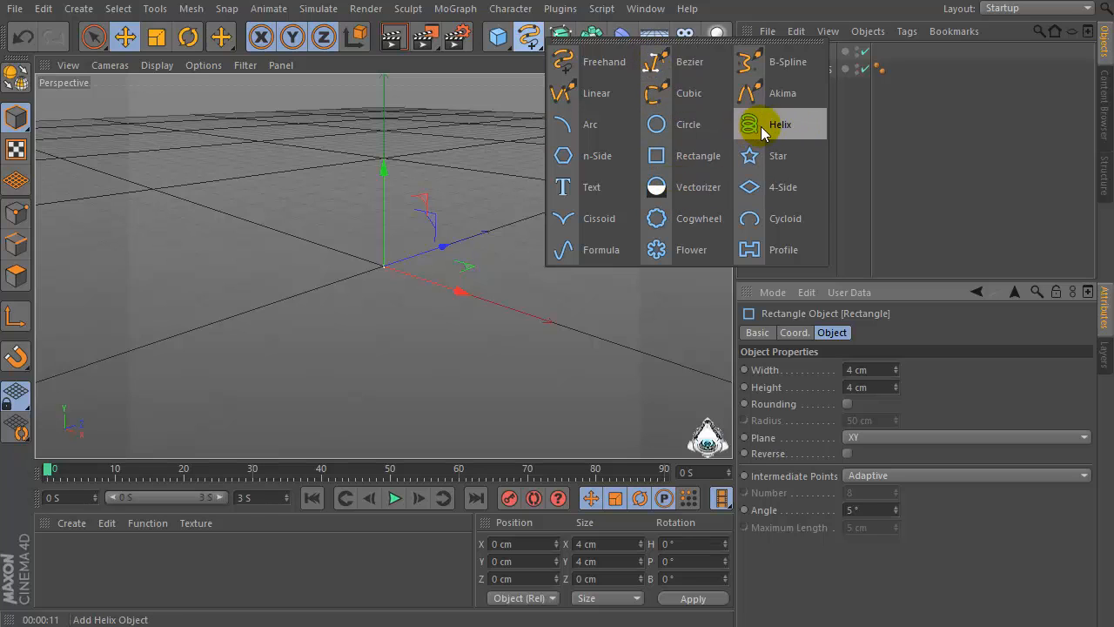
left_click(780, 124)
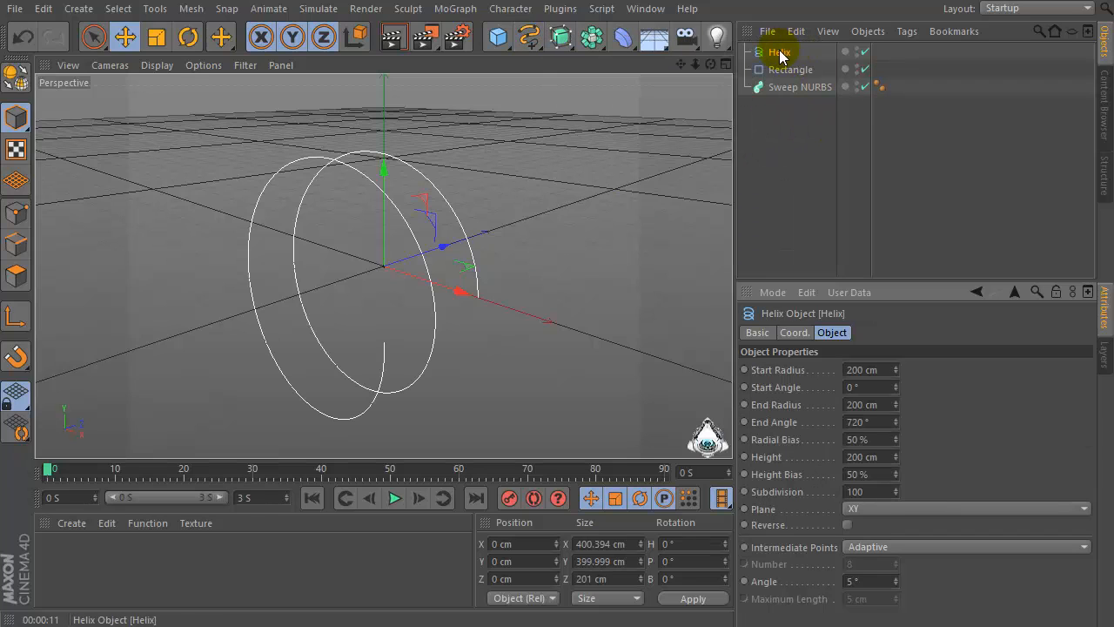
left_click(791, 52)
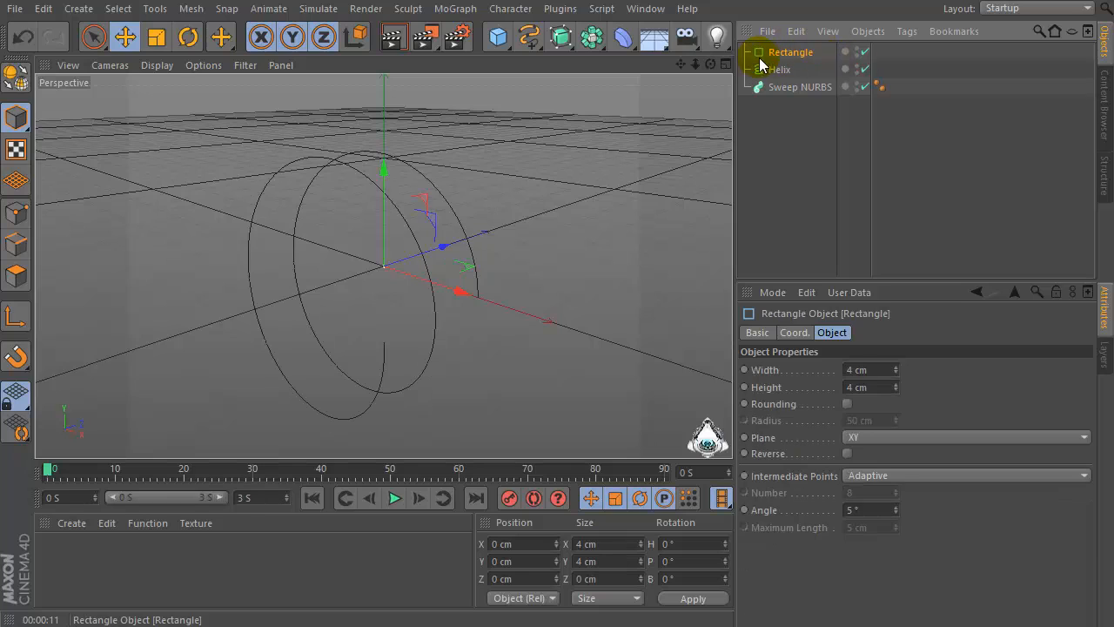
left_click(780, 69)
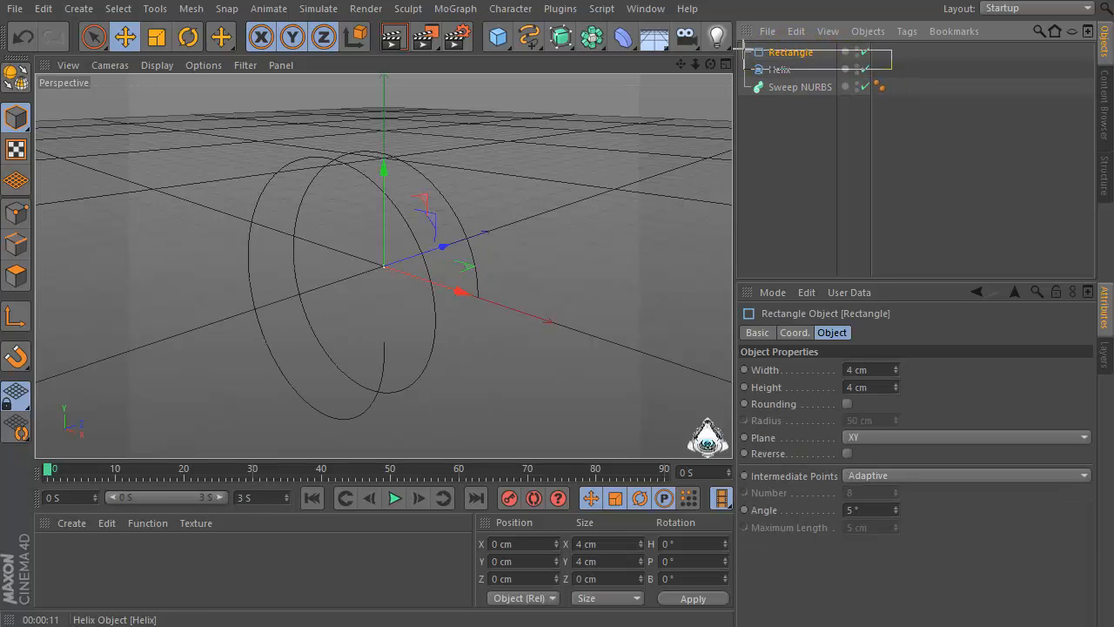
left_click(790, 52)
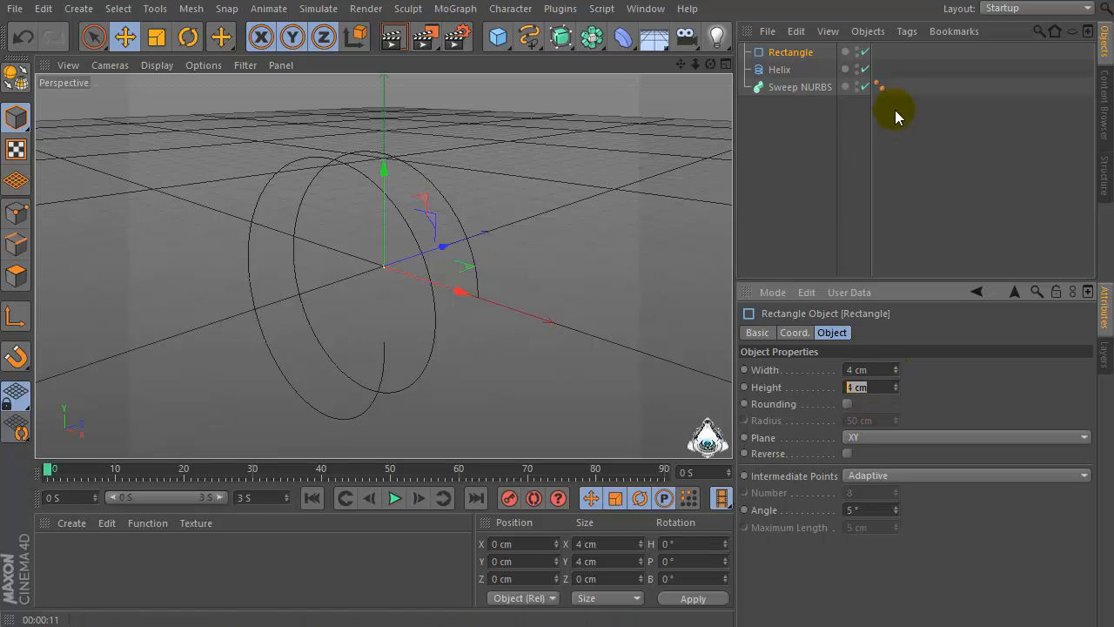
Step: Nest the rectangle and helix under the Sweep NURBS so the helix becomes a swept tube
left_click(780, 69)
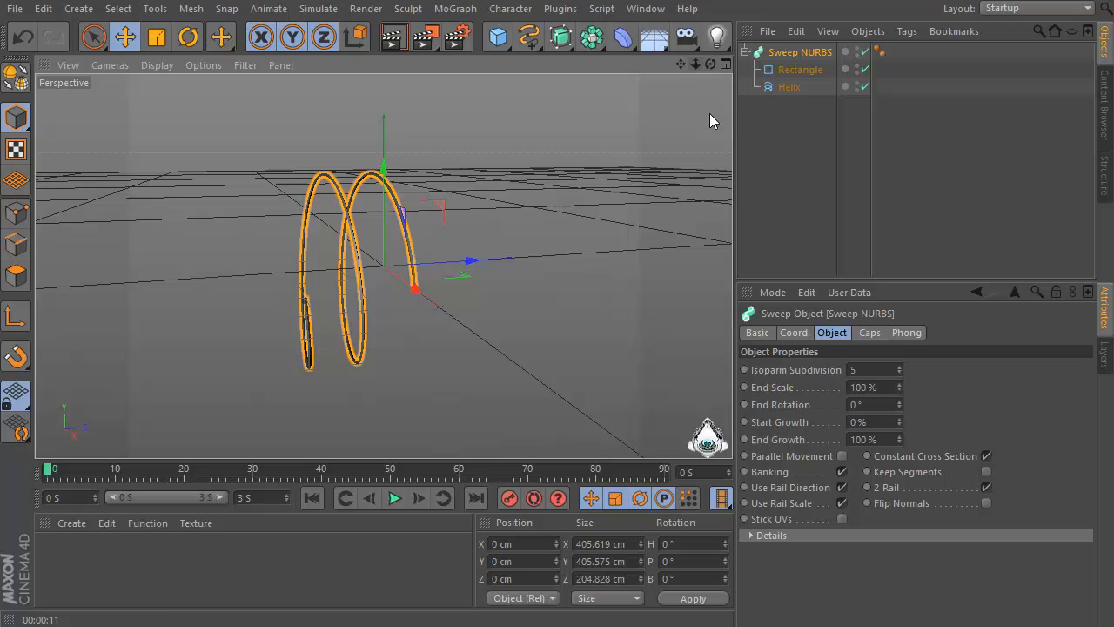
left_click(800, 70)
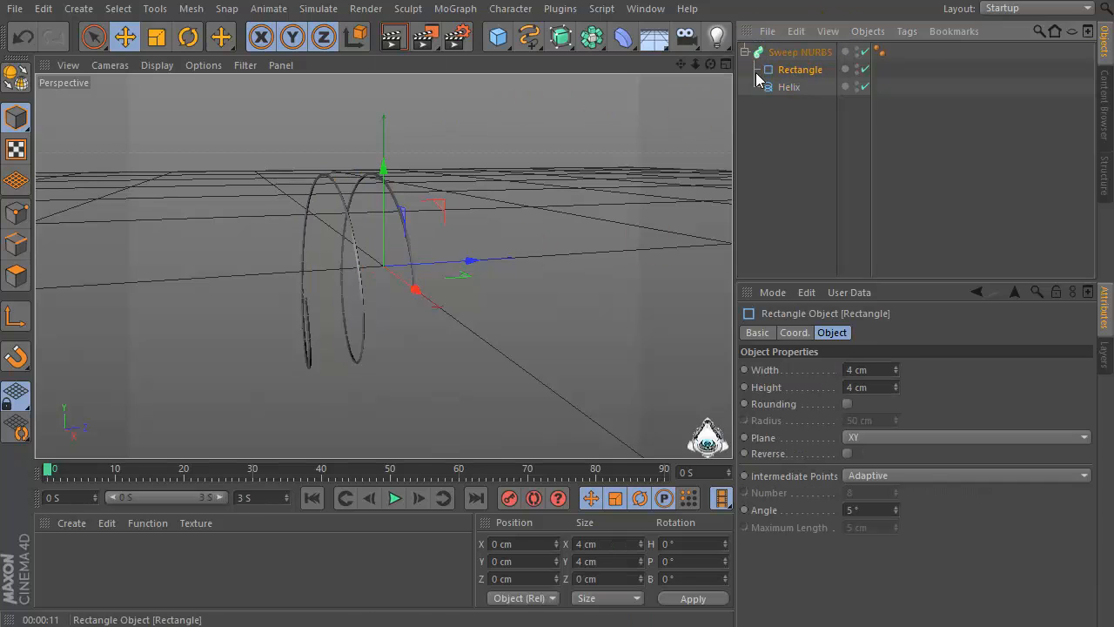
left_click(788, 87)
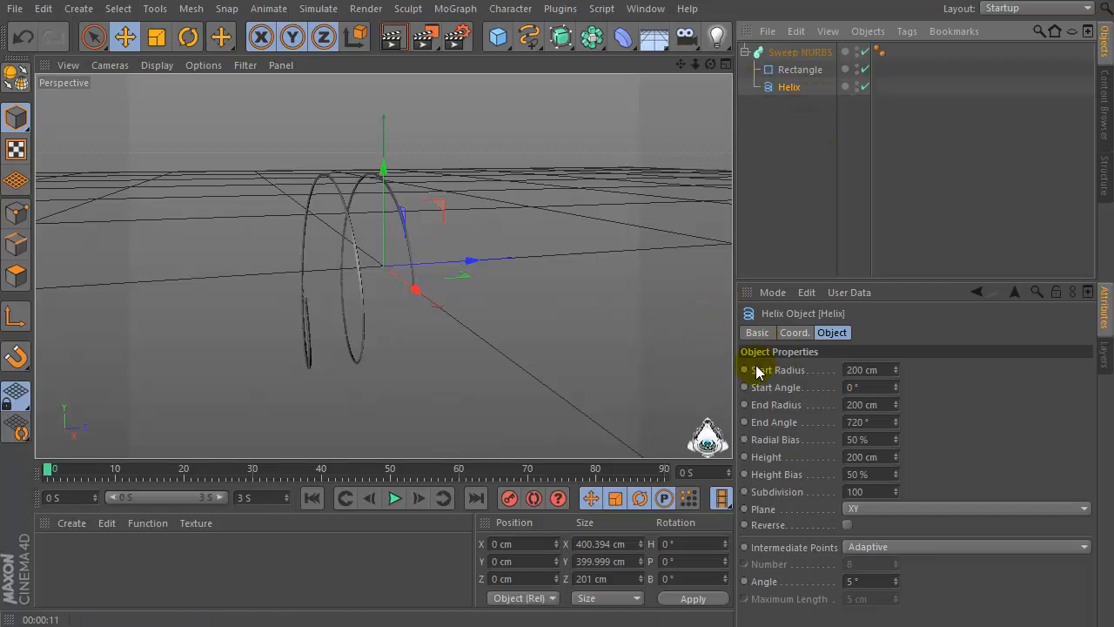
Step: Give the helix a 250 cm start radius, 1560 cm height and adjusted subdivision count
left_click(871, 369)
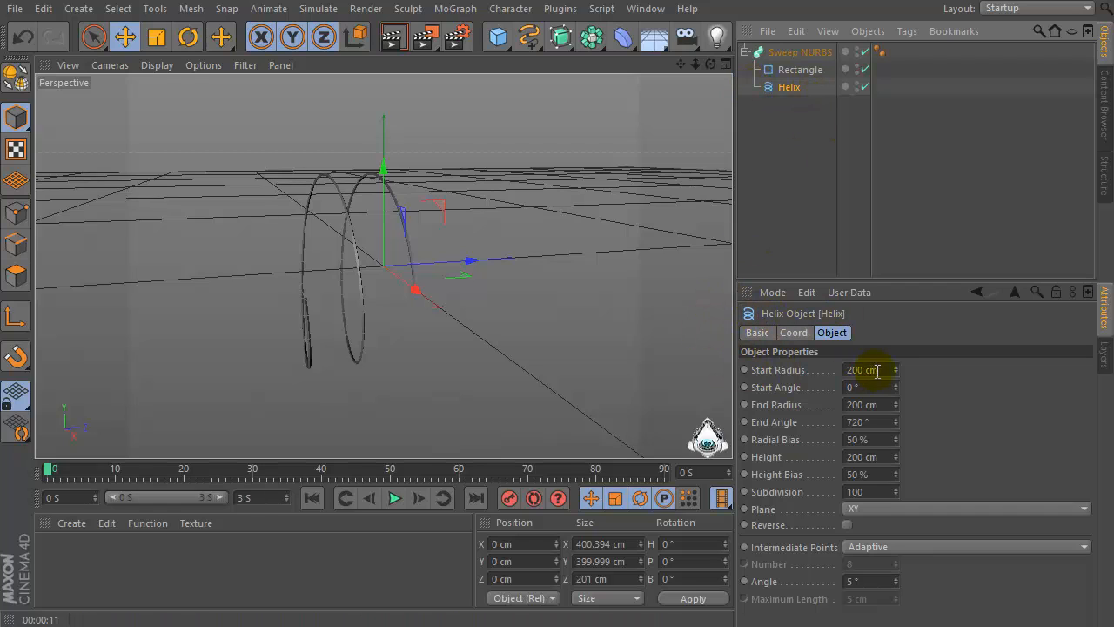
type("250")
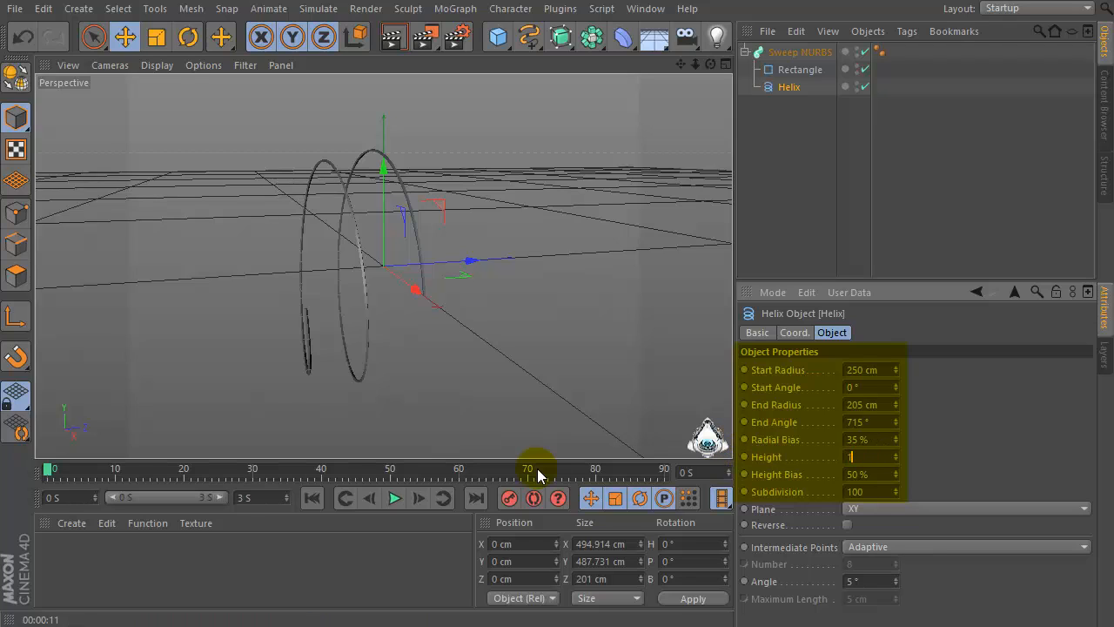
type("1560 cm")
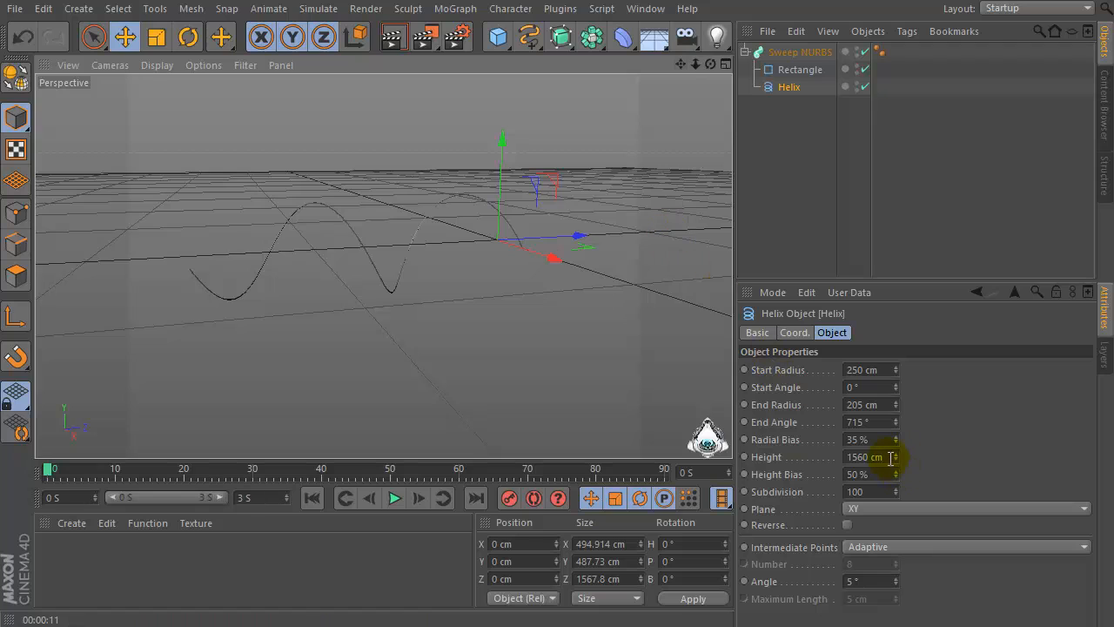
left_click(871, 491)
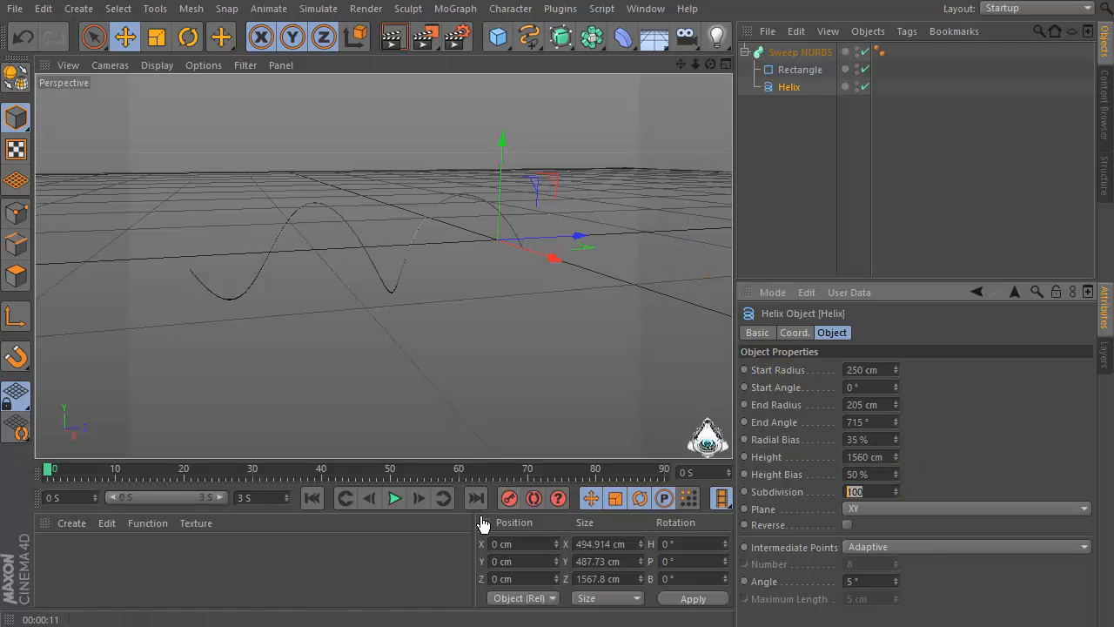
mouse_move(480, 522)
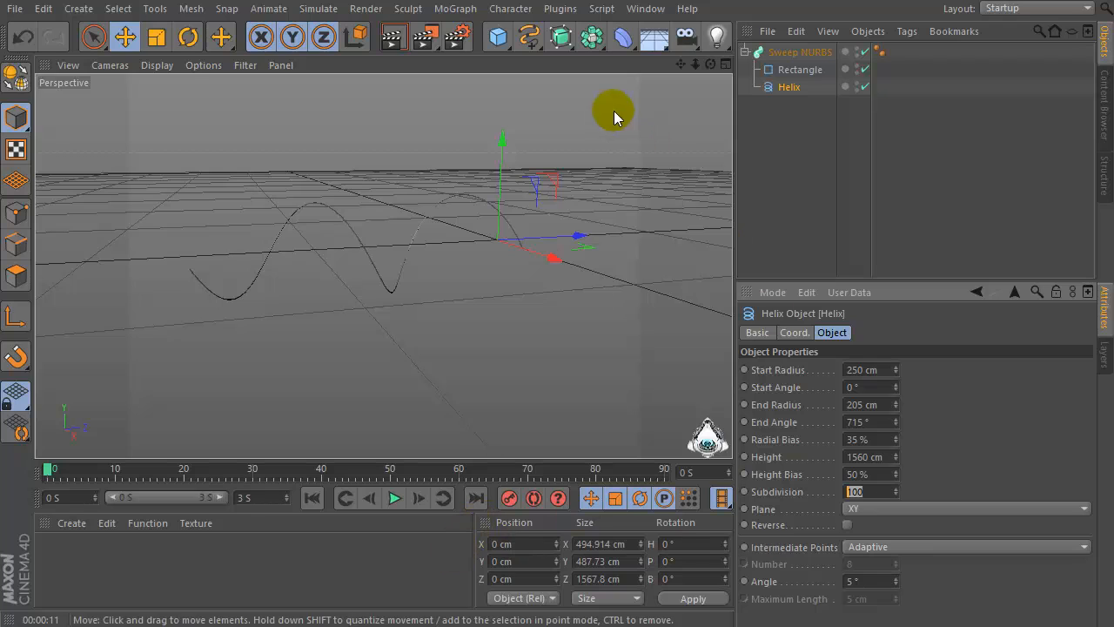
Step: Add a MoGraph Cloner and a cube primitive beside the swept helix
left_click(455, 7)
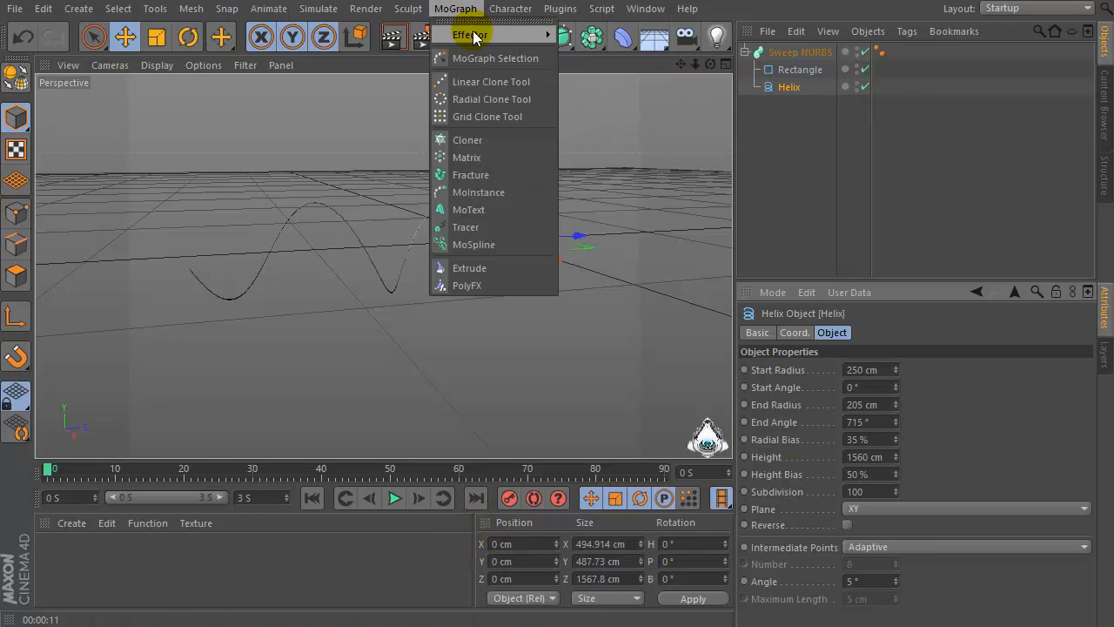
left_click(466, 139)
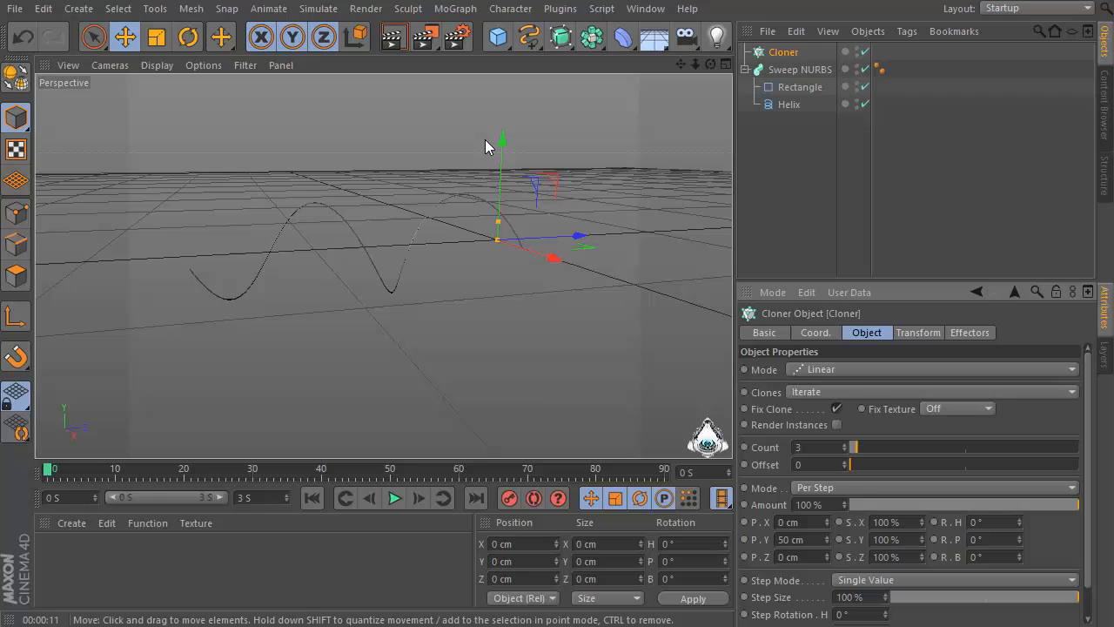
left_click(784, 53)
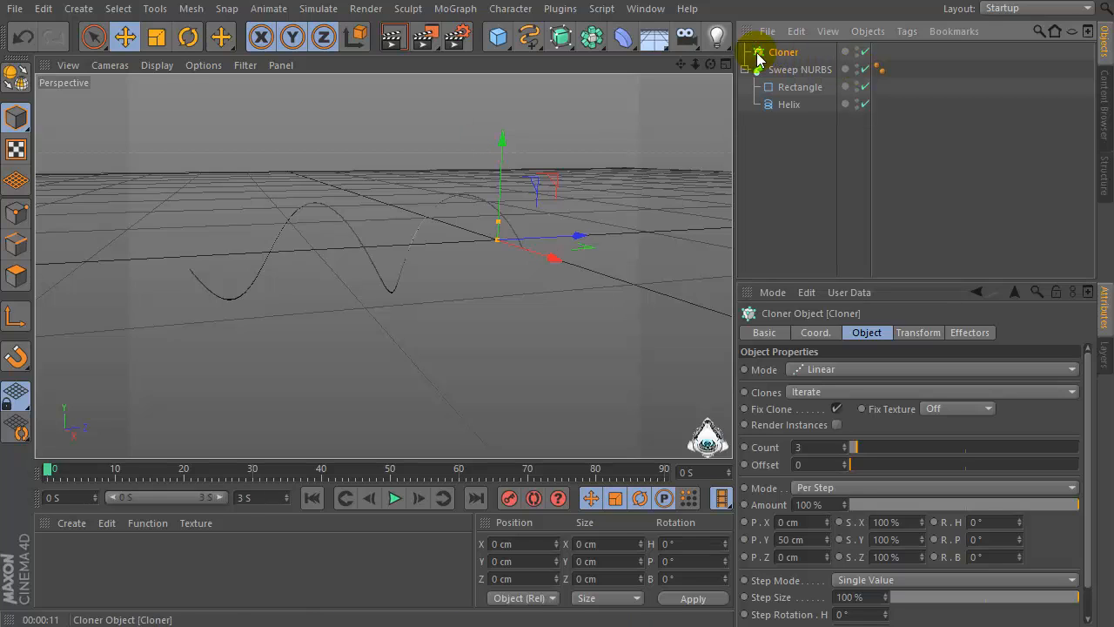
left_click(498, 35)
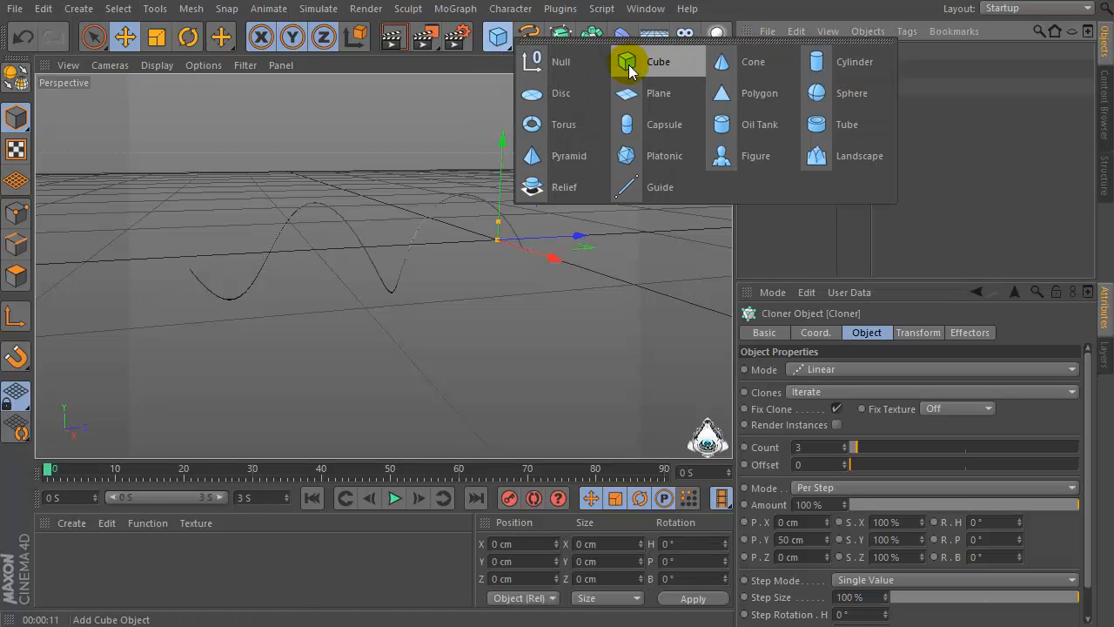
left_click(658, 61)
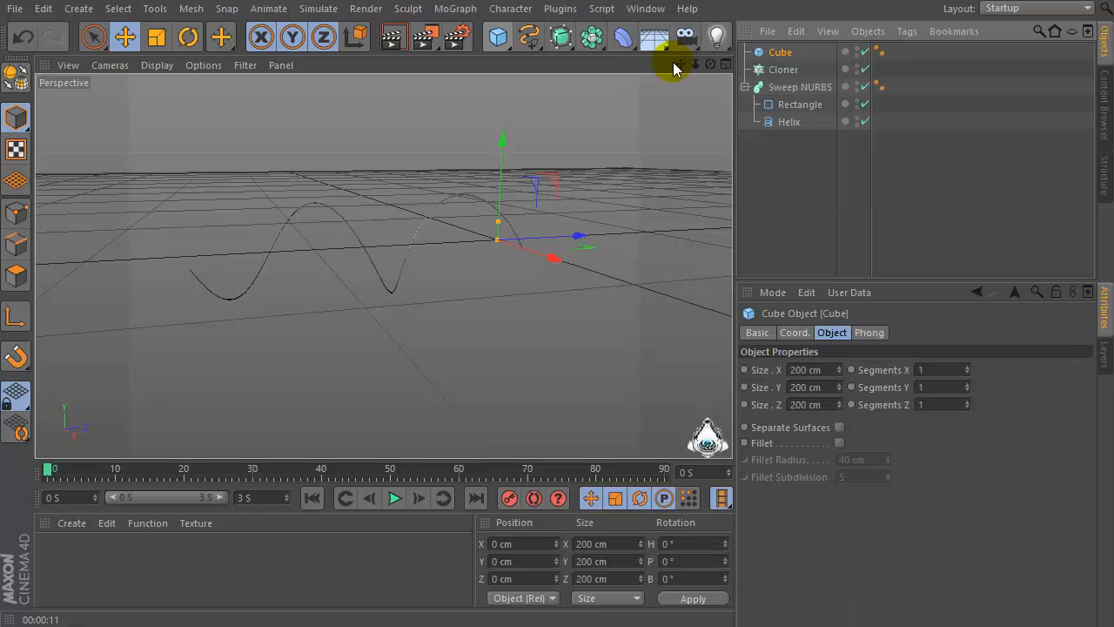
left_click(780, 53)
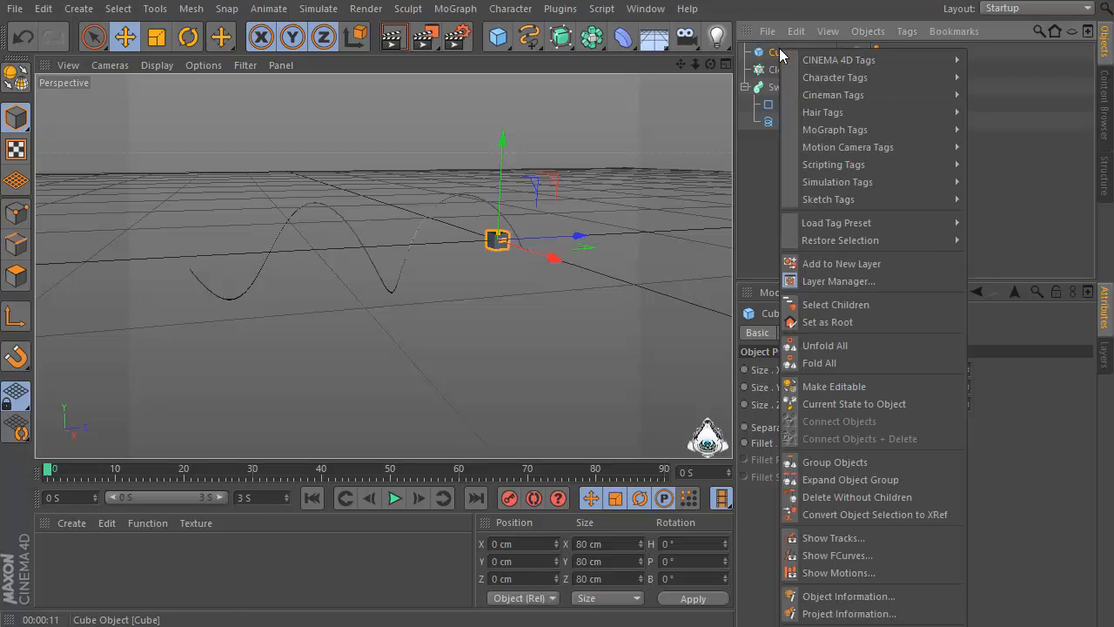
mouse_move(837, 181)
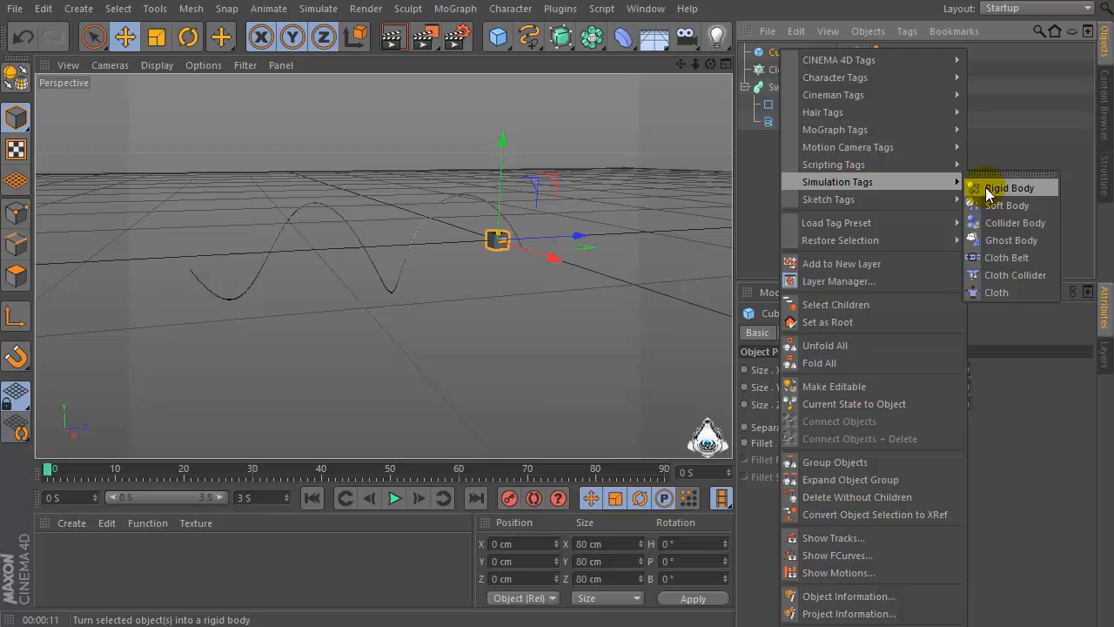
Step: Give the cube a rigid body dynamics tag with collisions applied to all individual elements
left_click(1010, 188)
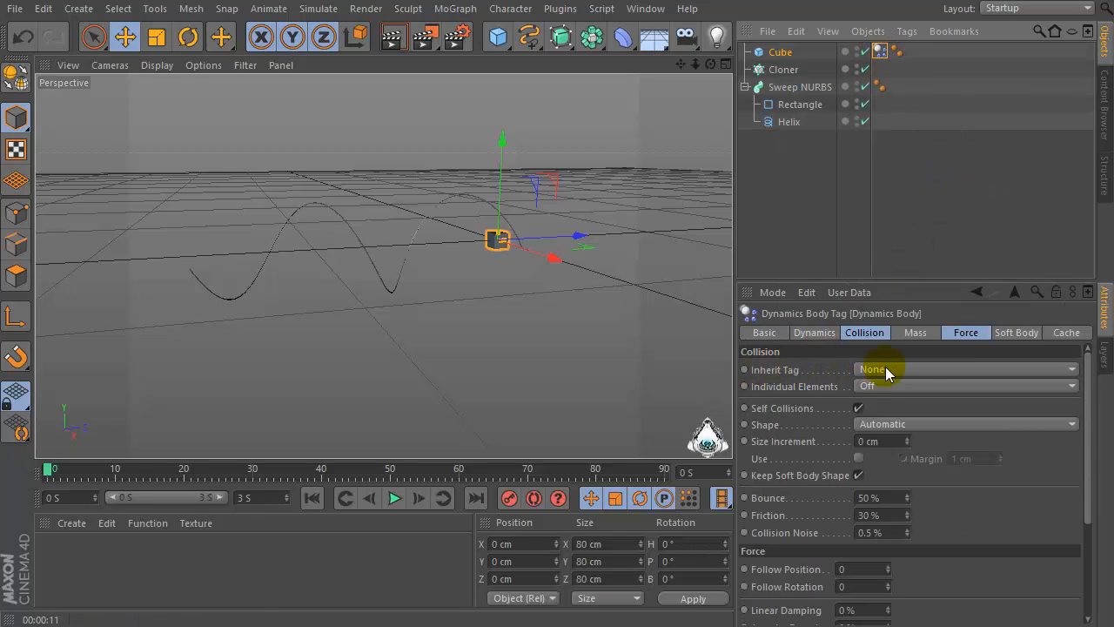
left_click(966, 387)
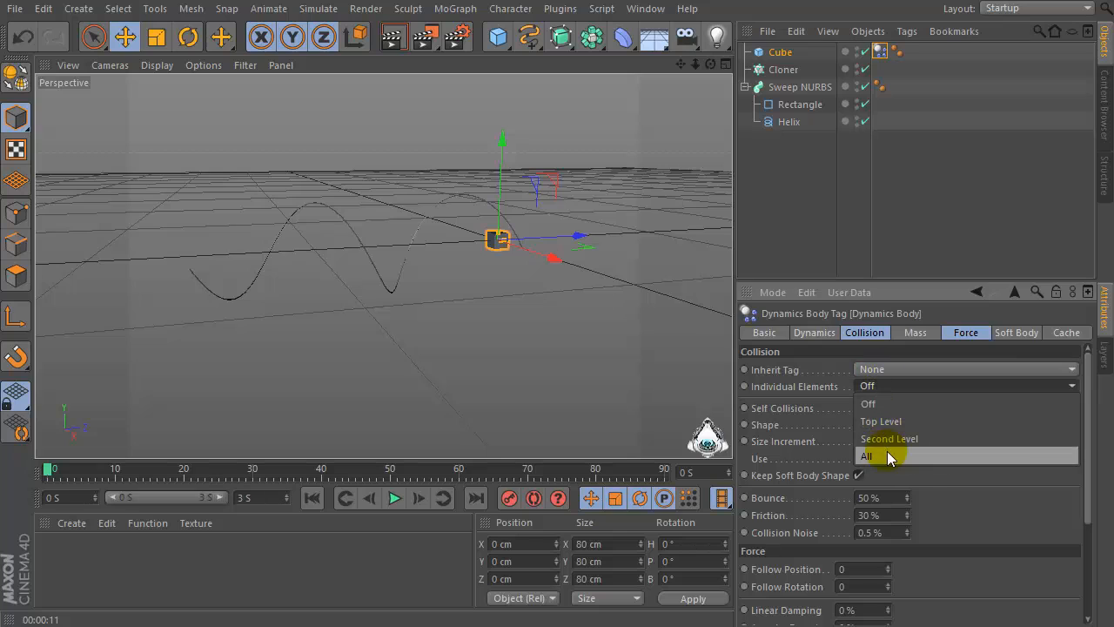
left_click(867, 457)
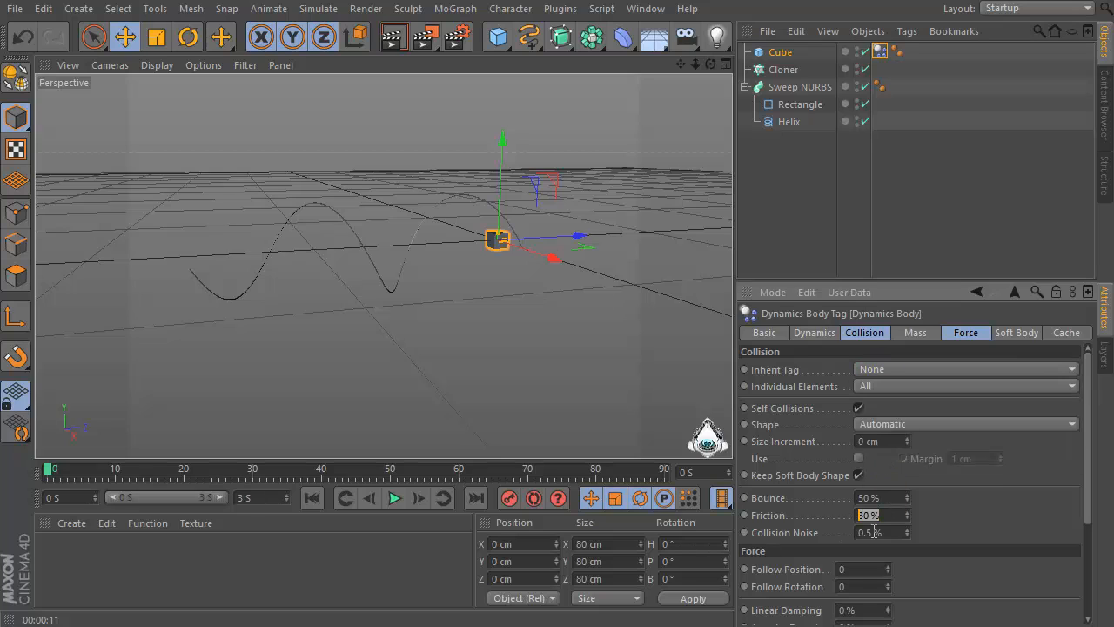
left_click(965, 333)
type("2")
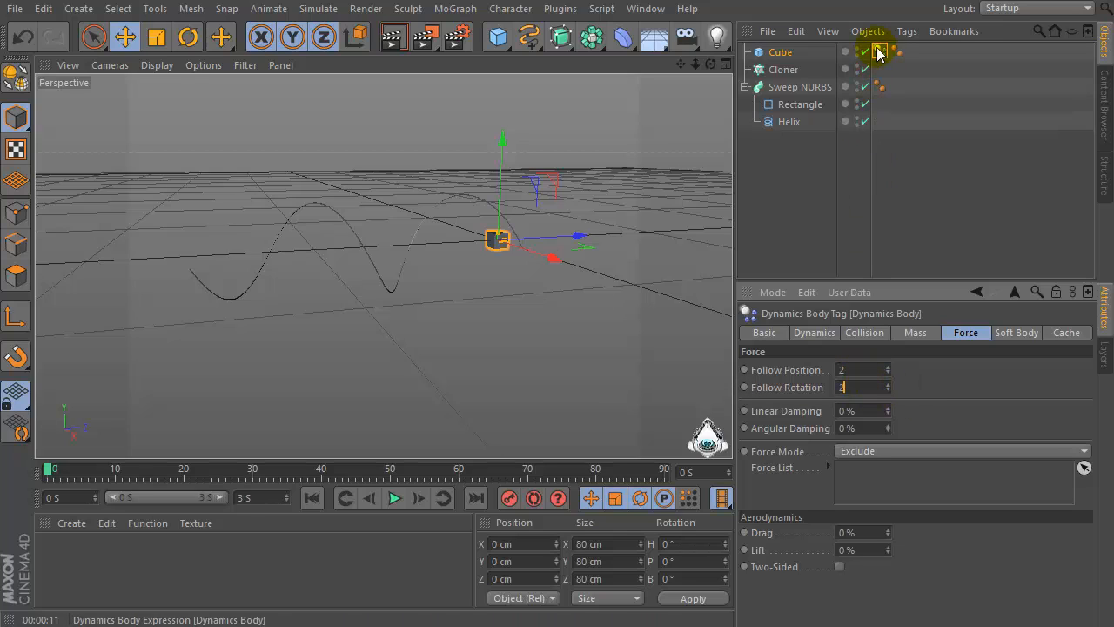
mouse_move(880, 53)
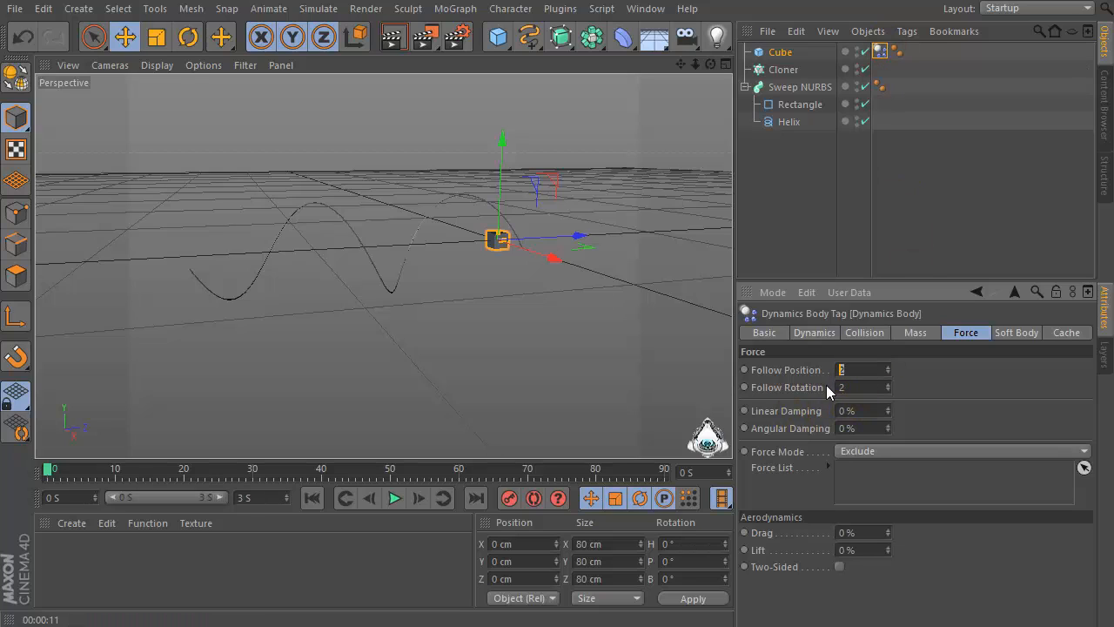
left_click(863, 331)
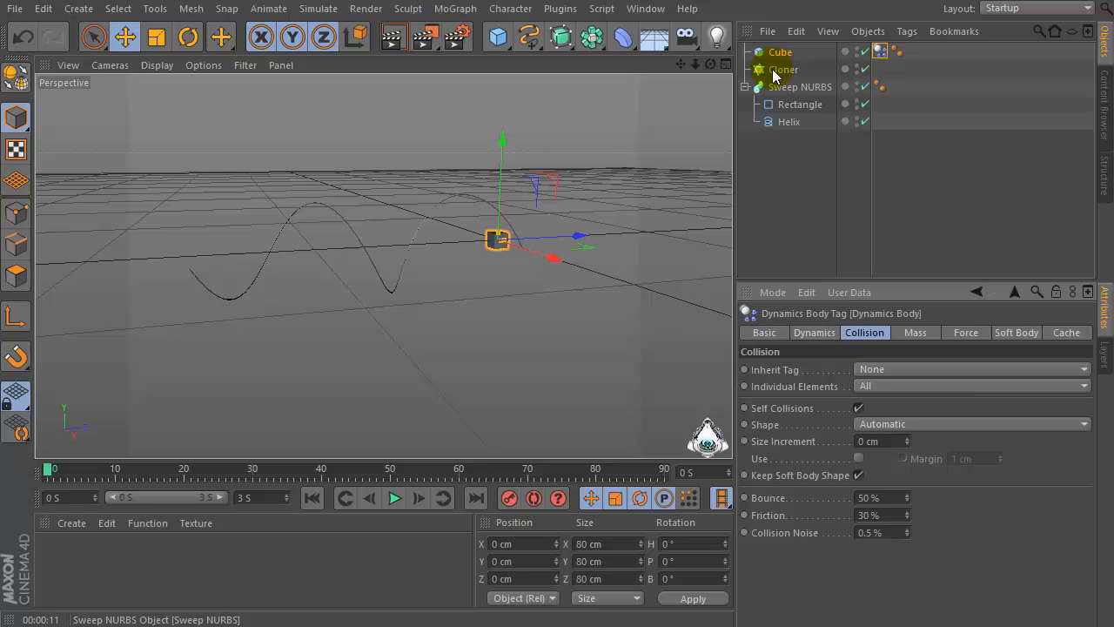
Step: Duplicate the rigid-body cube into Cube.1 and Cube.2 and review their follow settings
left_click(780, 52)
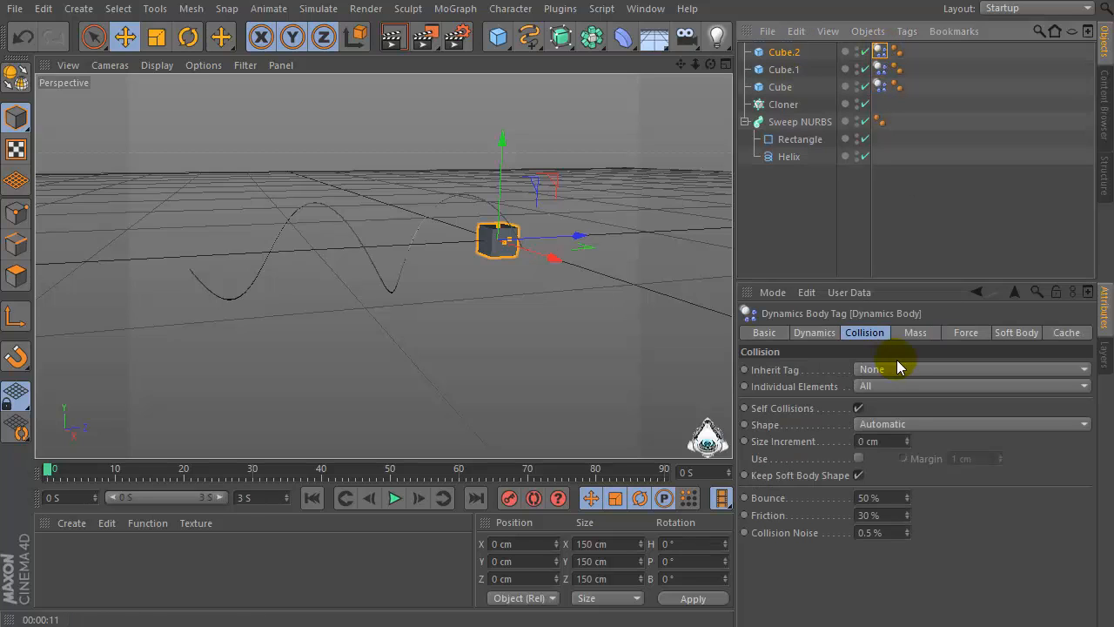
left_click(964, 331)
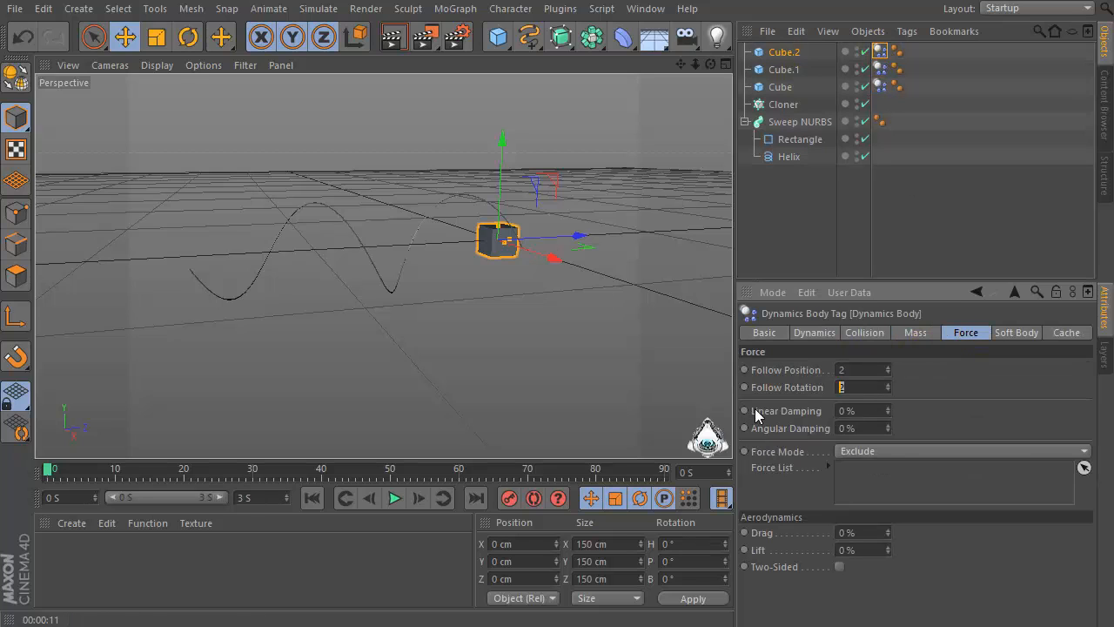
left_click(863, 330)
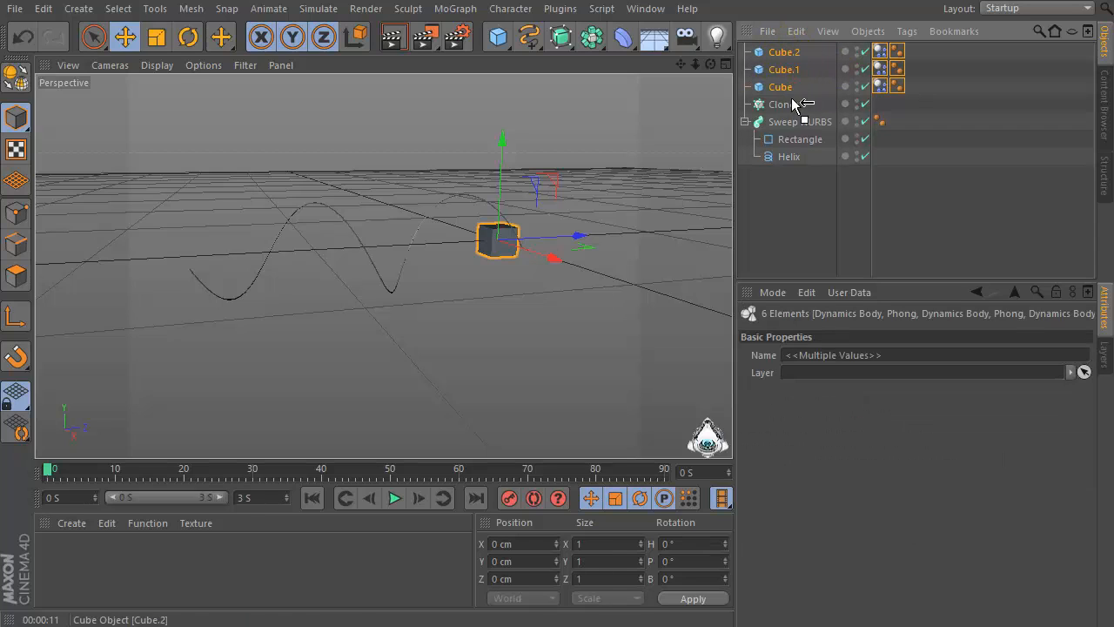
Step: Place the three cubes under the Cloner and set it to Object mode along the helix
left_click(780, 105)
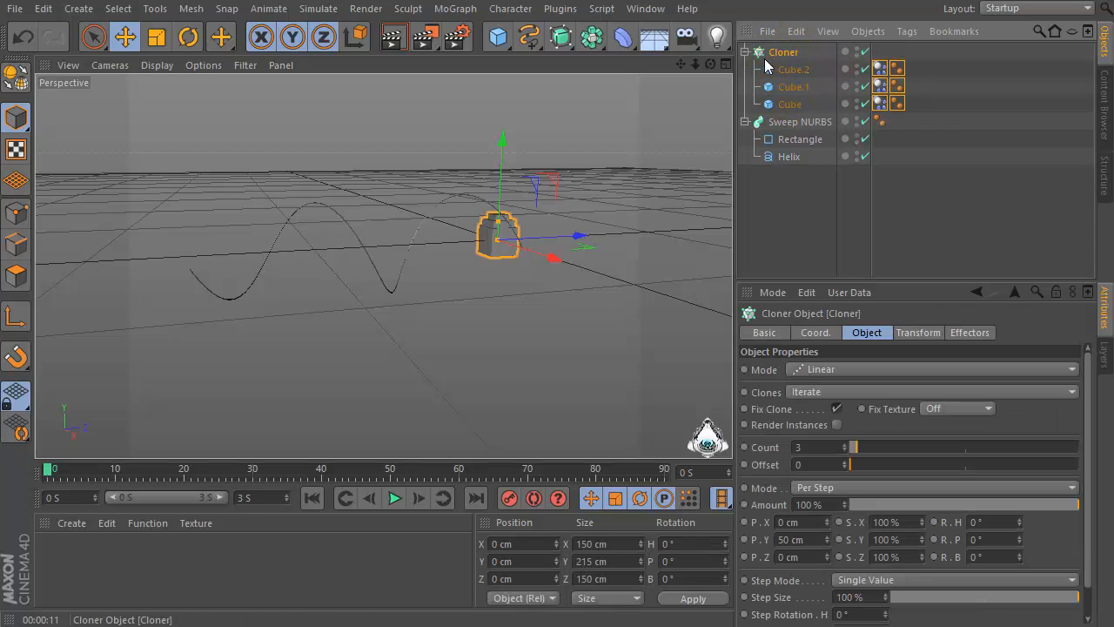
mouse_move(759, 53)
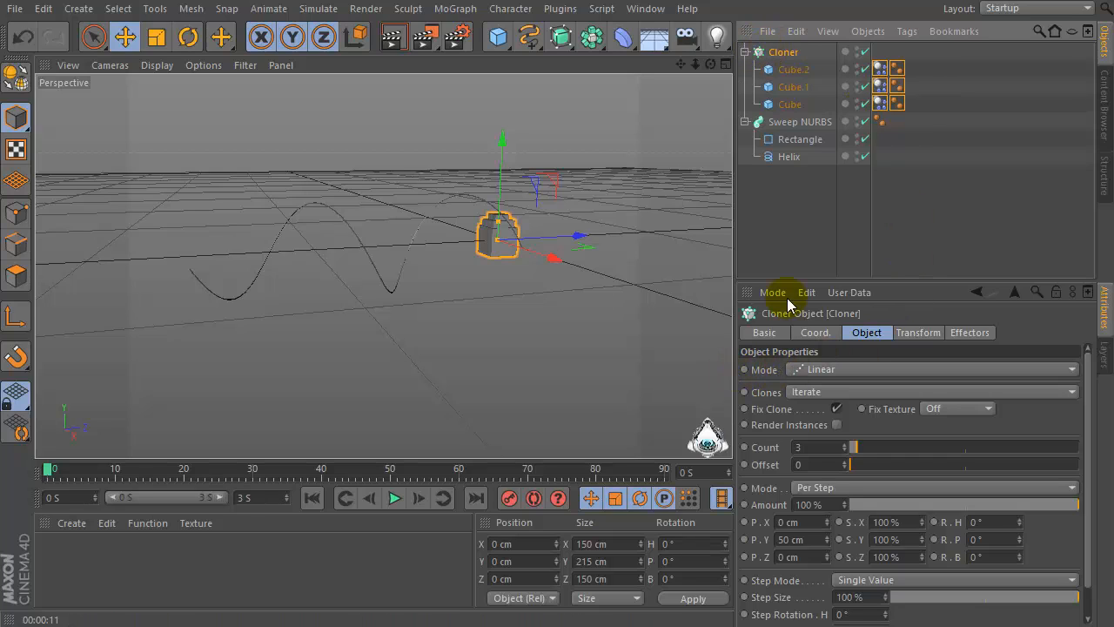
mouse_move(780, 375)
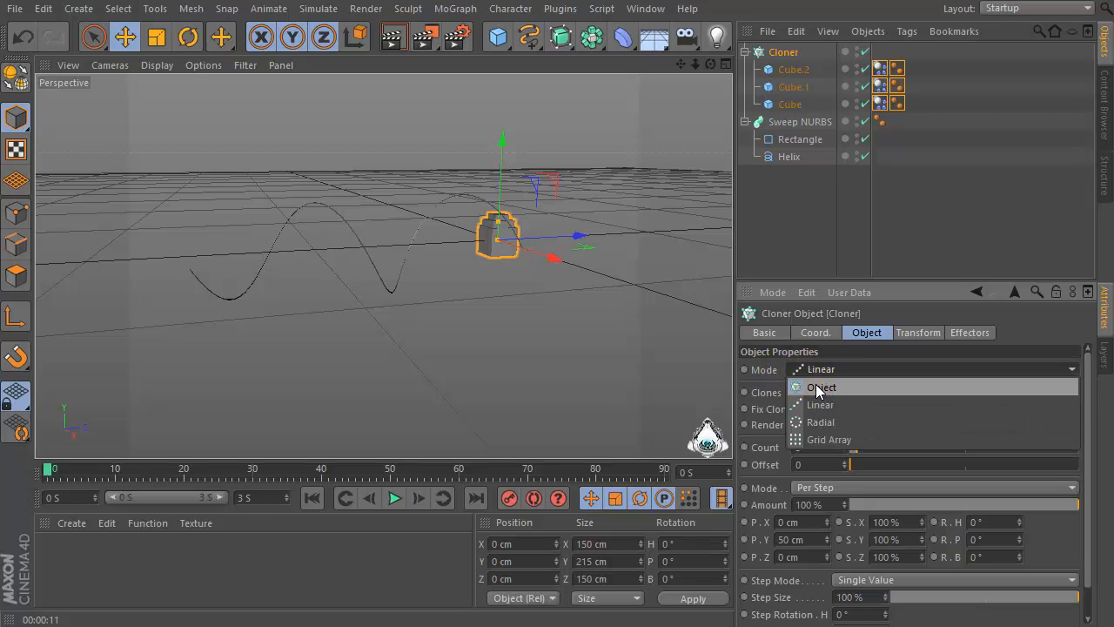
left_click(822, 386)
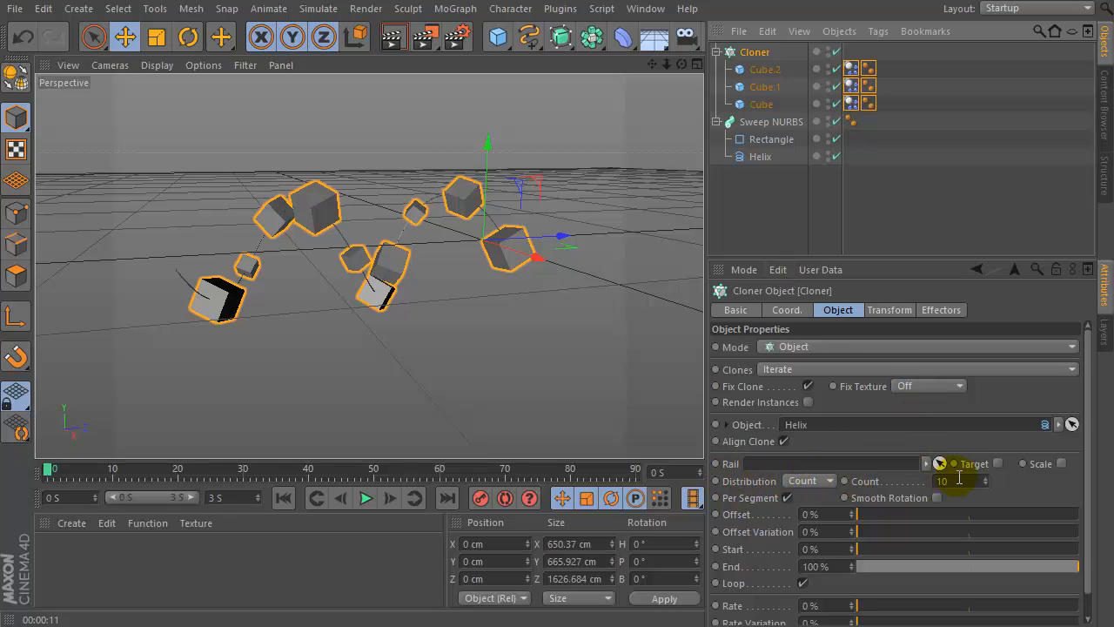
Step: Set the Cloner count to 250 and play the simulation from the start so the cubes fall
type("250")
type("20")
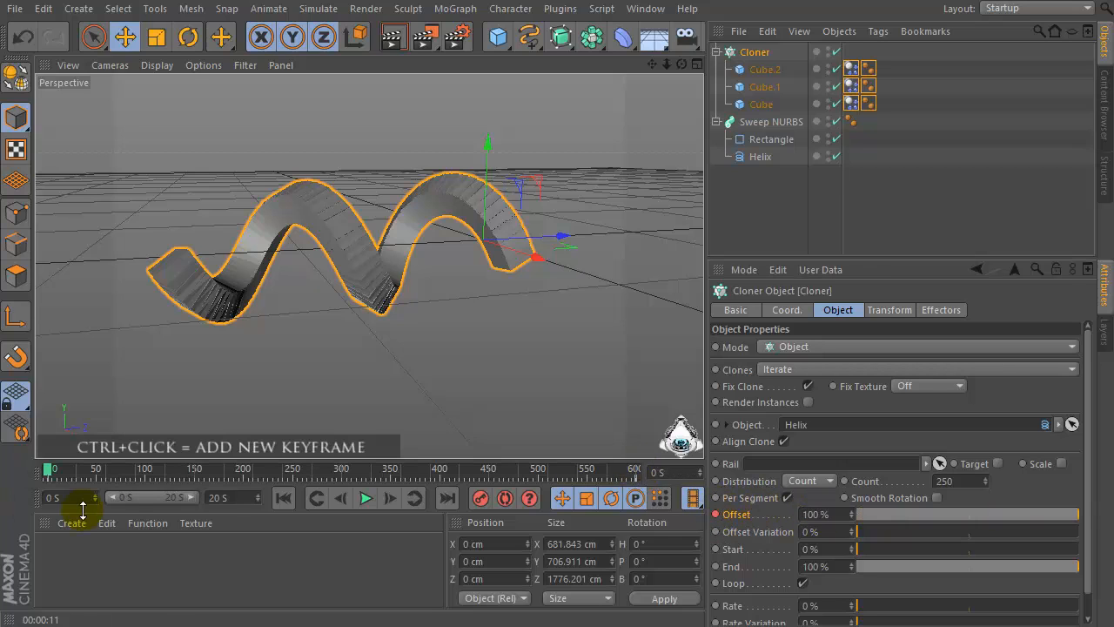
left_click(366, 498)
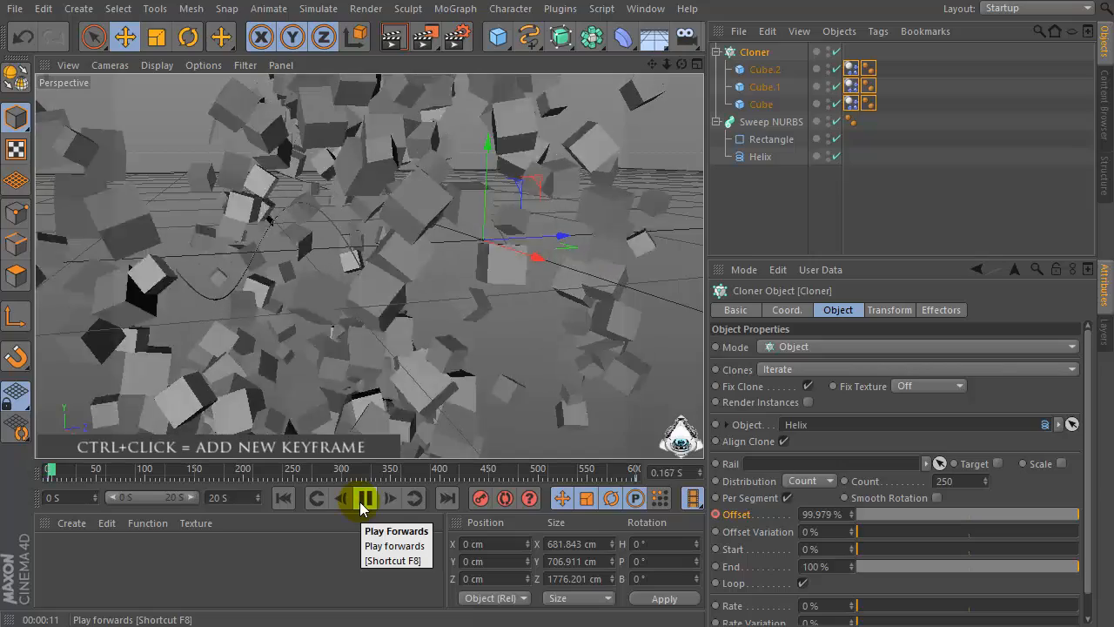
left_click(364, 498)
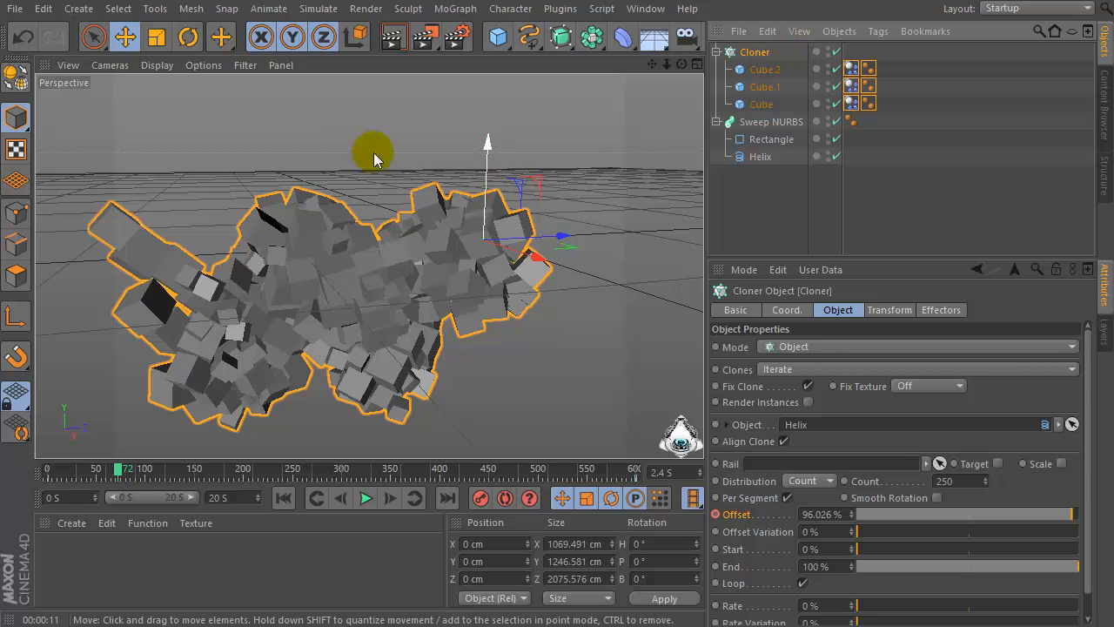
Step: Add a Random effector jittering clone position by 25 cm plus rotation and uniform scale
left_click(456, 9)
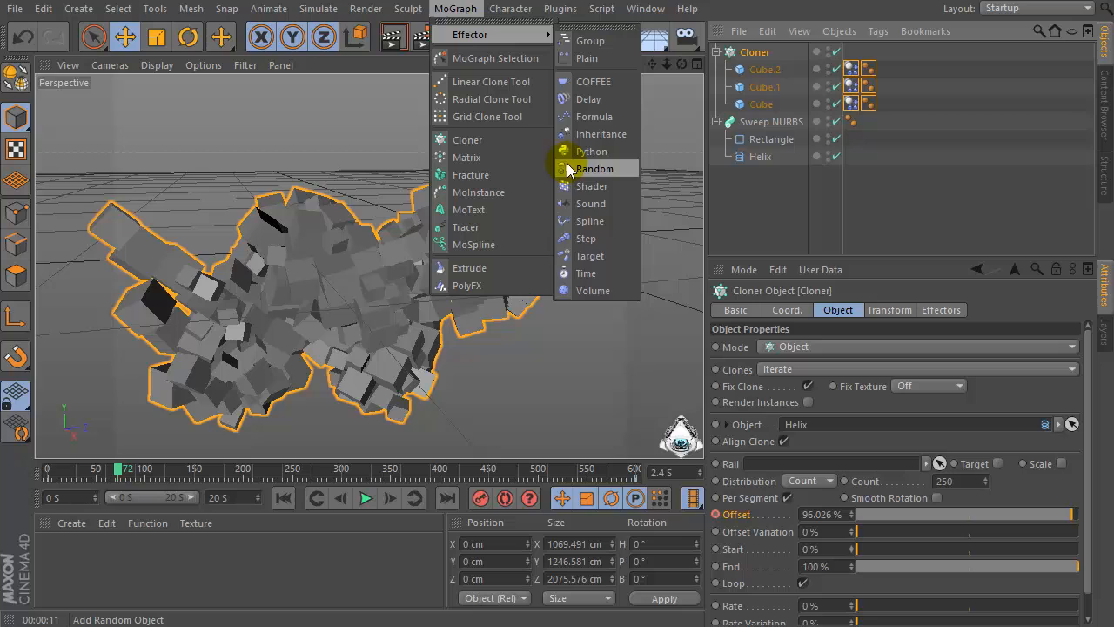
left_click(596, 167)
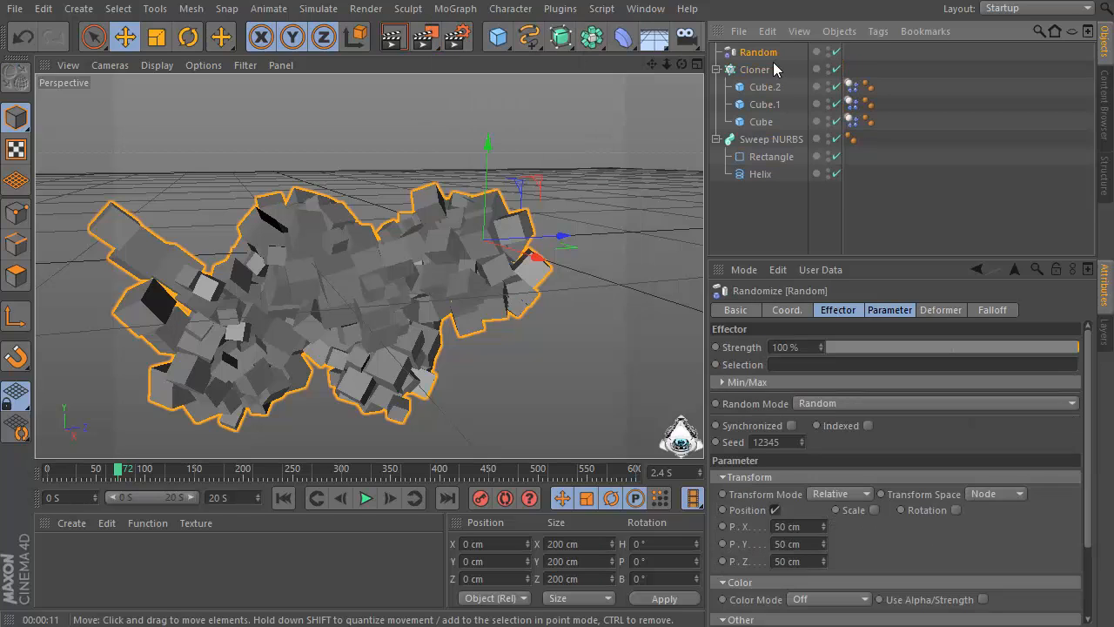
left_click(760, 52)
type("25")
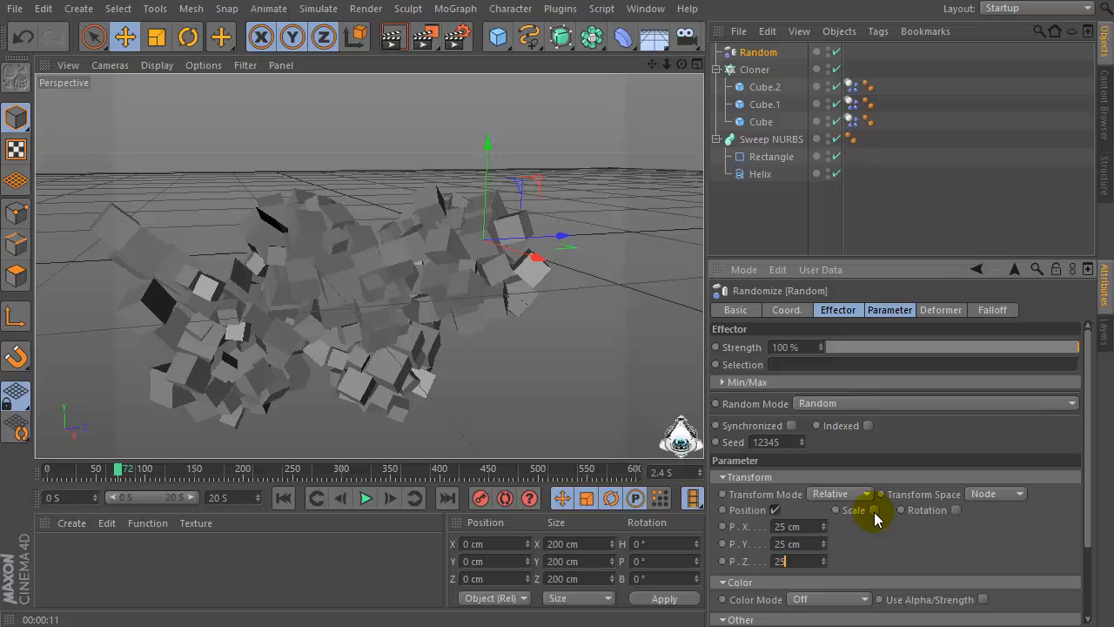
left_click(878, 508)
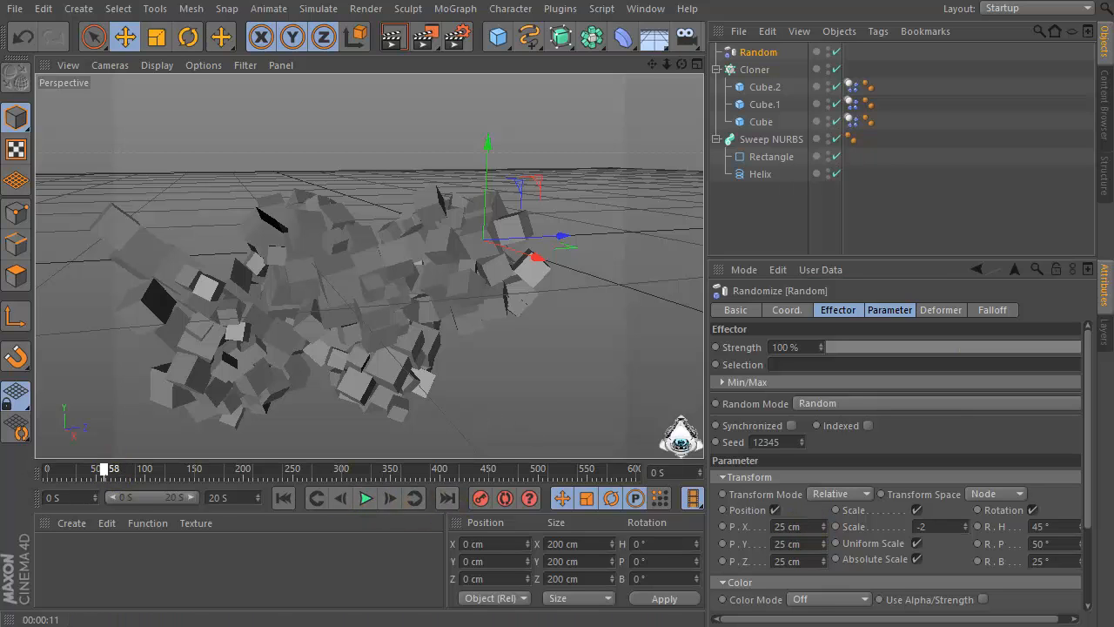
left_click(365, 498)
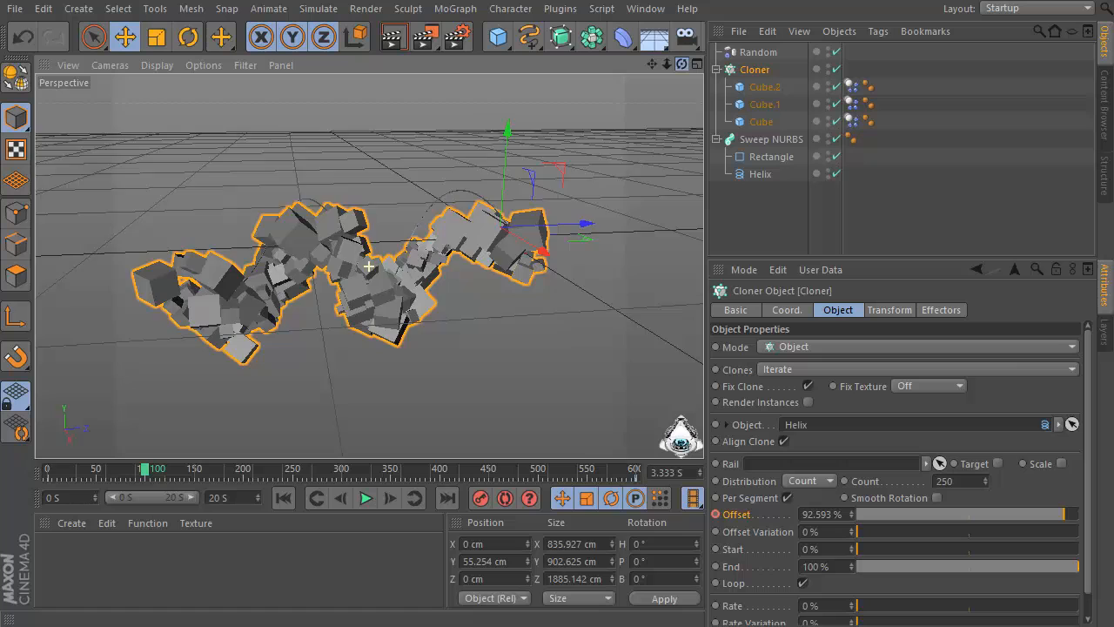
Step: Create material Mat with yellow colour and blue luminance, then a second default material
left_click(764, 87)
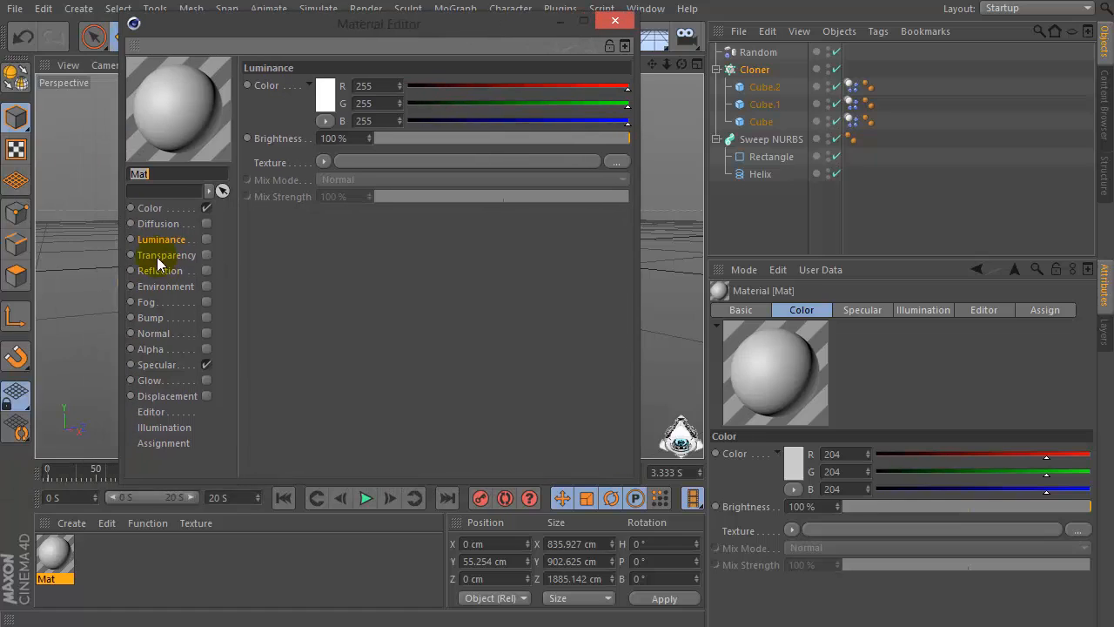
left_click(324, 85)
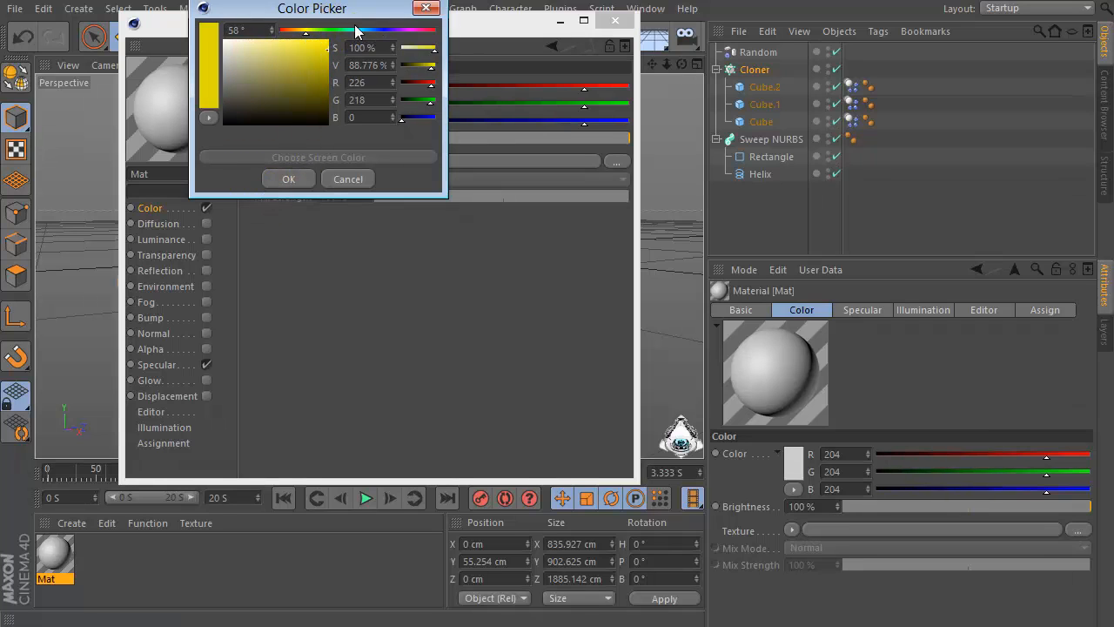
left_click(289, 178)
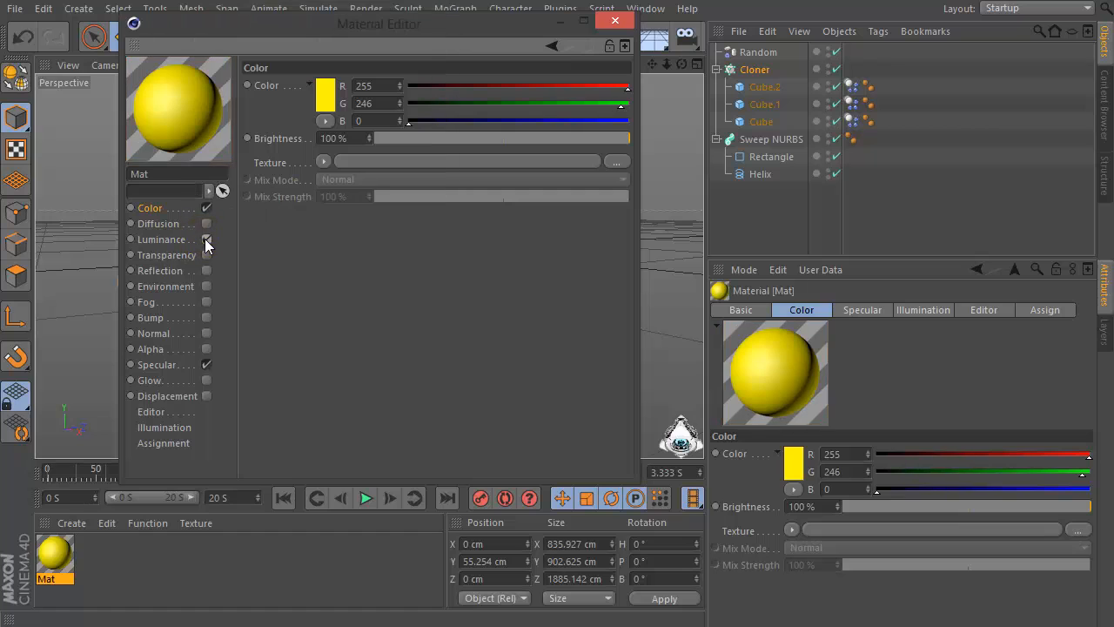
left_click(207, 240)
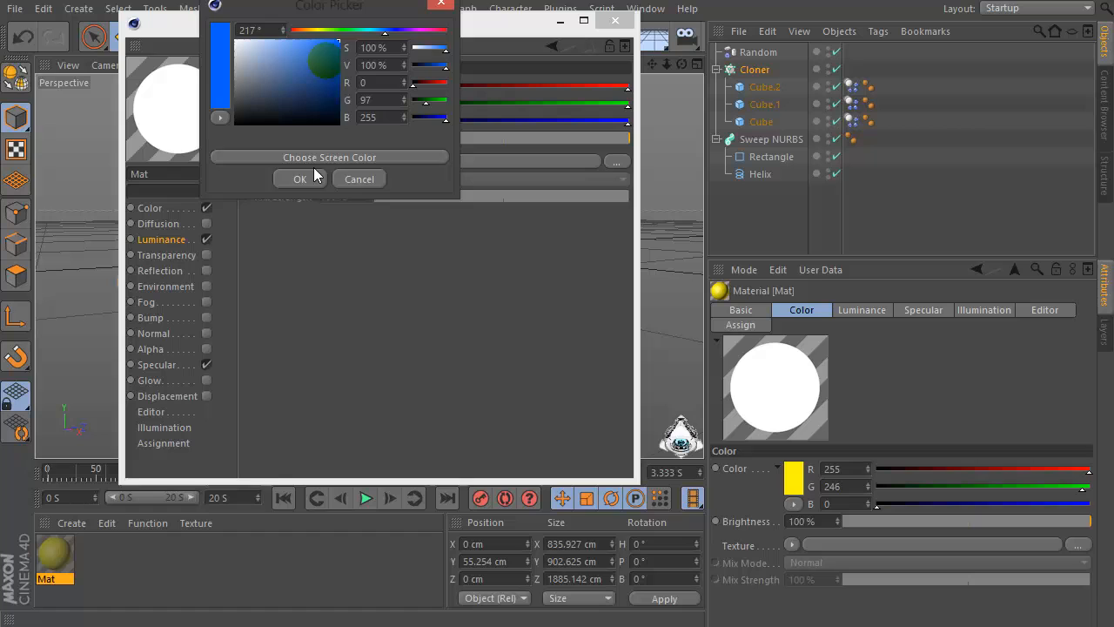
left_click(299, 177)
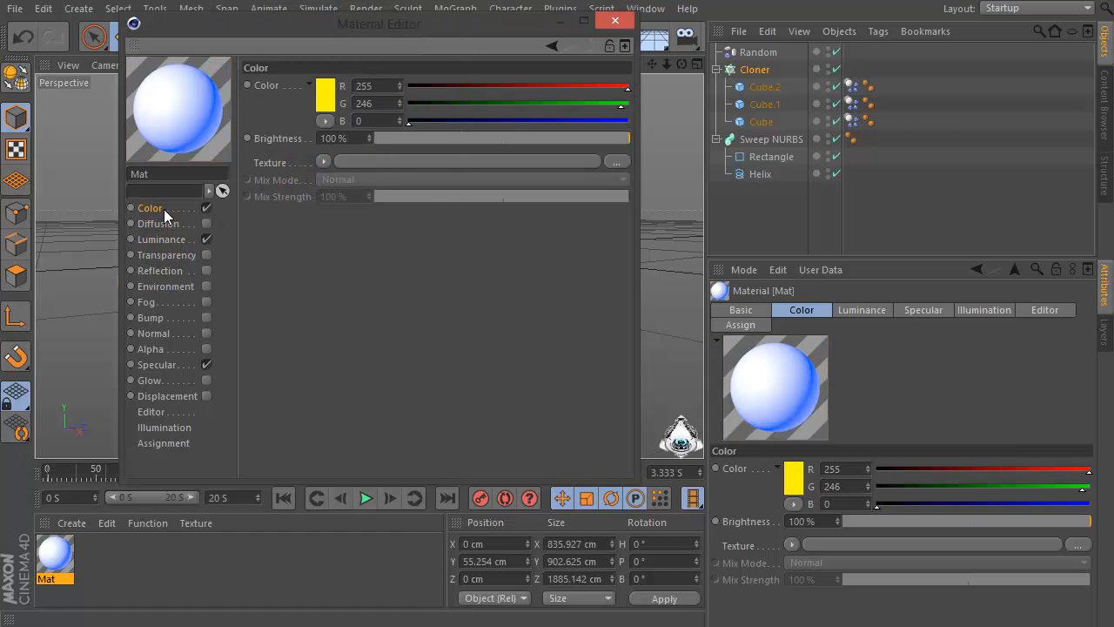
mouse_move(614, 21)
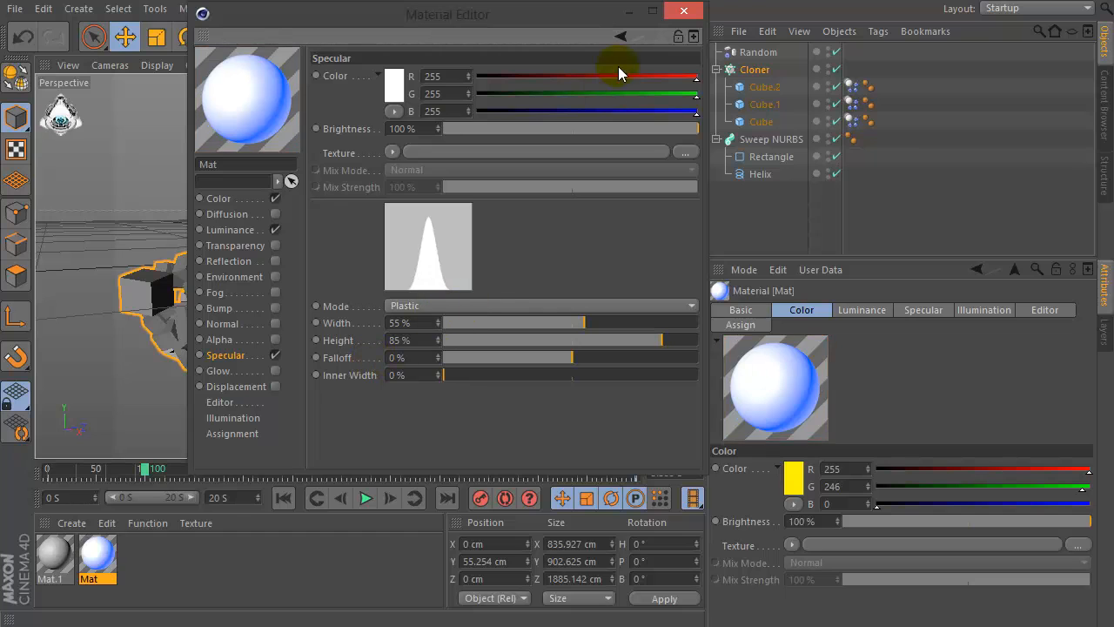
left_click(682, 11)
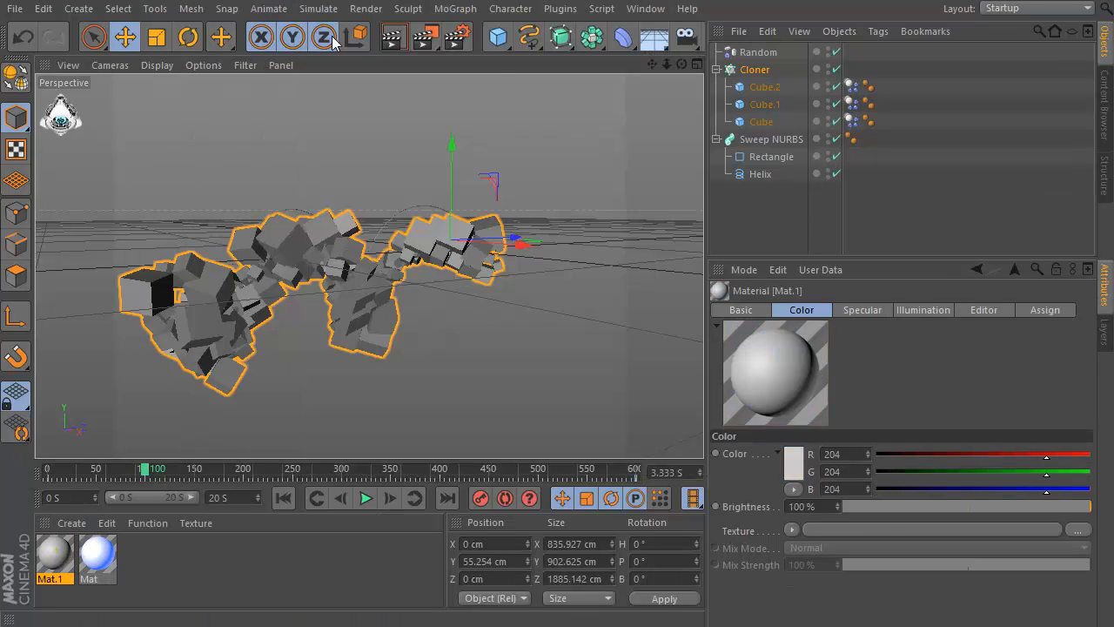
Step: Give Mat.1 a blue colour and an orange luminance, and adjust its specular
double_click(52, 554)
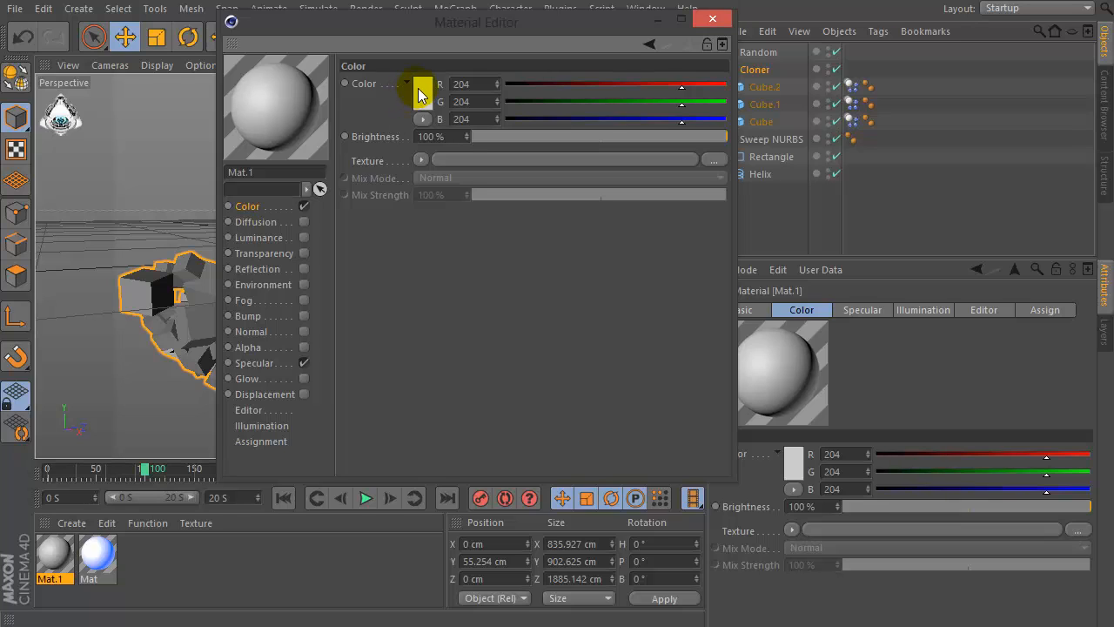
left_click(407, 84)
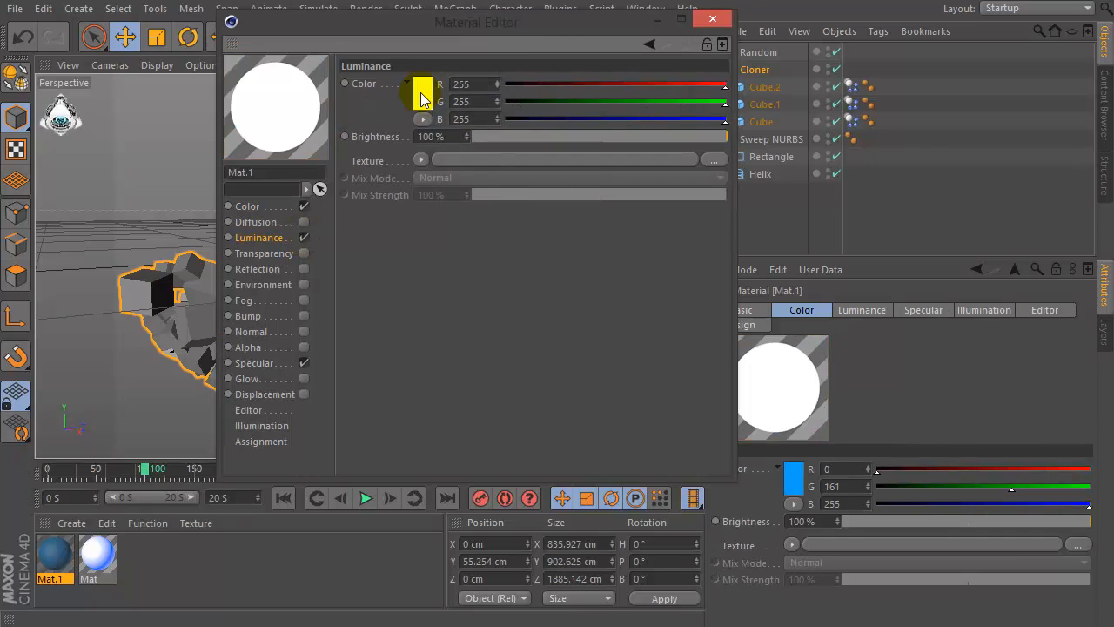
left_click(421, 96)
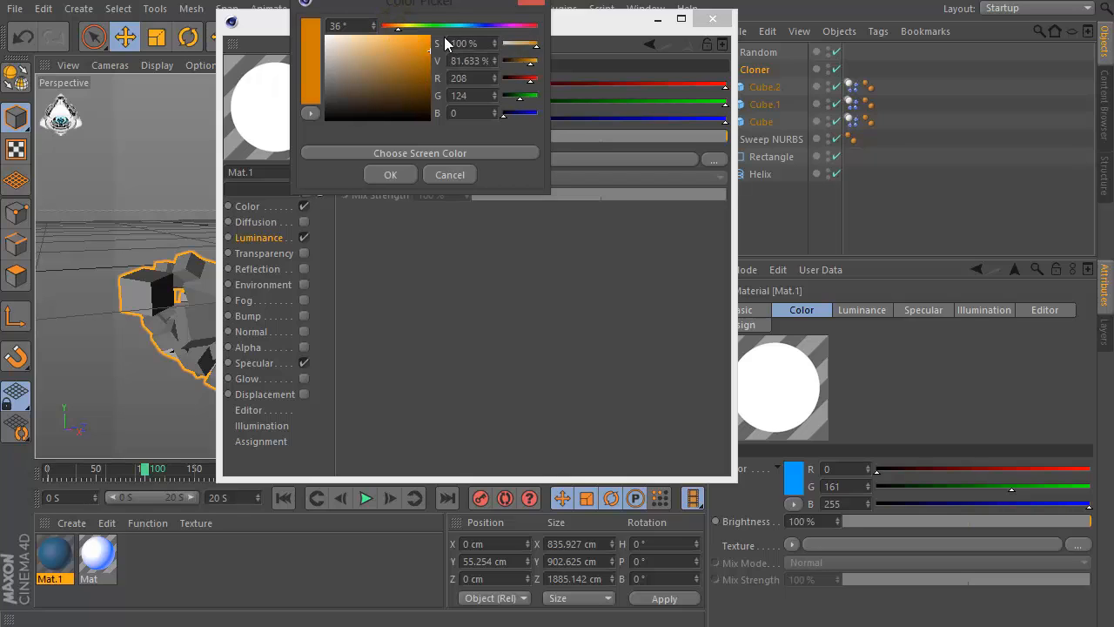
left_click(390, 174)
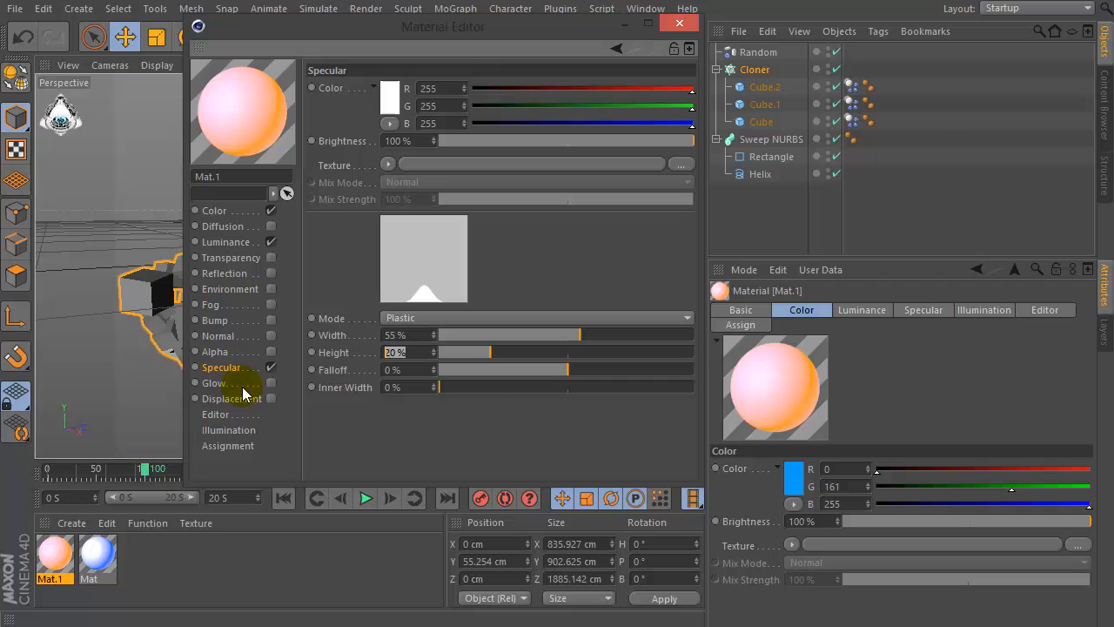
left_click_drag(490, 352, 658, 352)
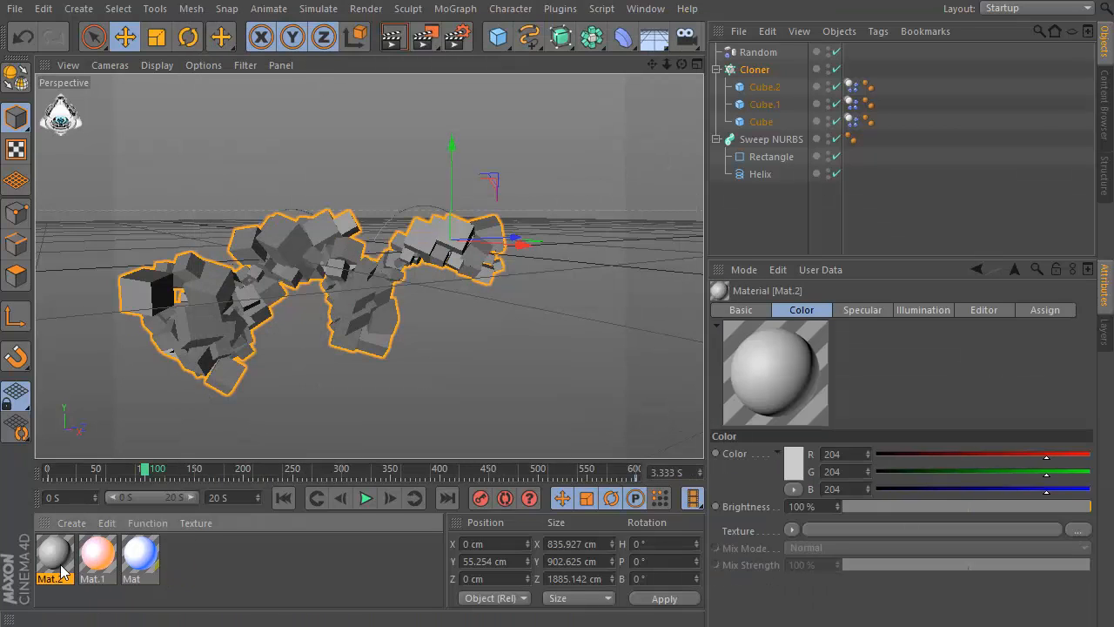
Step: Make Mat.2 yellow with a green luminance and a taller, sharper specular highlight
double_click(54, 557)
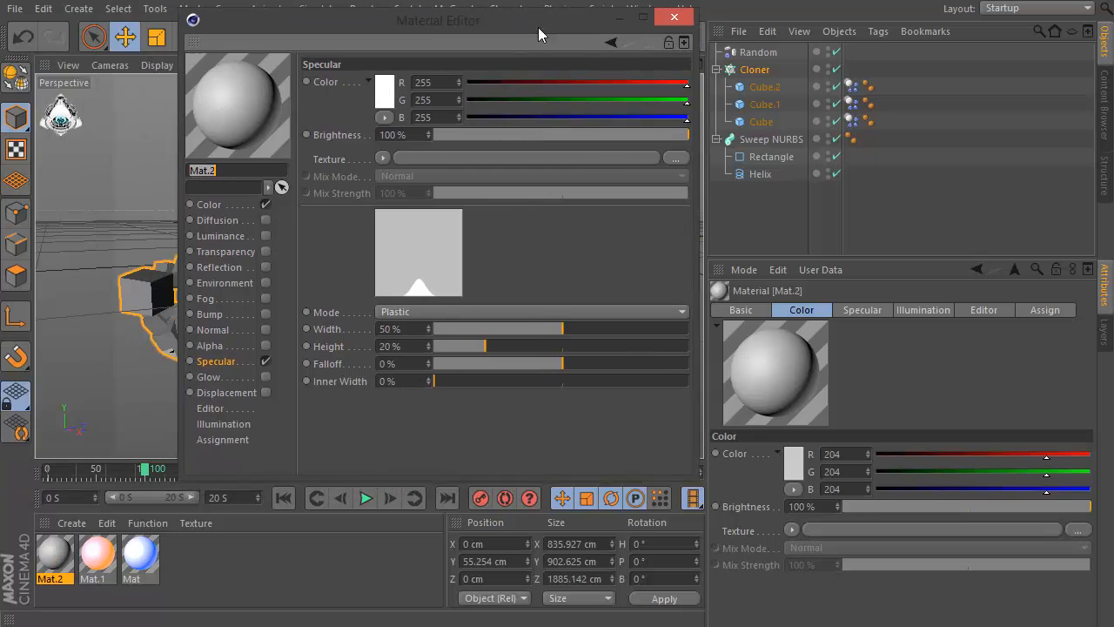
left_click(209, 204)
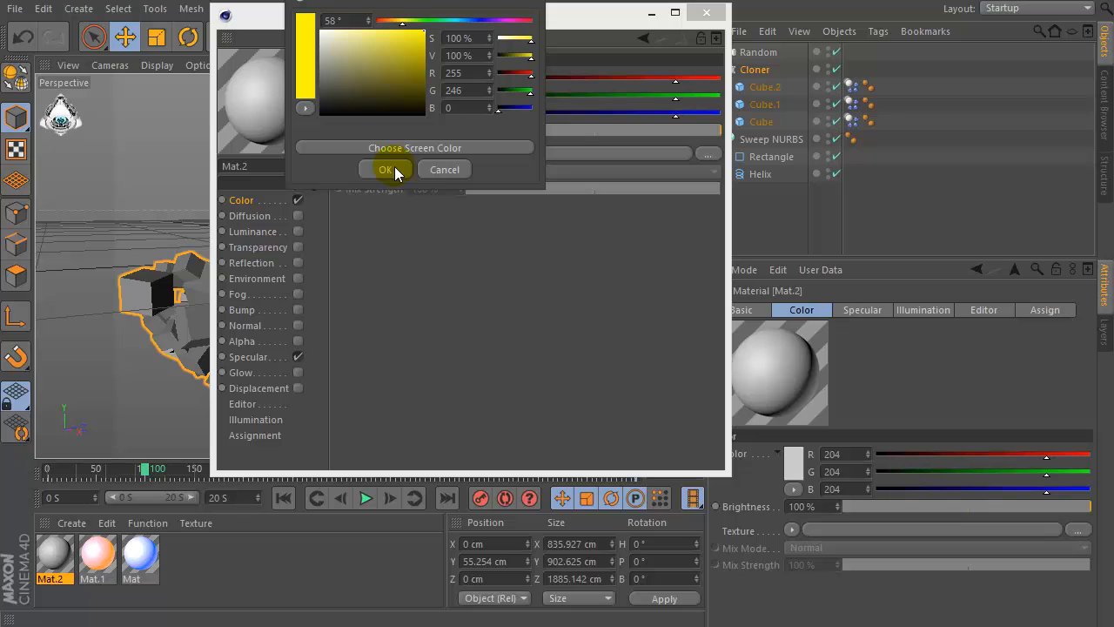
left_click(386, 169)
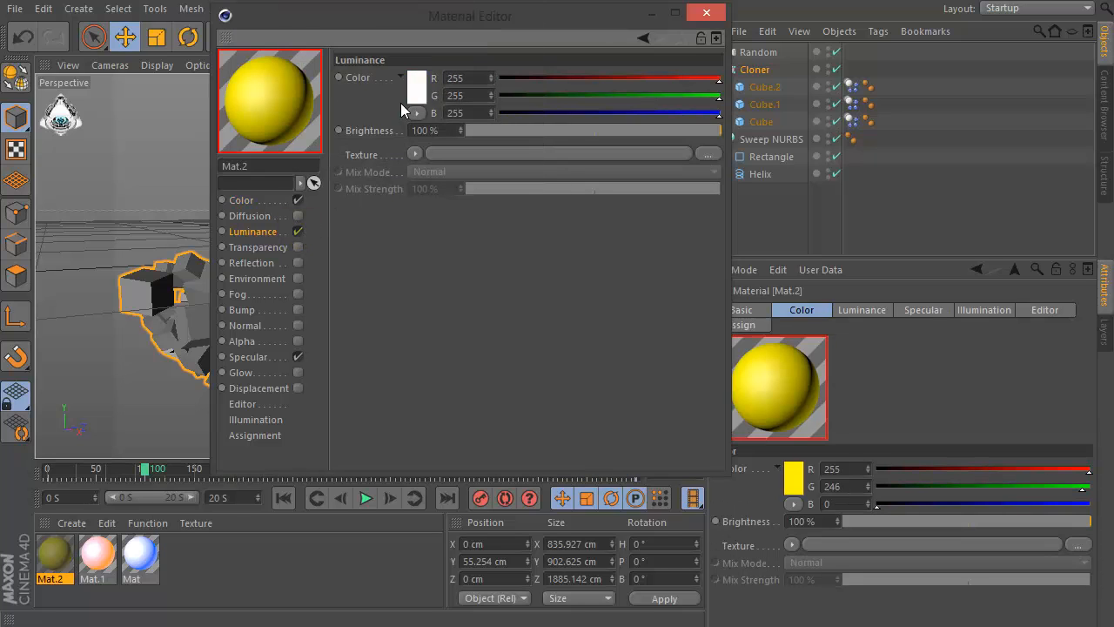
left_click(416, 87)
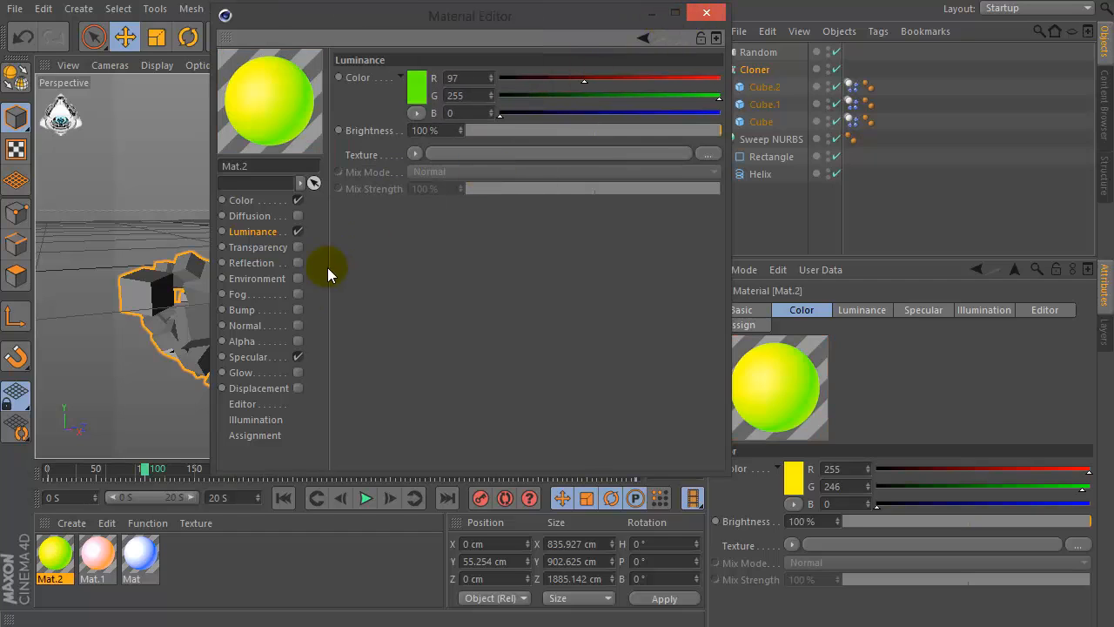
left_click(249, 356)
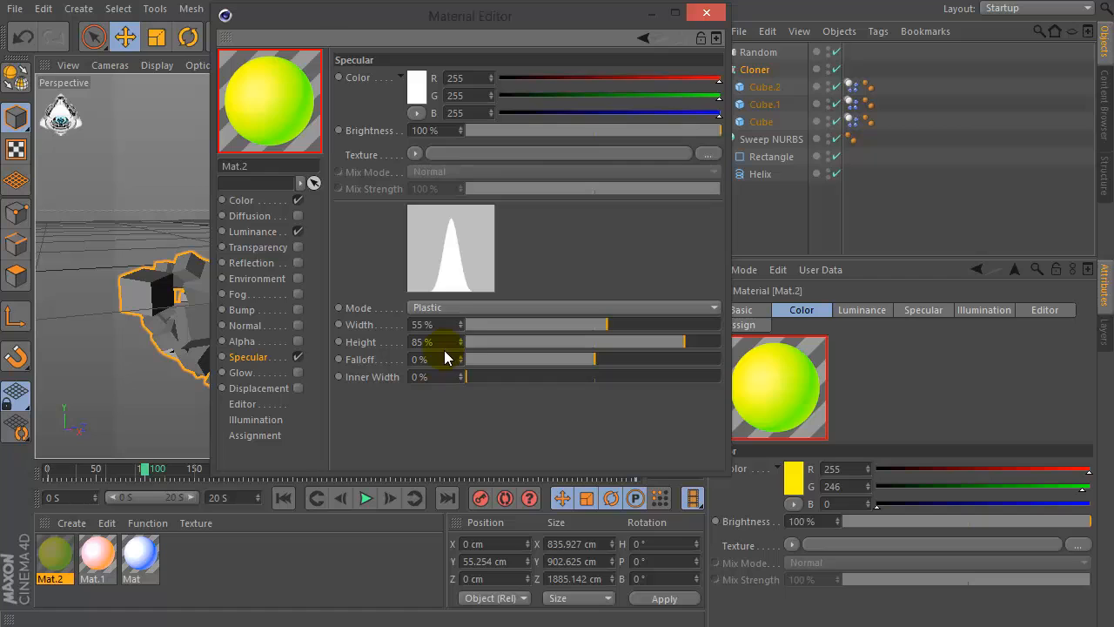
left_click(707, 12)
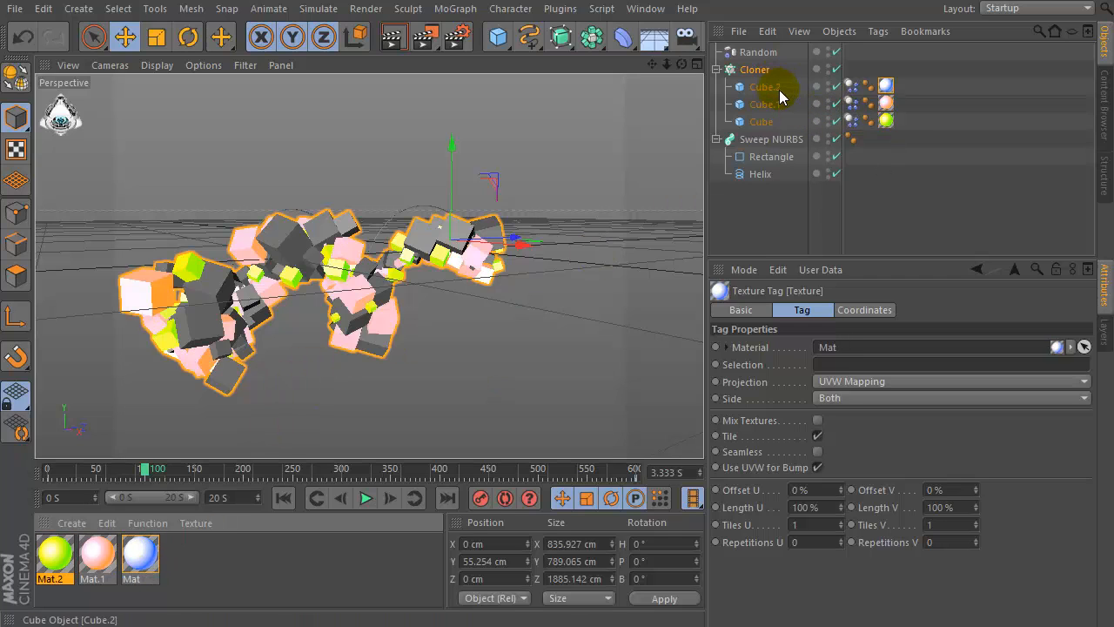
Step: Change Mat.1's luminance colour from orange to red and replay the falling-cube simulation
double_click(98, 557)
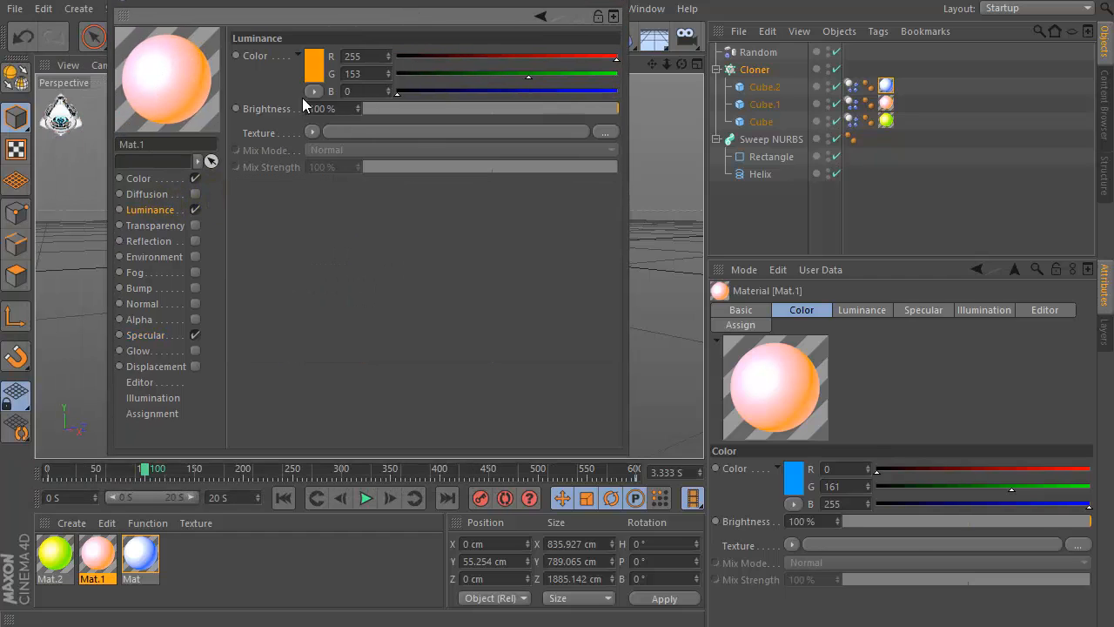
left_click(313, 56)
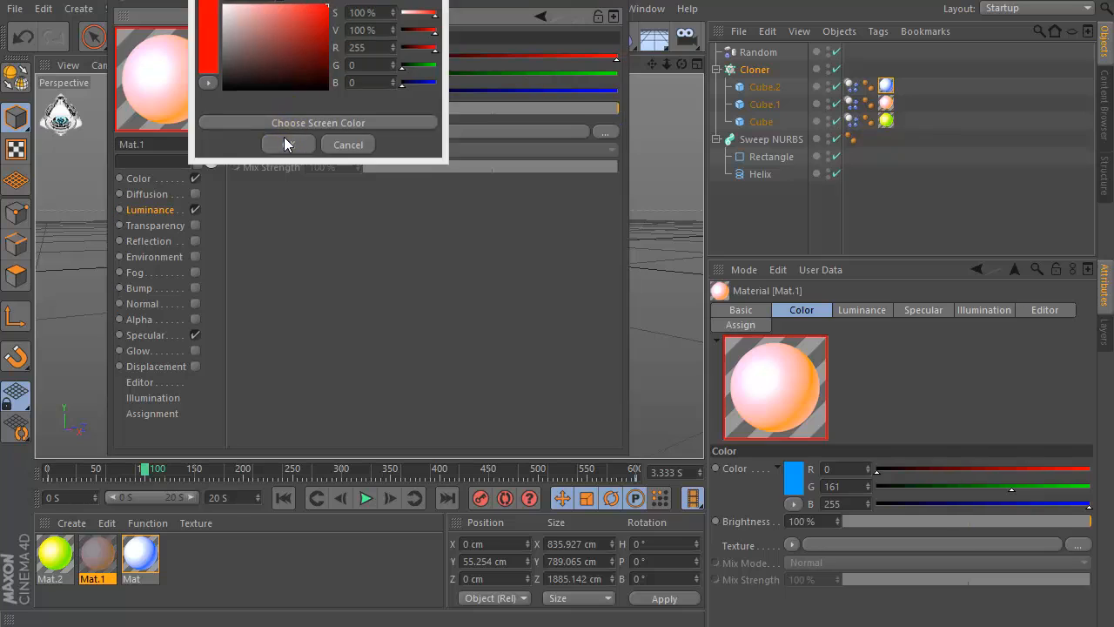
left_click(261, 55)
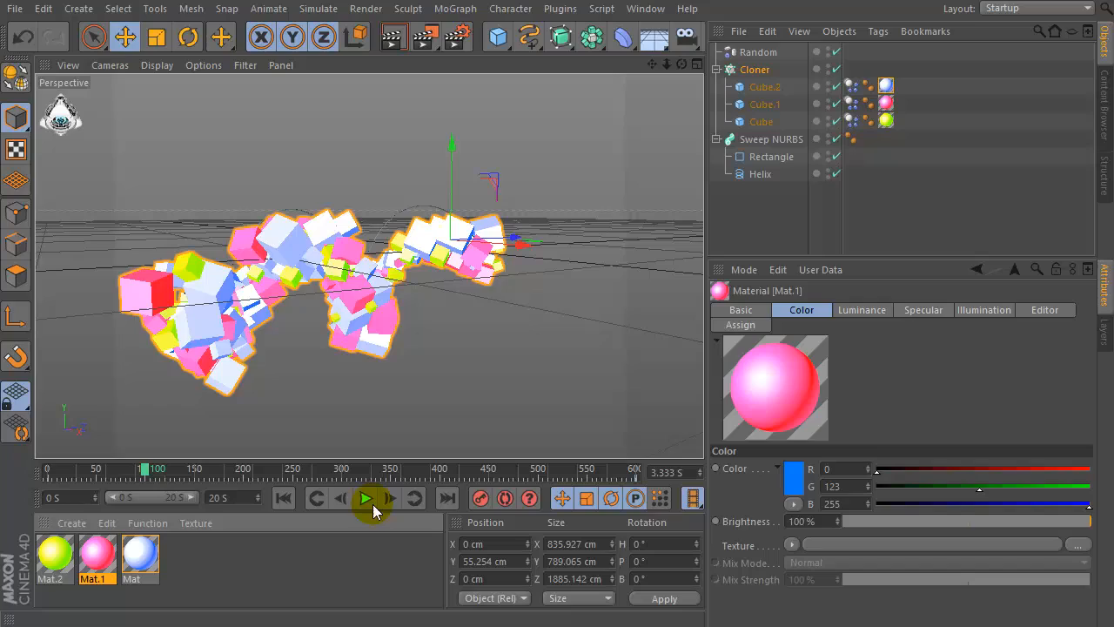
left_click(366, 498)
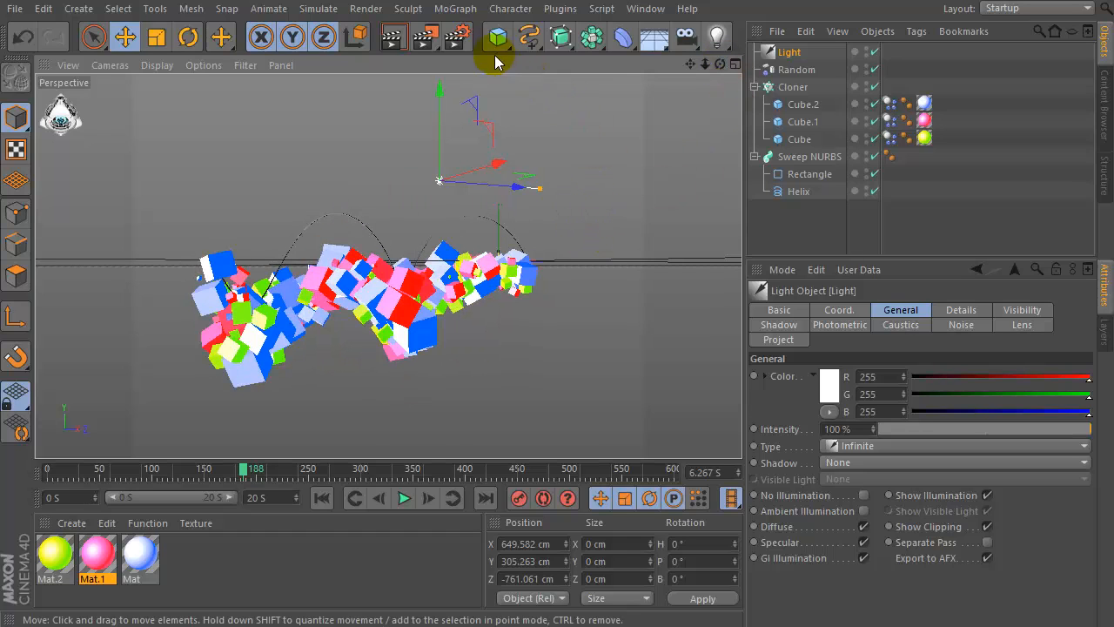
Step: Bring up the primitives palette to add a ground object to the lit scene
left_click(498, 37)
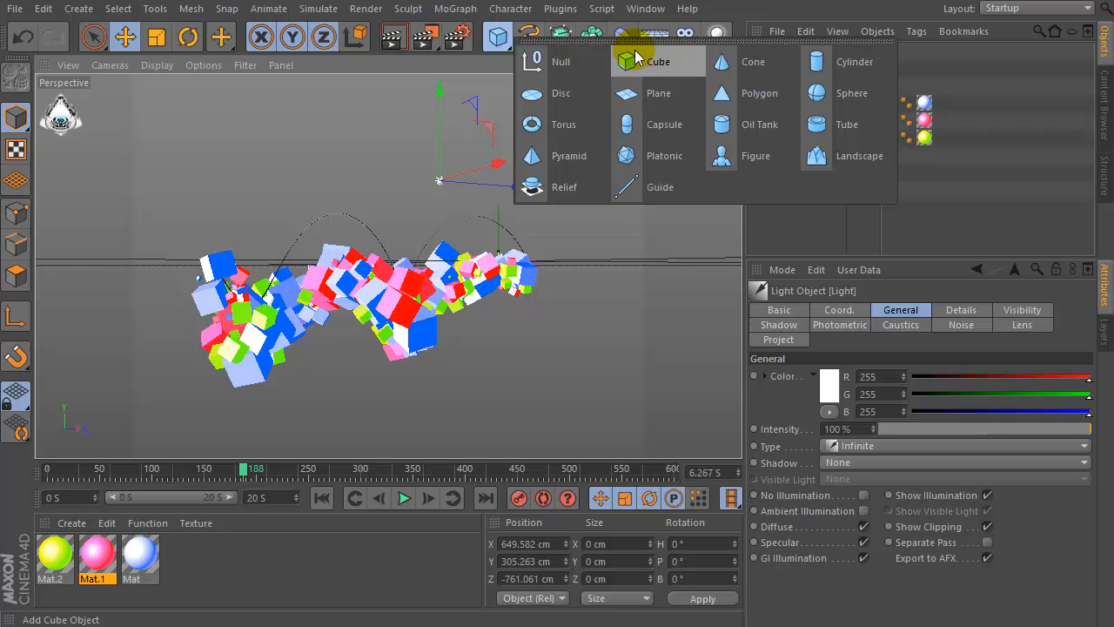
Step: Add a plane beneath the fallen cubes and scale it up into a wide ground
left_click(658, 94)
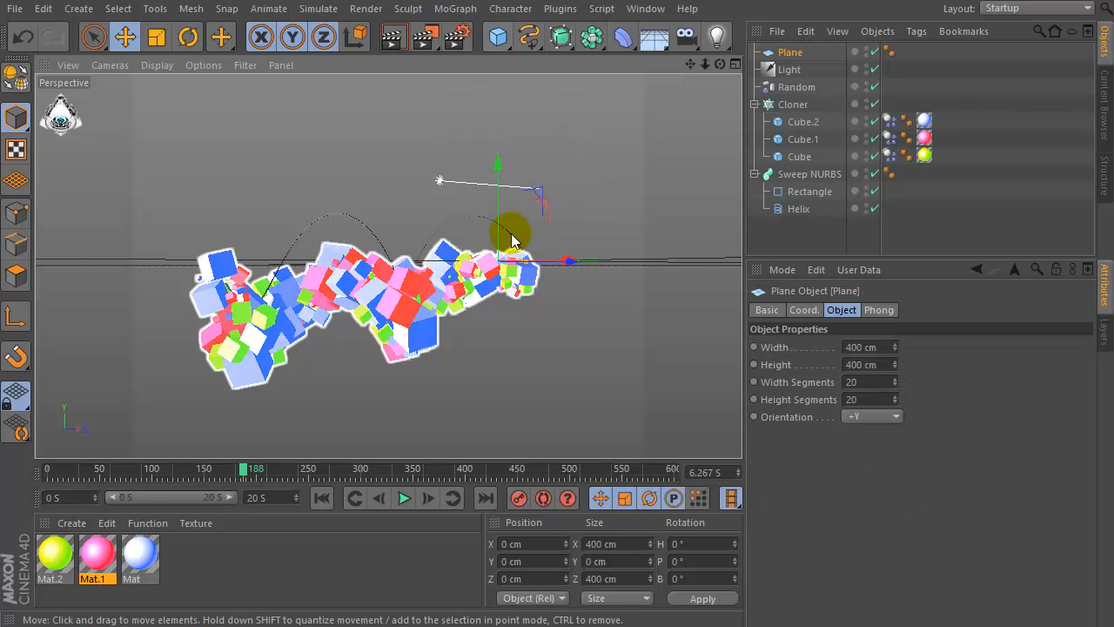
left_click_drag(508, 235, 564, 345)
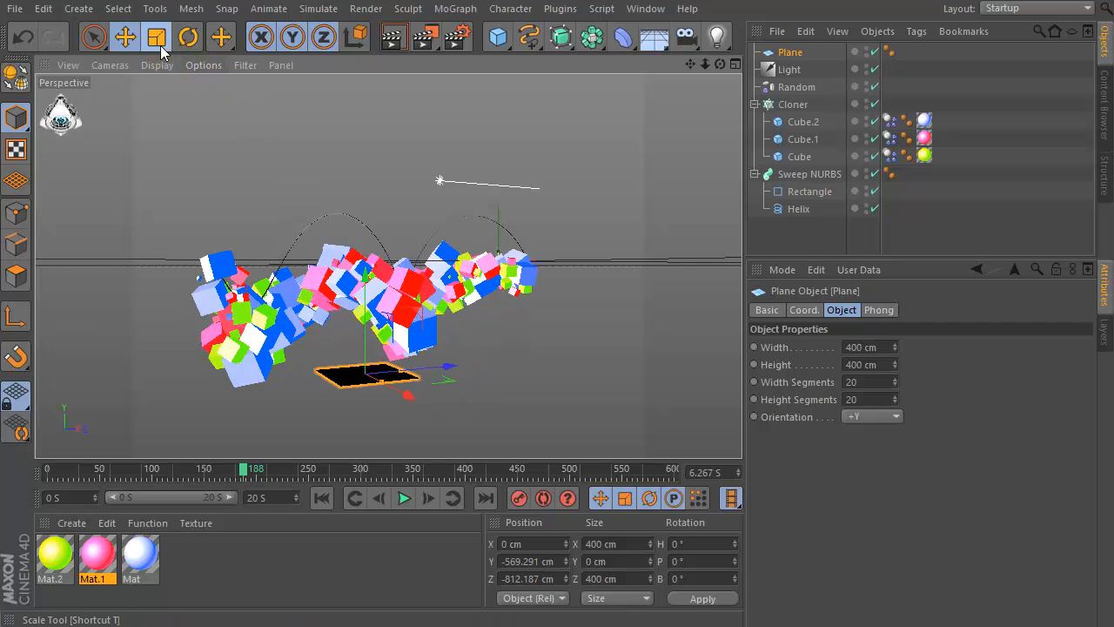
left_click(157, 36)
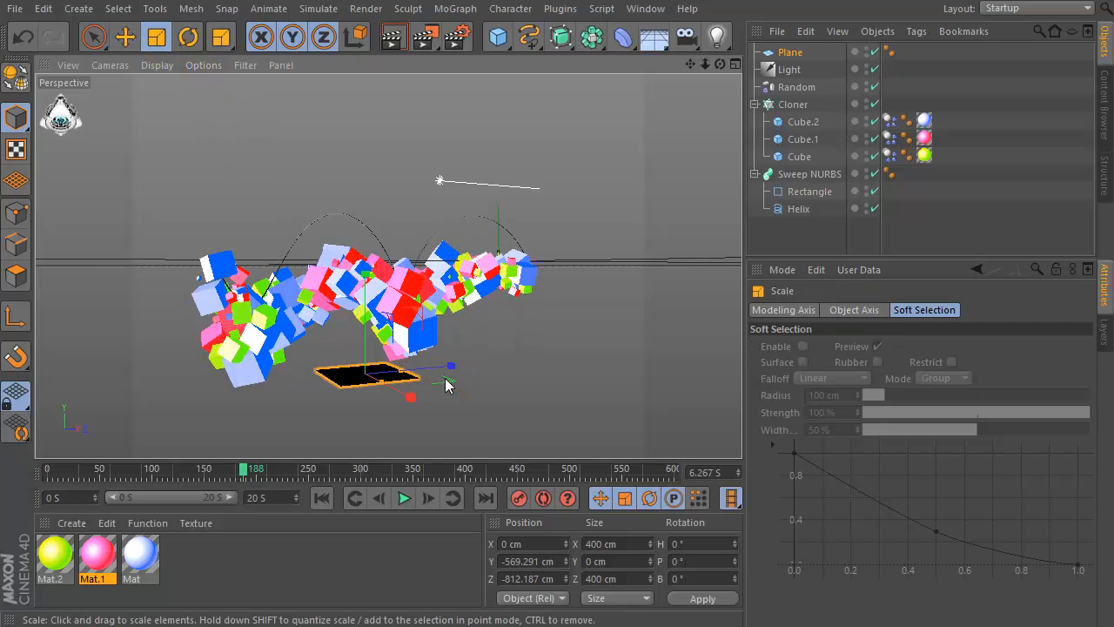
left_click_drag(451, 365, 691, 345)
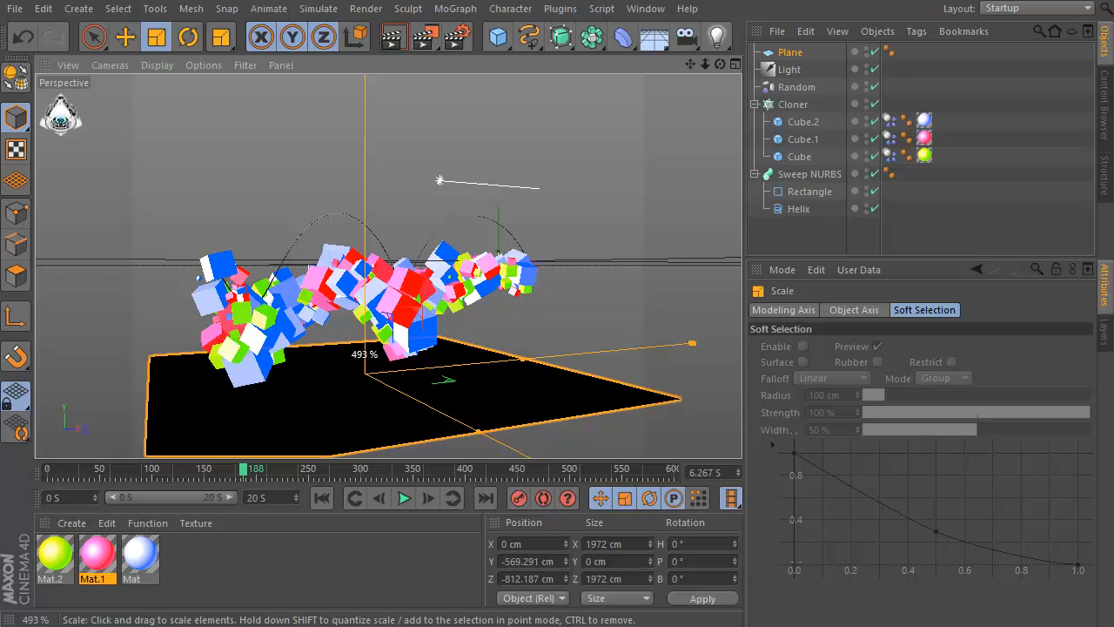
left_click_drag(693, 343, 583, 355)
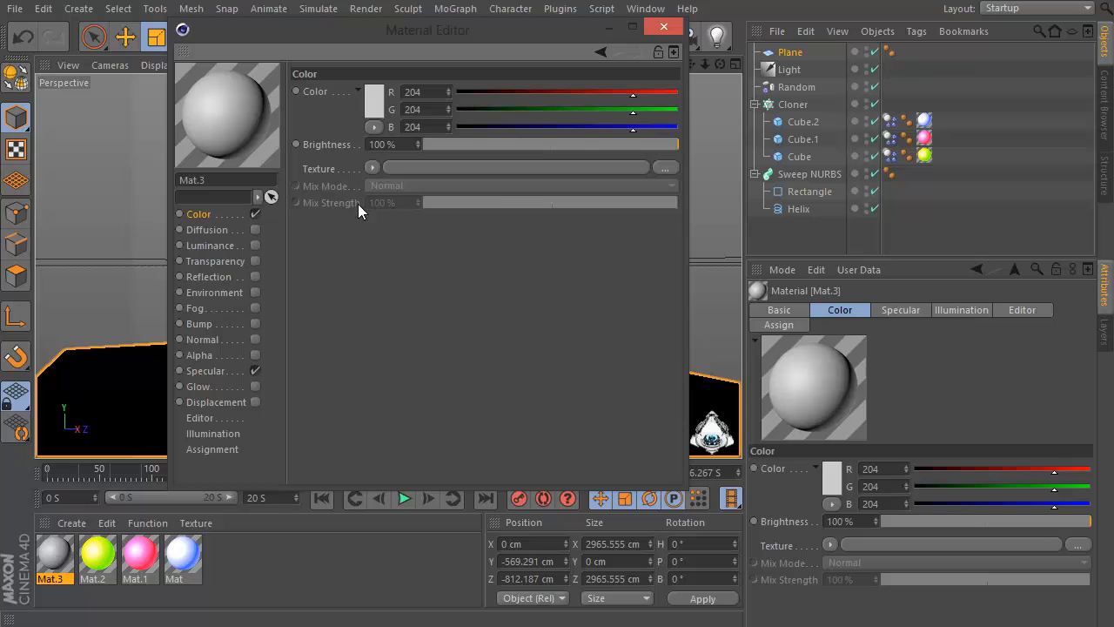
Step: Give Mat.3's colour channel a 2D-Circular gradient texture with dark stop colours
left_click(373, 167)
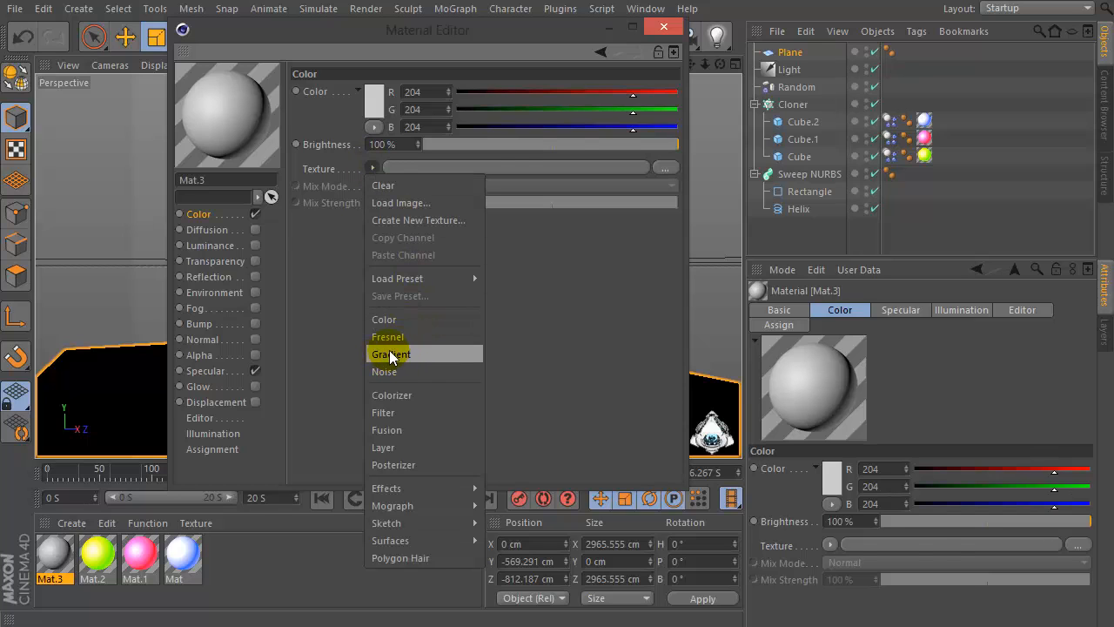
left_click(390, 356)
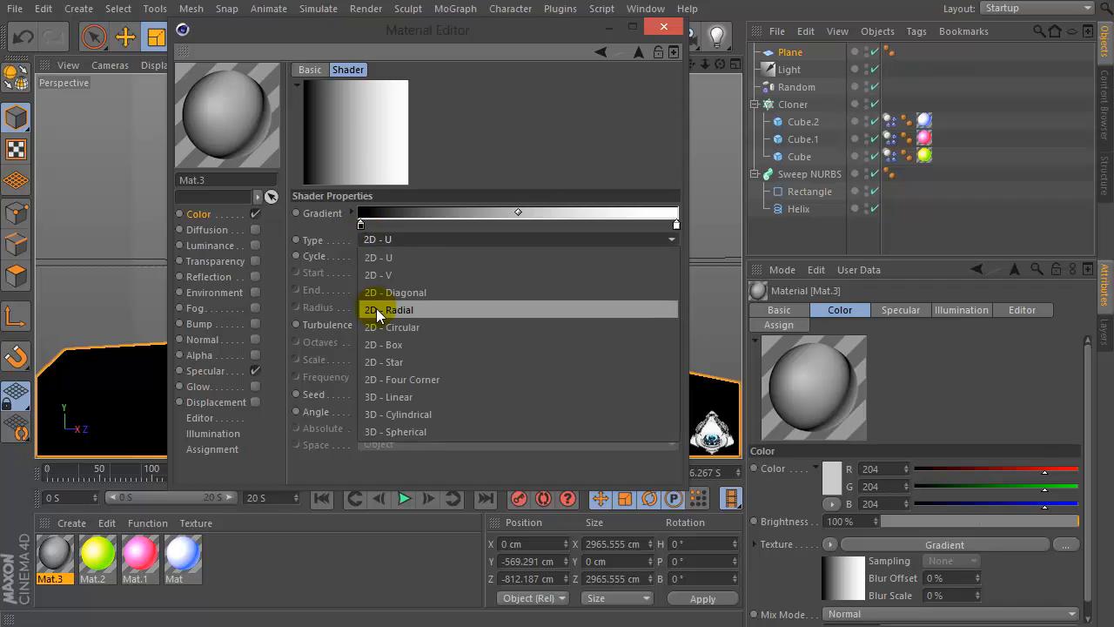
left_click(393, 327)
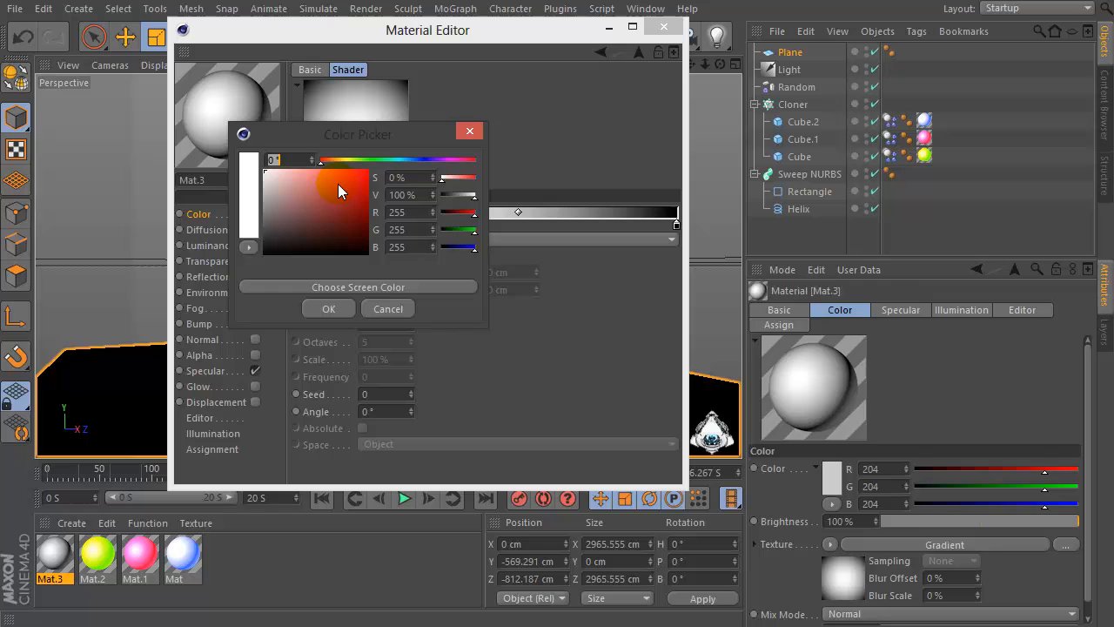
left_click(297, 216)
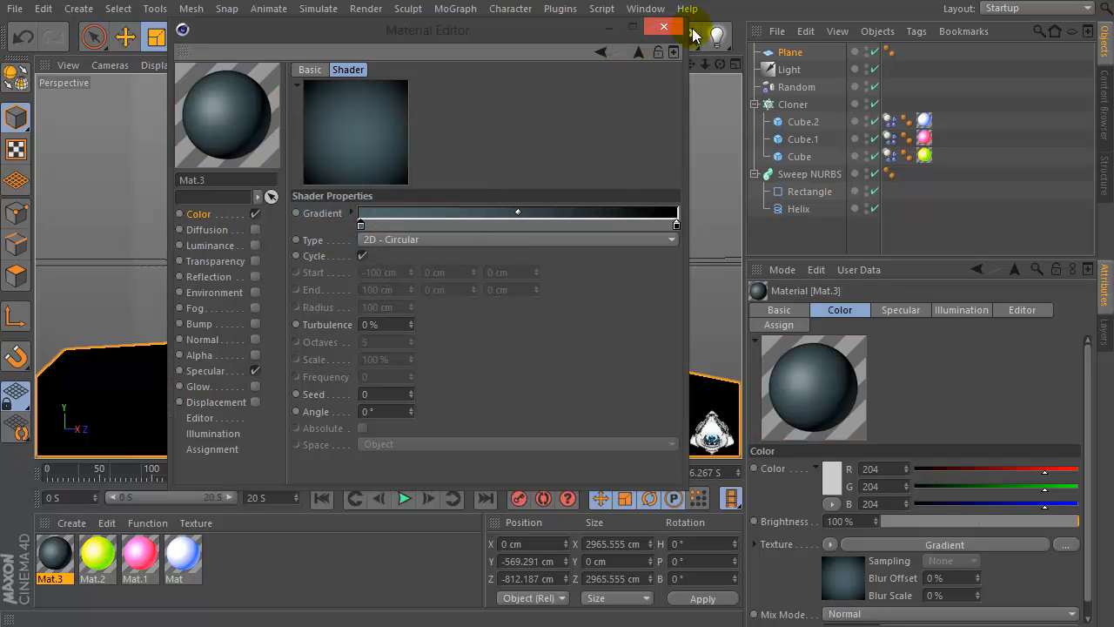
mouse_move(666, 28)
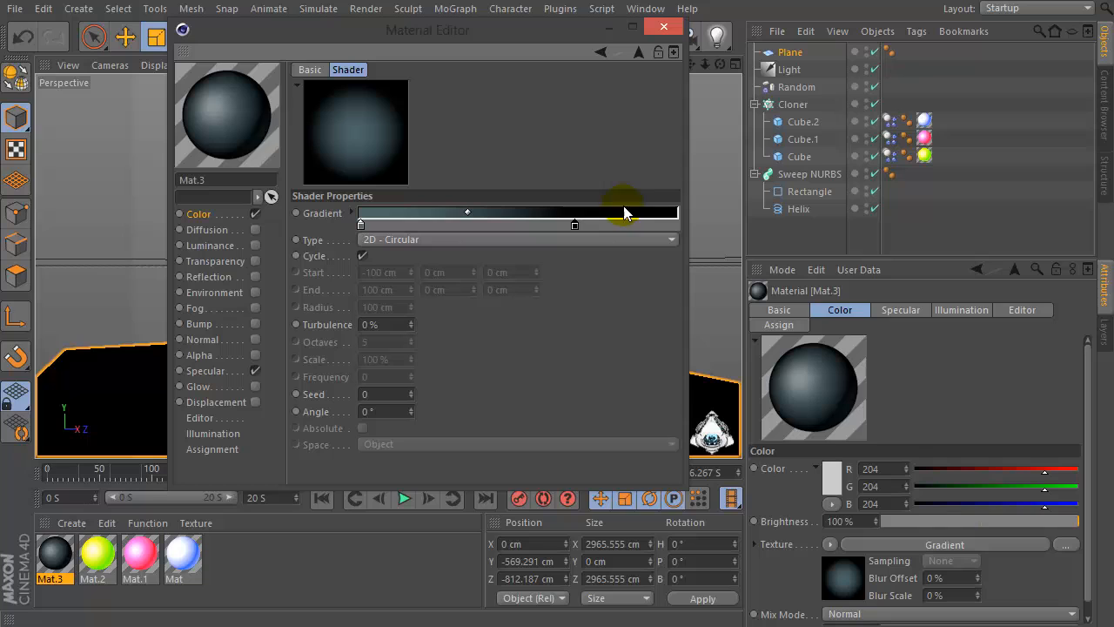
Step: Raise Mat.3's specular height to 96% and enable its luminance
left_click(205, 369)
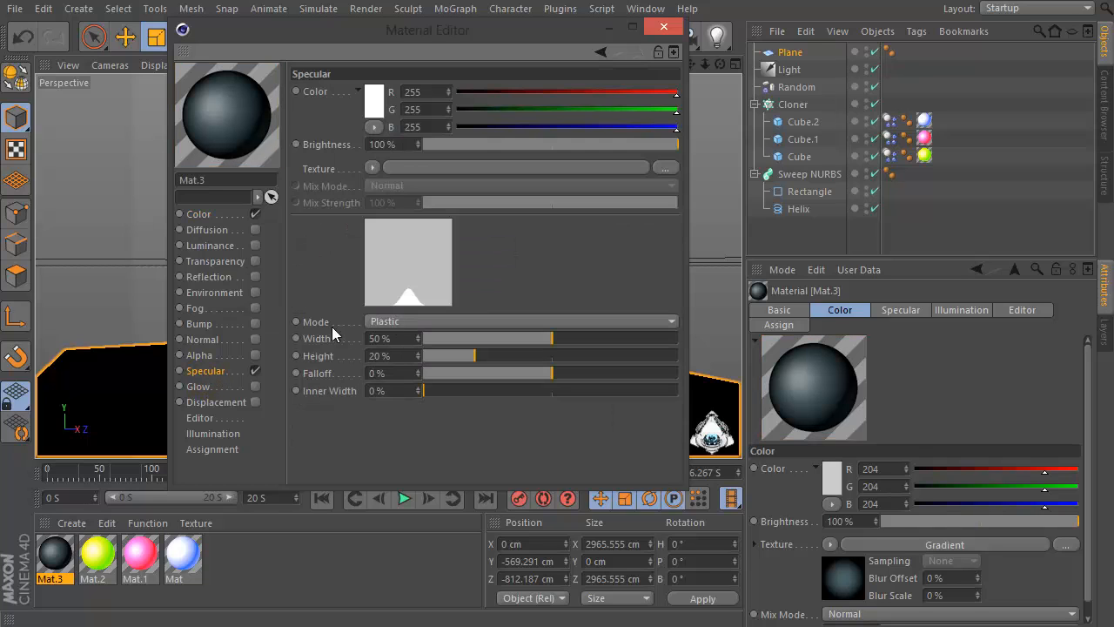
left_click_drag(474, 355, 670, 355)
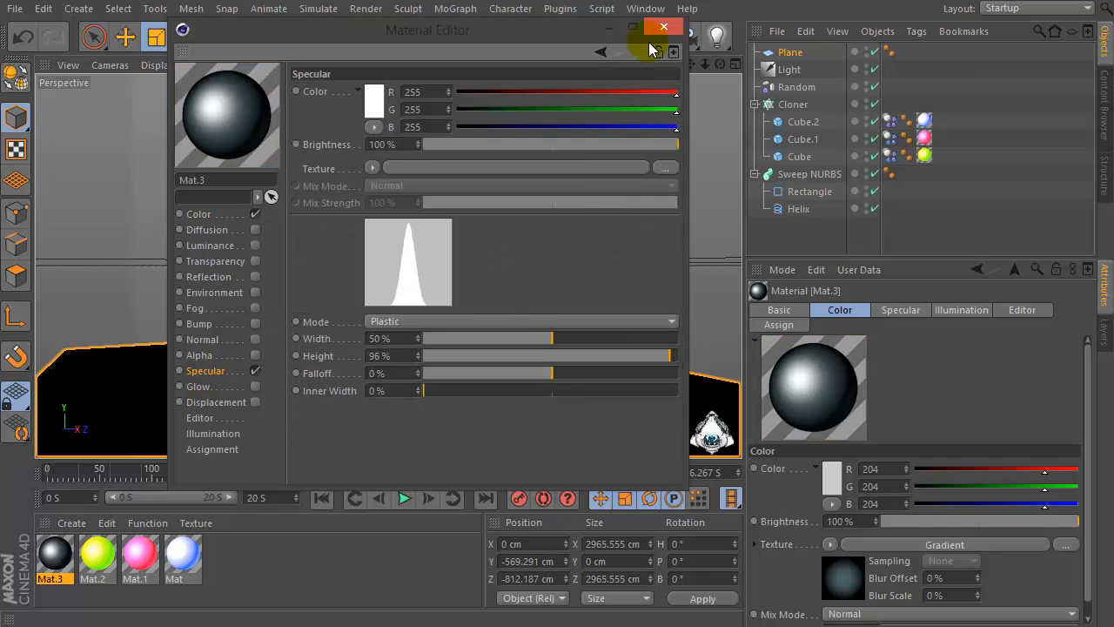
left_click(664, 26)
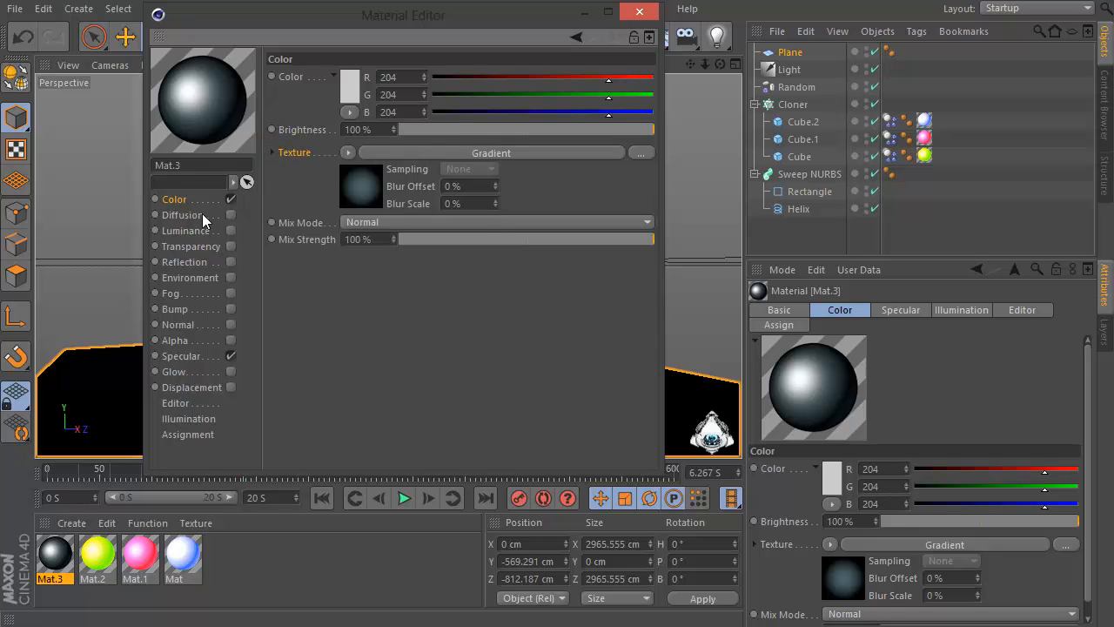
left_click(188, 230)
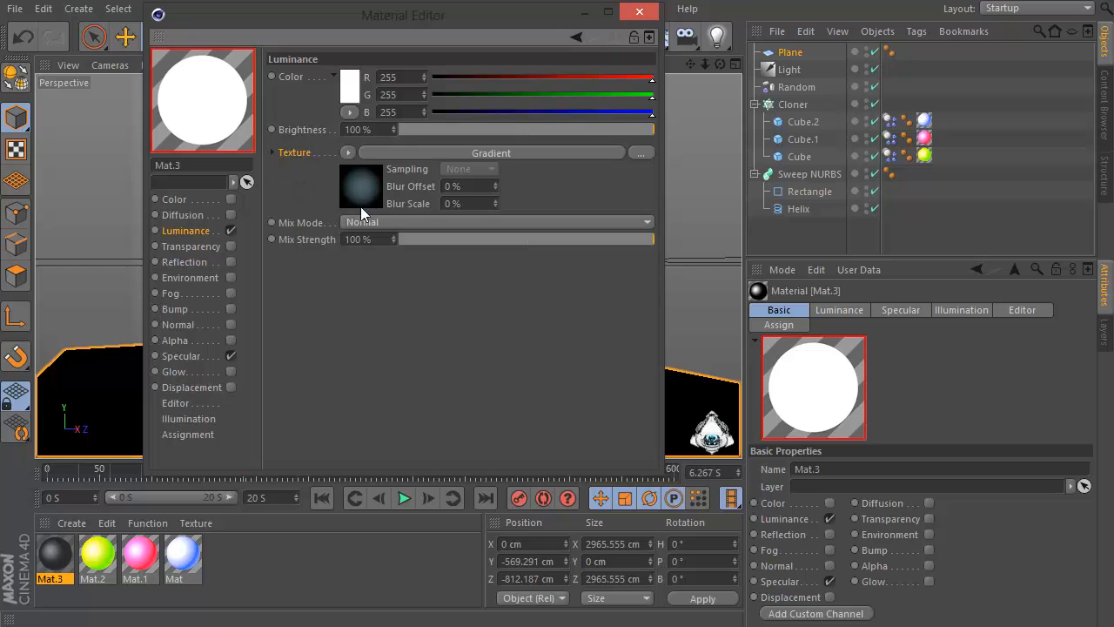
left_click(639, 10)
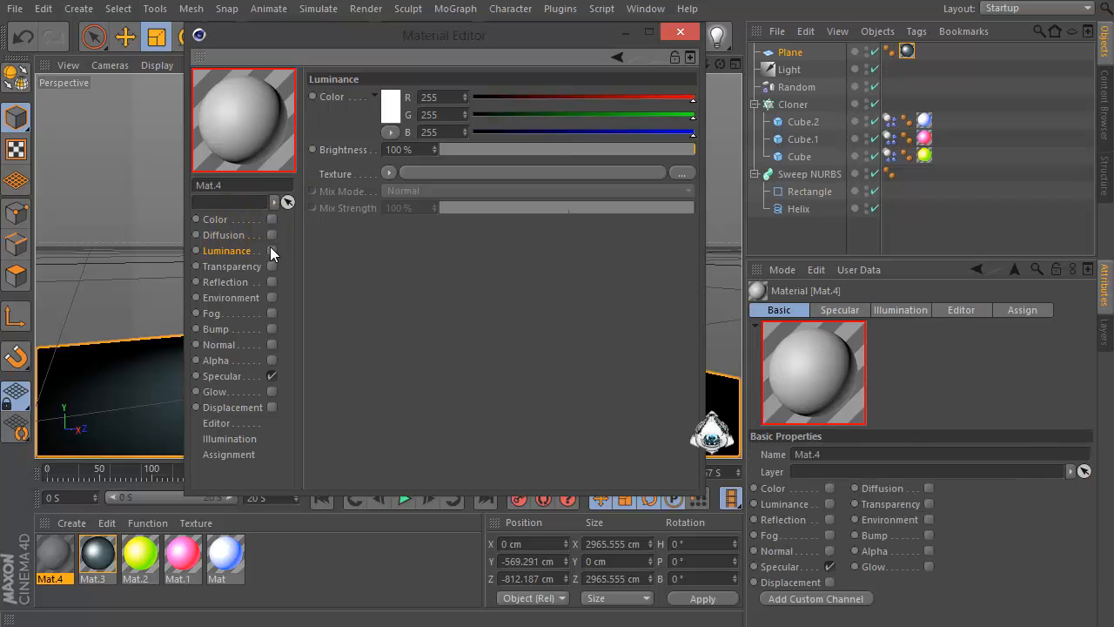
Step: Enable luminance on Mat.4 so the ground material glows white
left_click(195, 250)
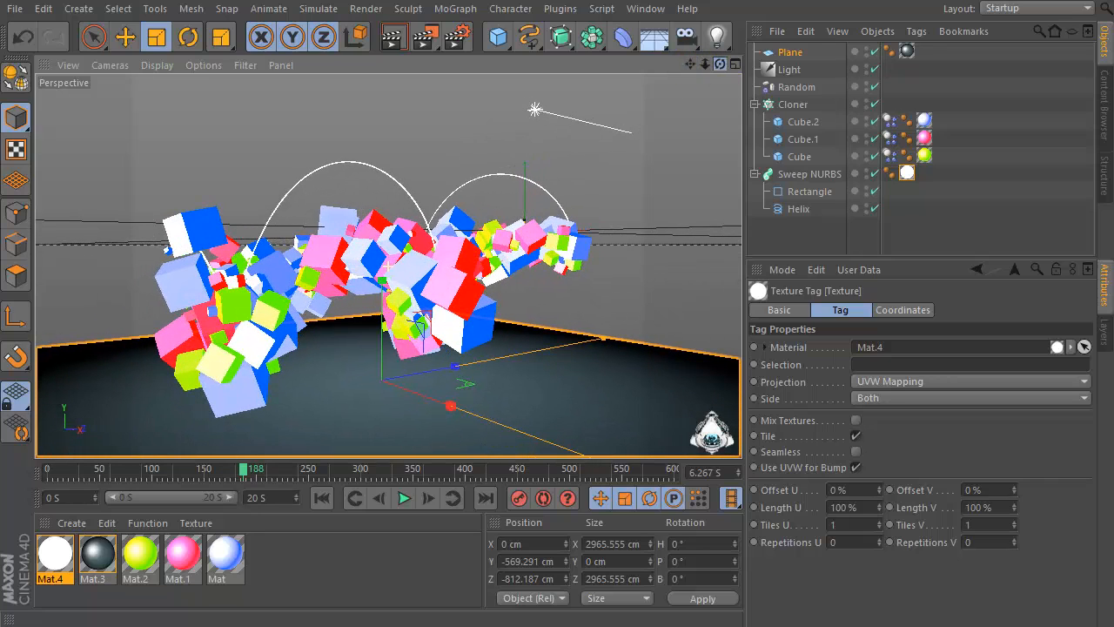
Step: Play the simulation, recolour Mat.1 orange (R255 G170 B0), then replay and stop playback
left_click(404, 498)
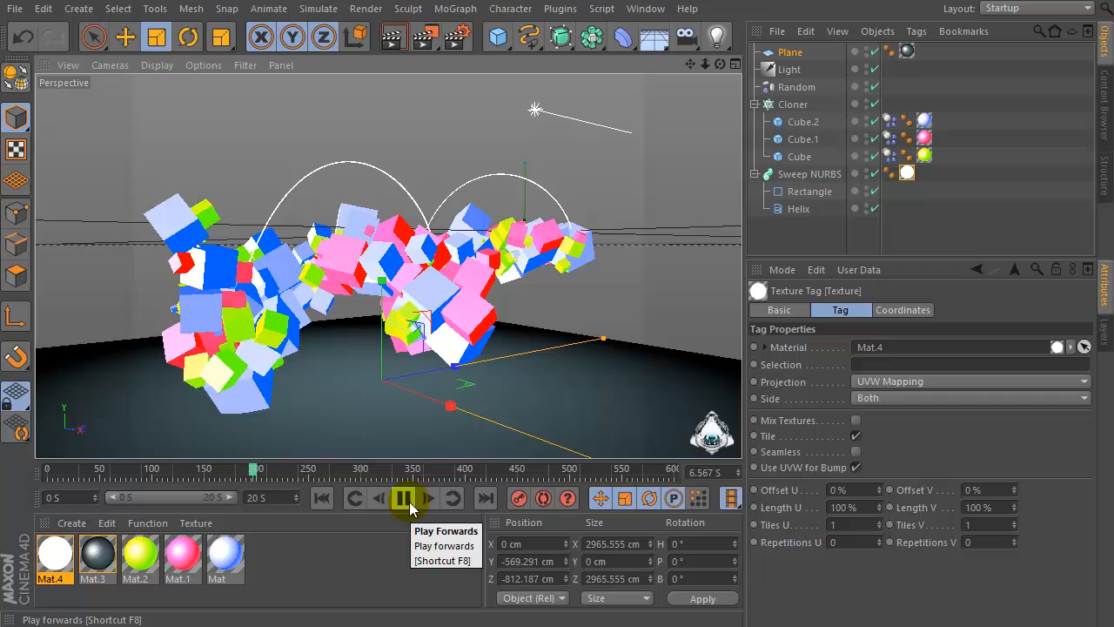
left_click(404, 498)
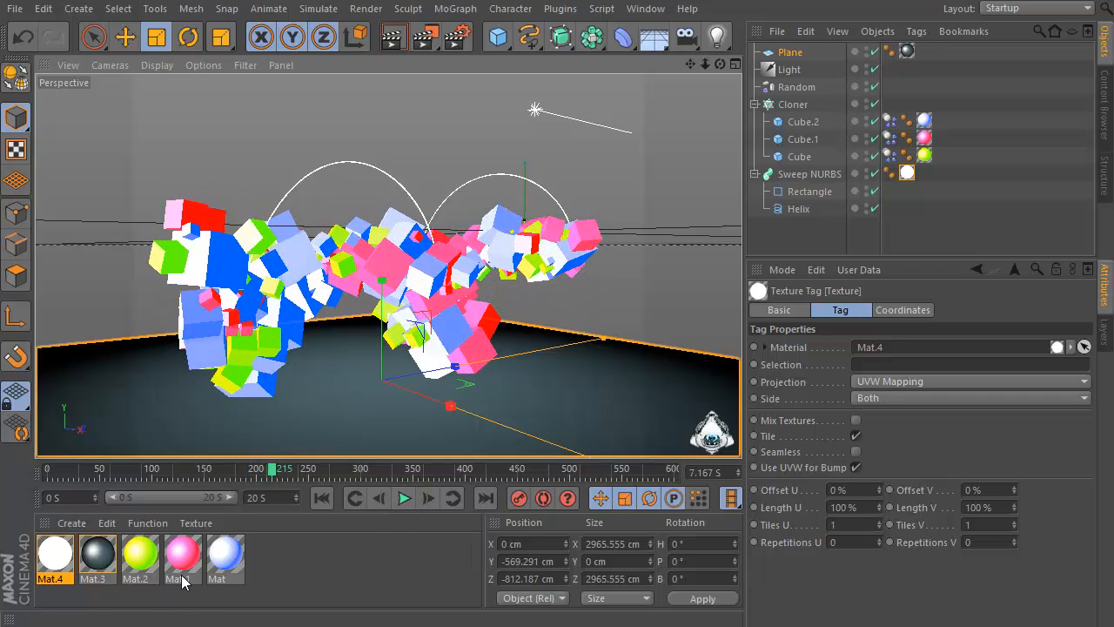
double_click(181, 557)
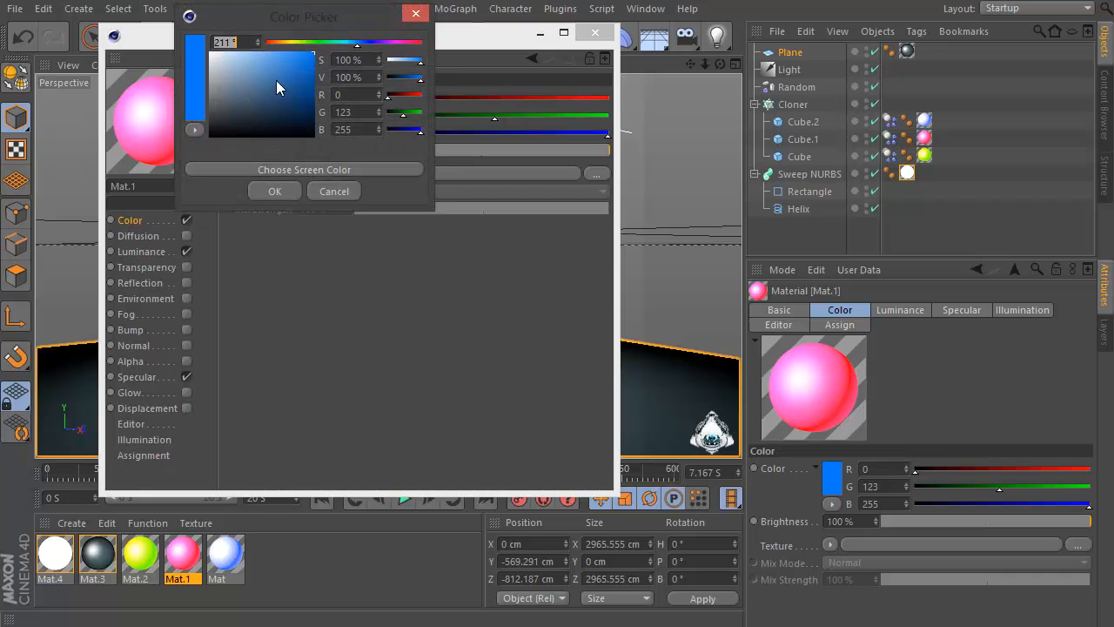
left_click(275, 190)
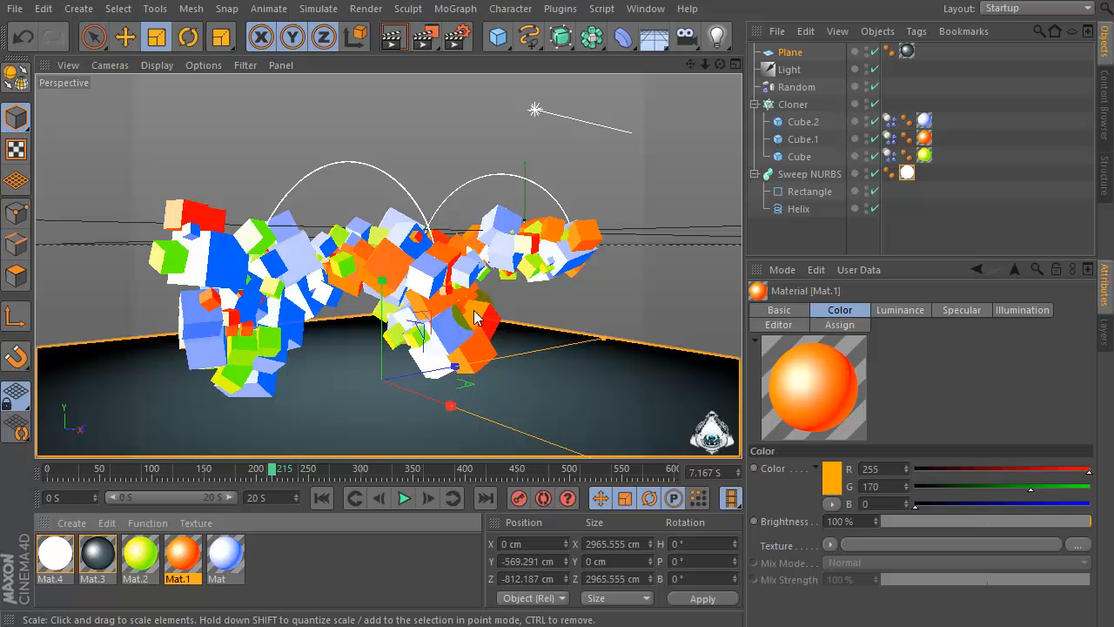
left_click(404, 498)
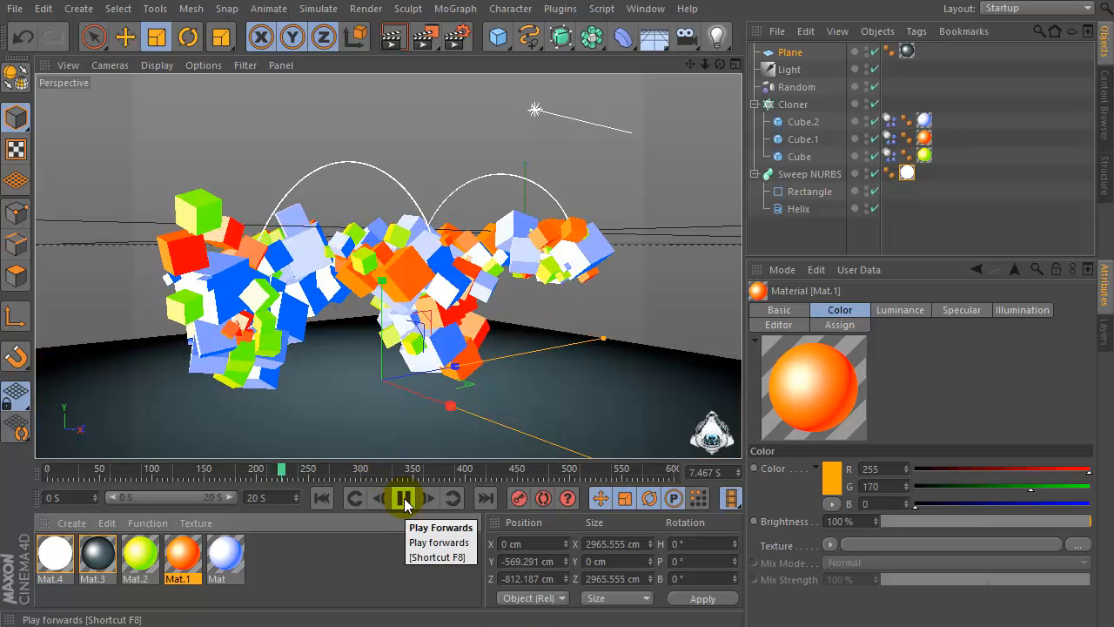
left_click(404, 498)
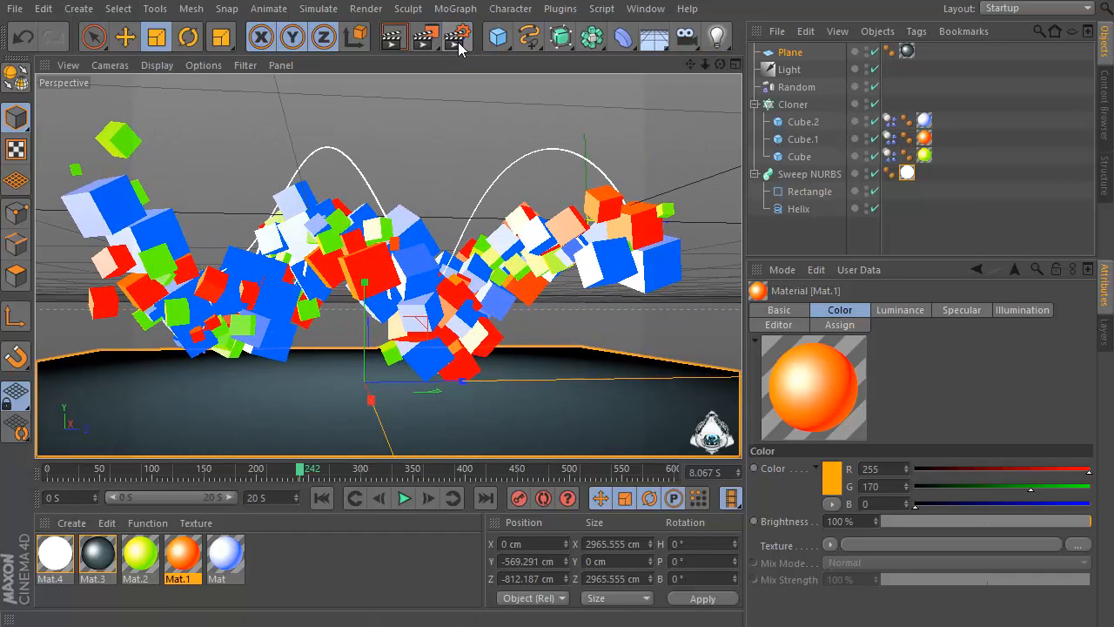
Step: Set render output to the HDV/HDTV 720 29.97 preset with frame range All Frames
left_click(456, 37)
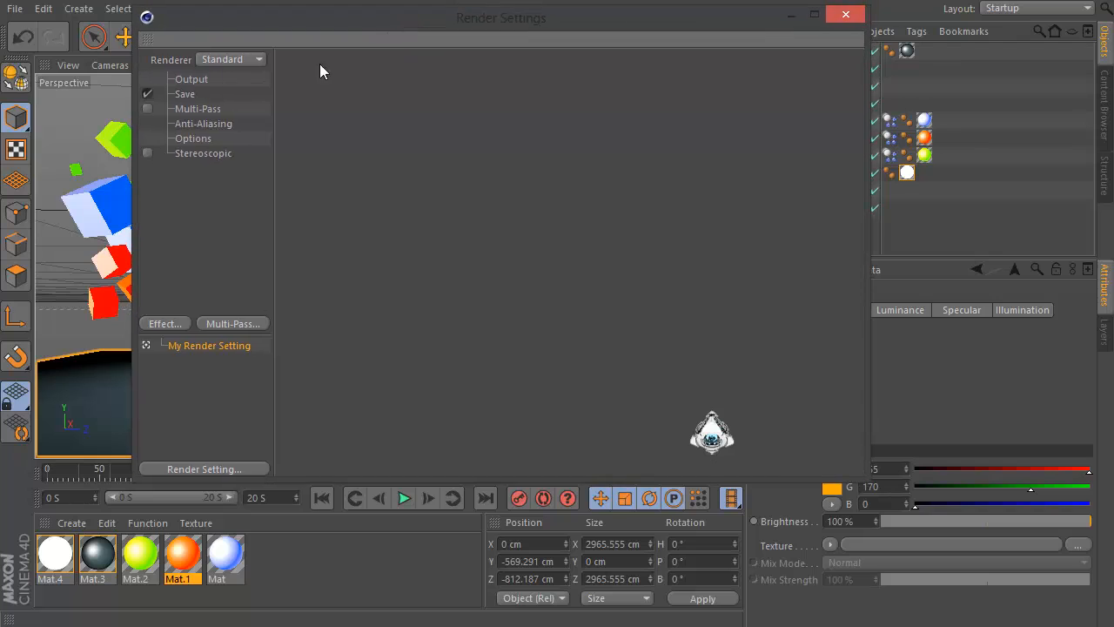
left_click(192, 79)
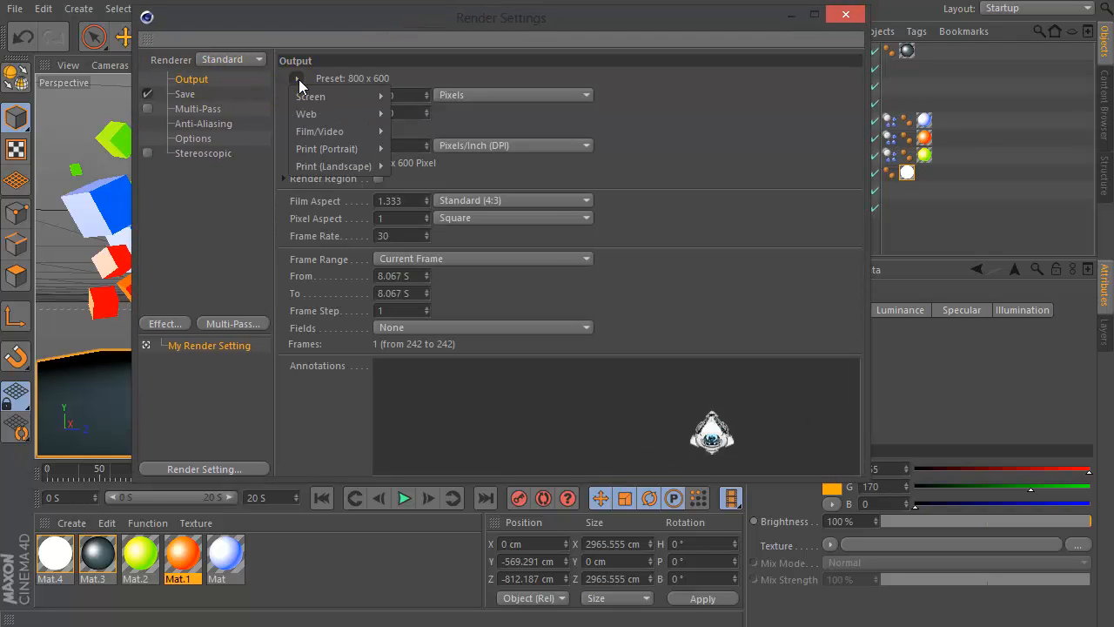
left_click(321, 131)
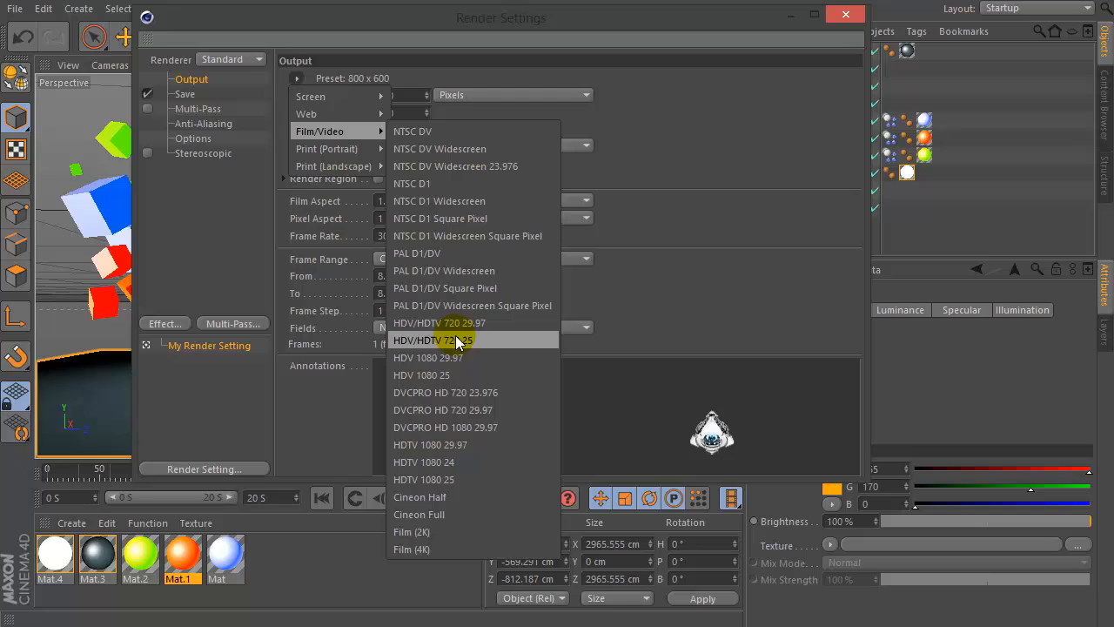
left_click(439, 322)
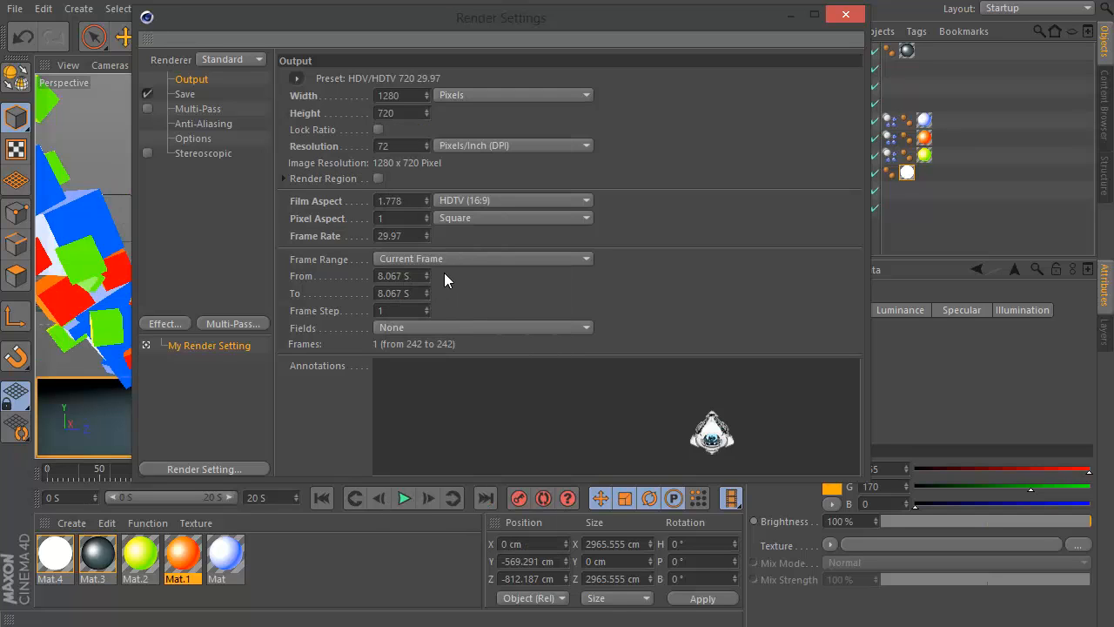
left_click(483, 258)
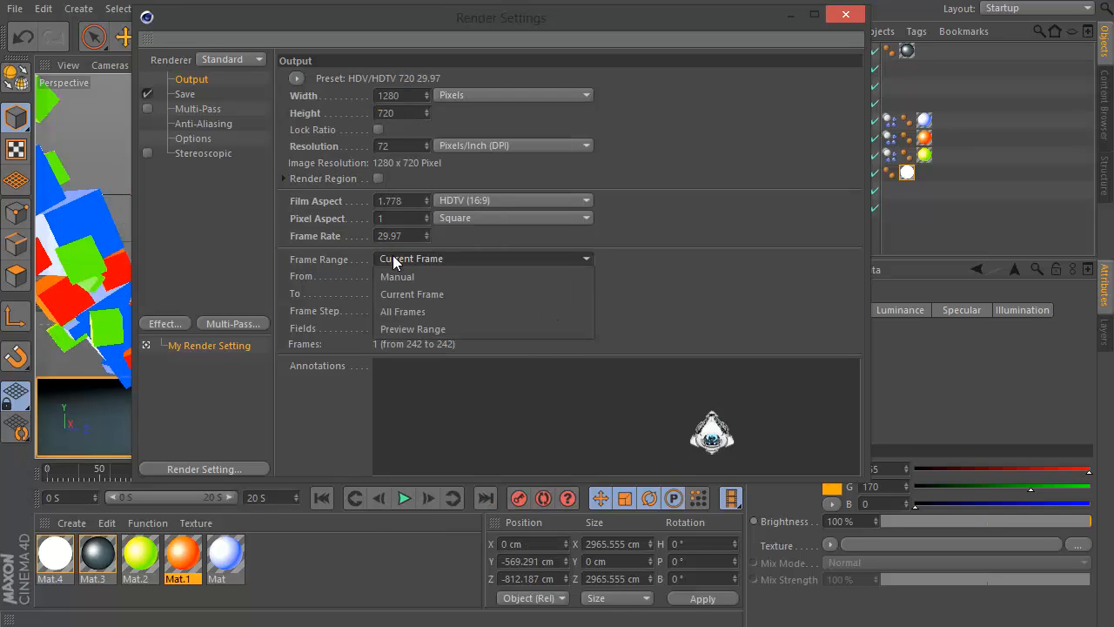
left_click(402, 310)
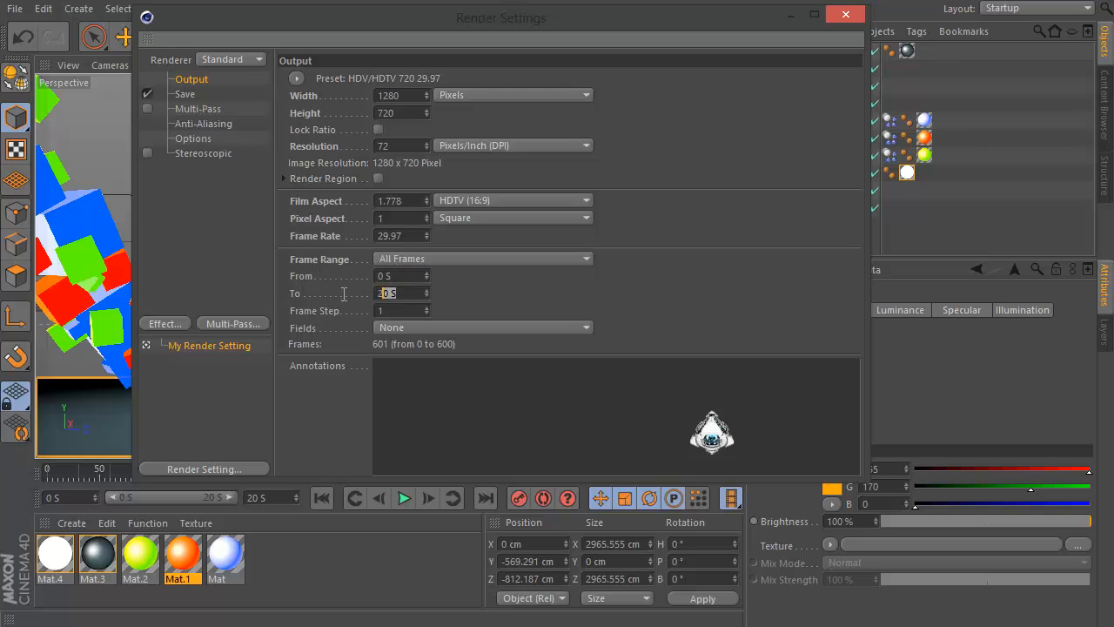
left_click(184, 94)
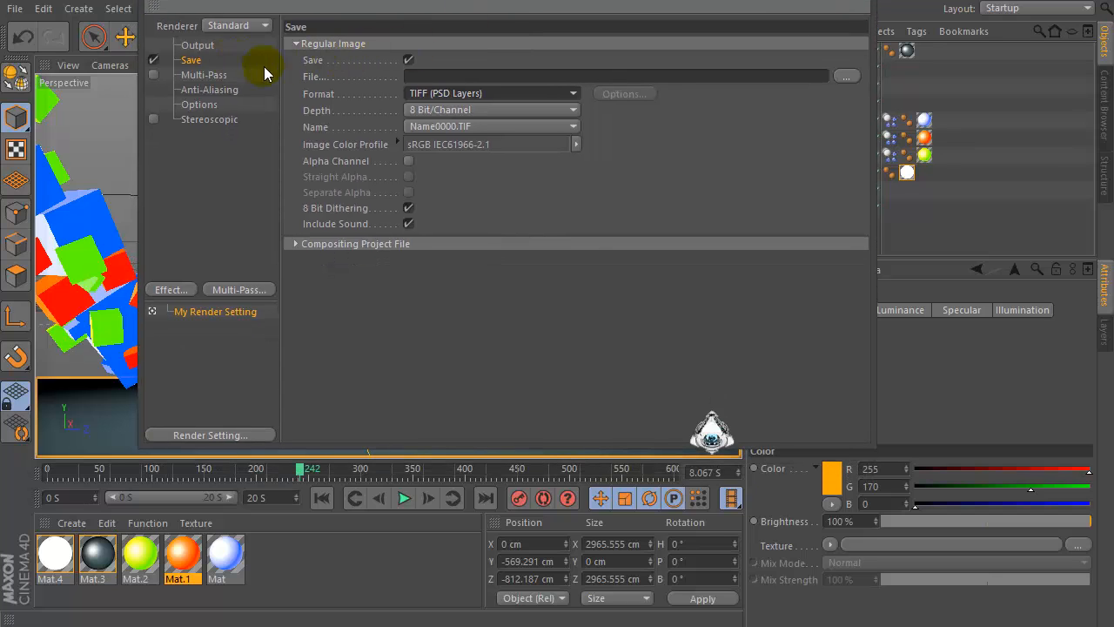
Step: Set the render save format to QuickTime Movie
left_click(491, 94)
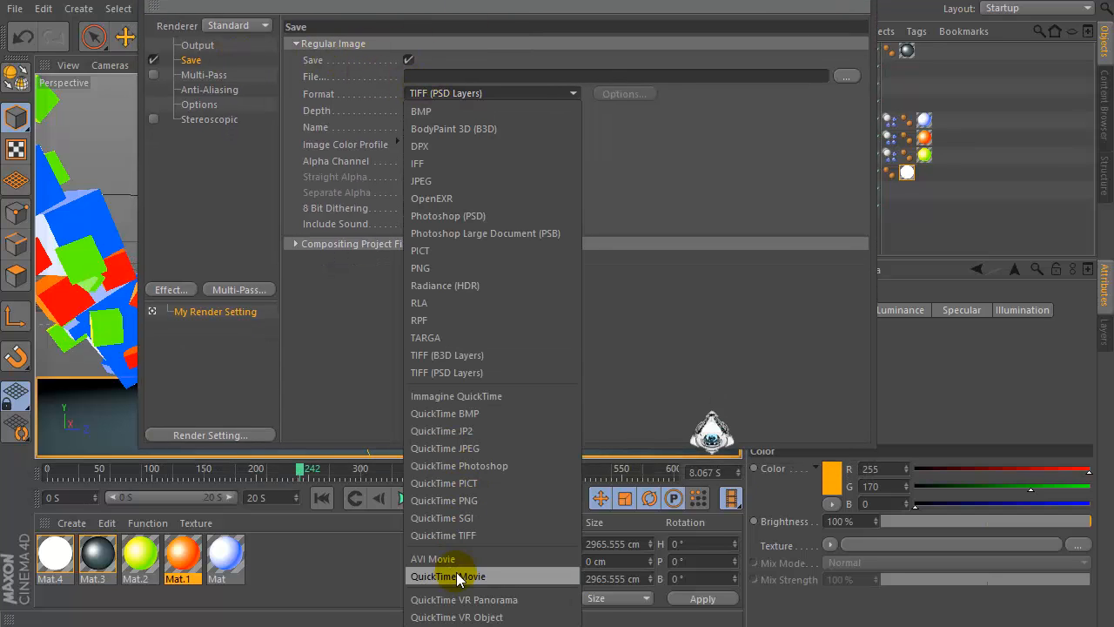
left_click(448, 577)
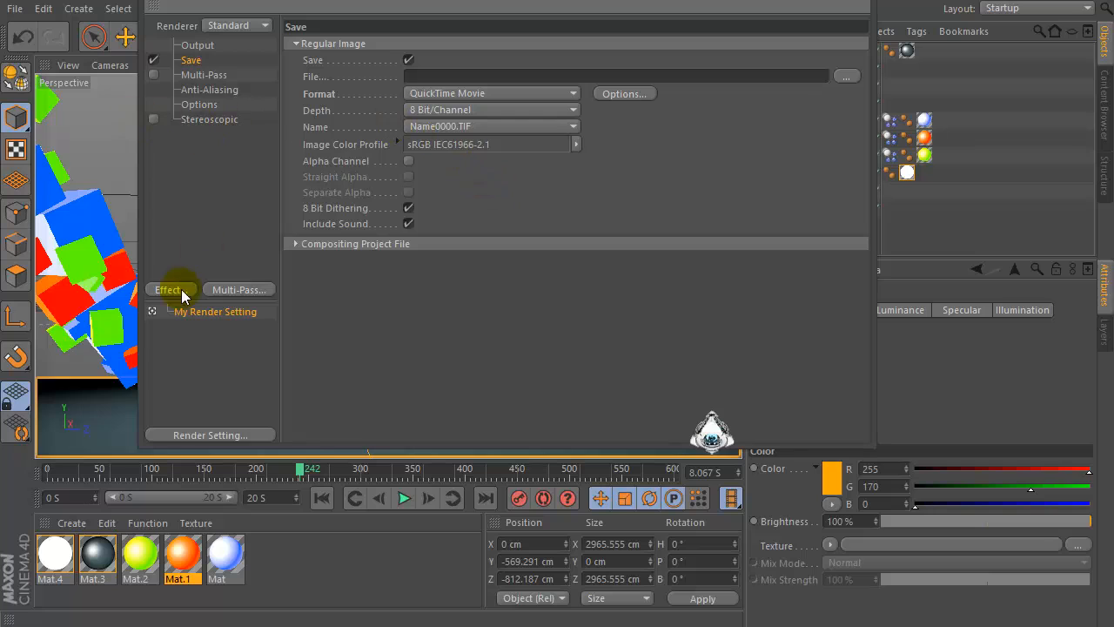
left_click(167, 289)
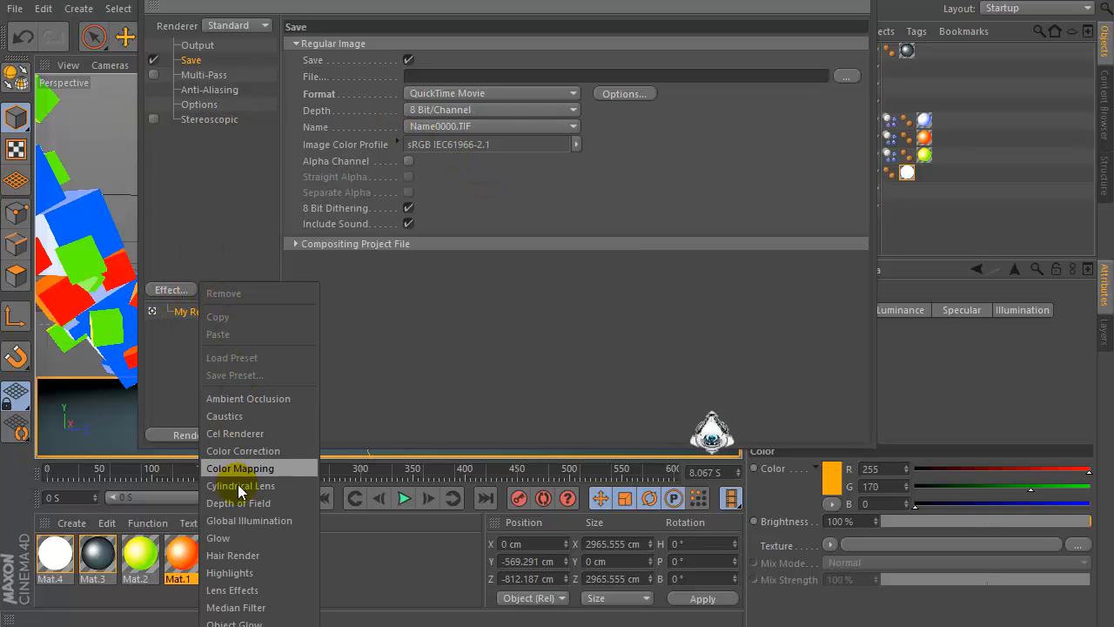
Step: Add Global Illumination and Ambient Occlusion effects, with GI record density Low and gamma 2.5
left_click(249, 519)
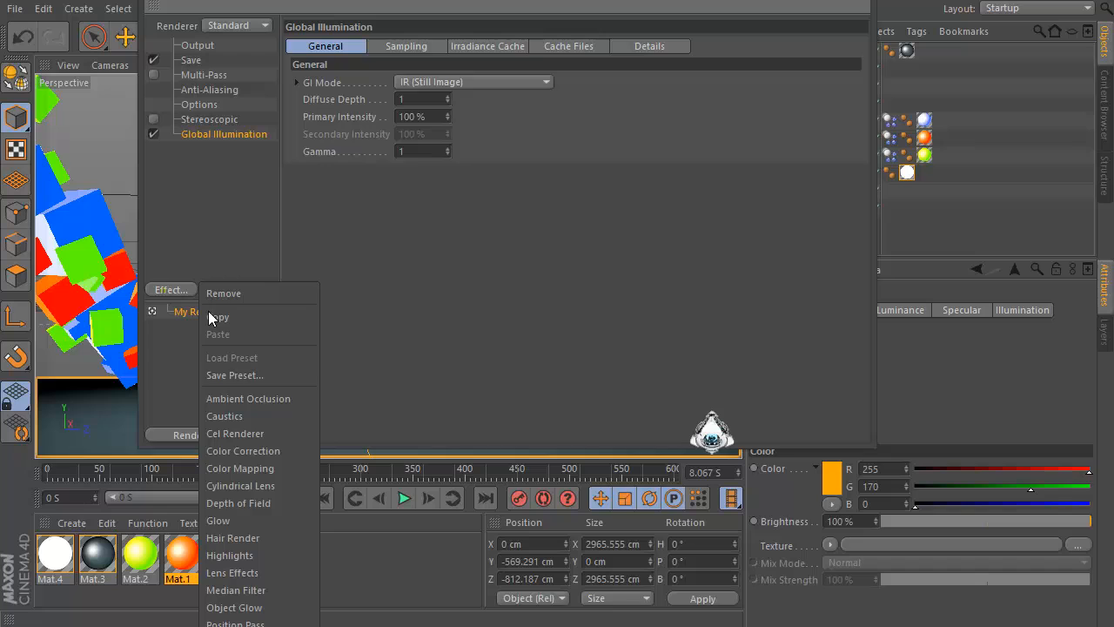
left_click(247, 397)
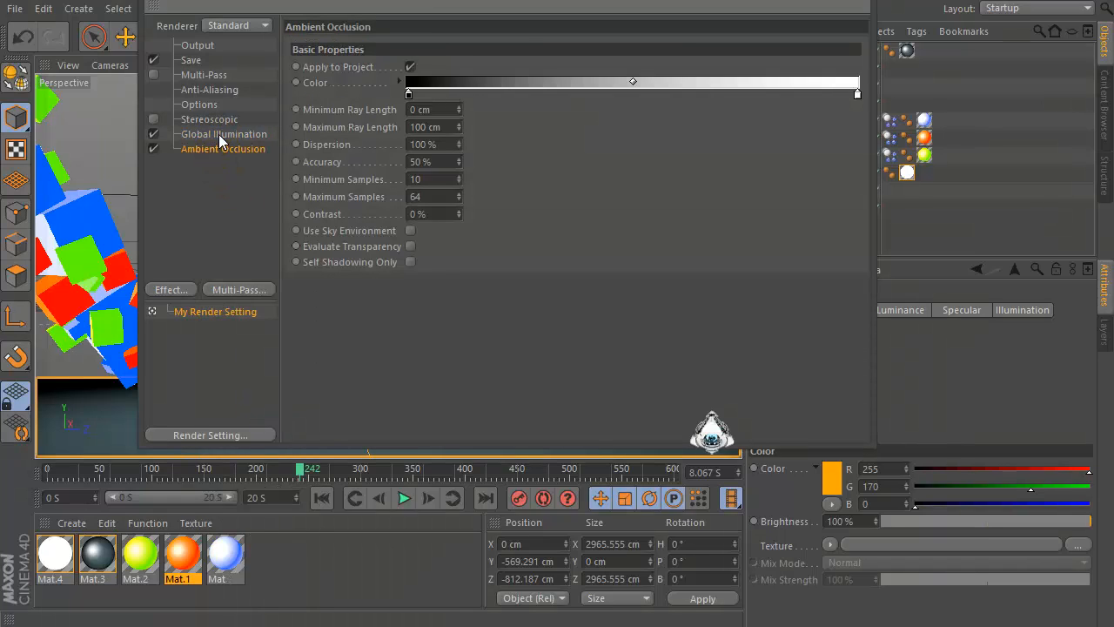
left_click(223, 132)
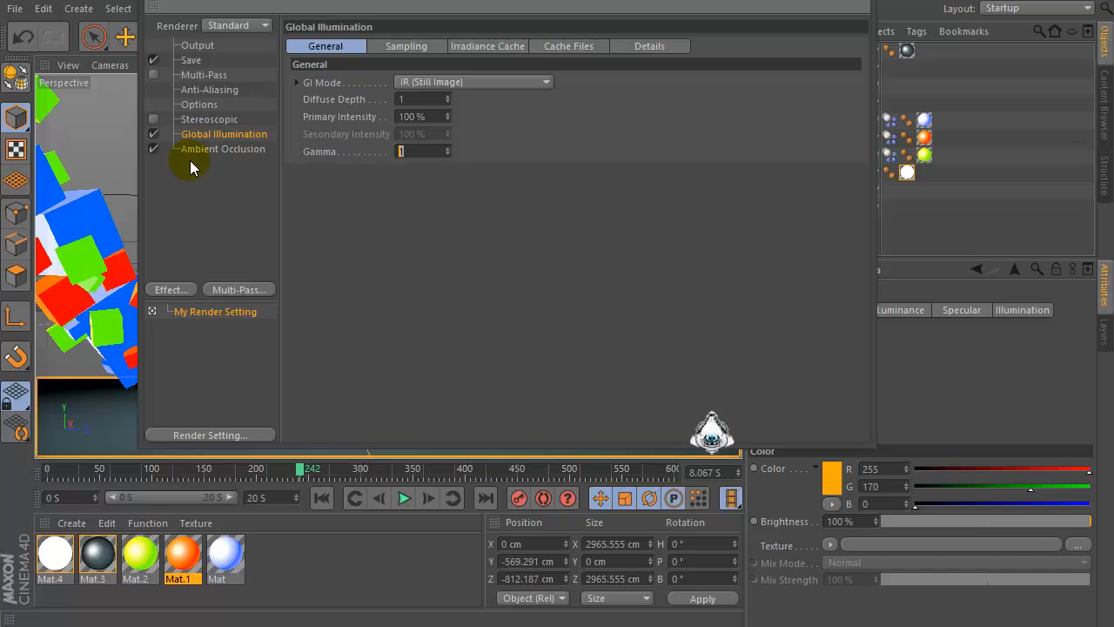
left_click(405, 46)
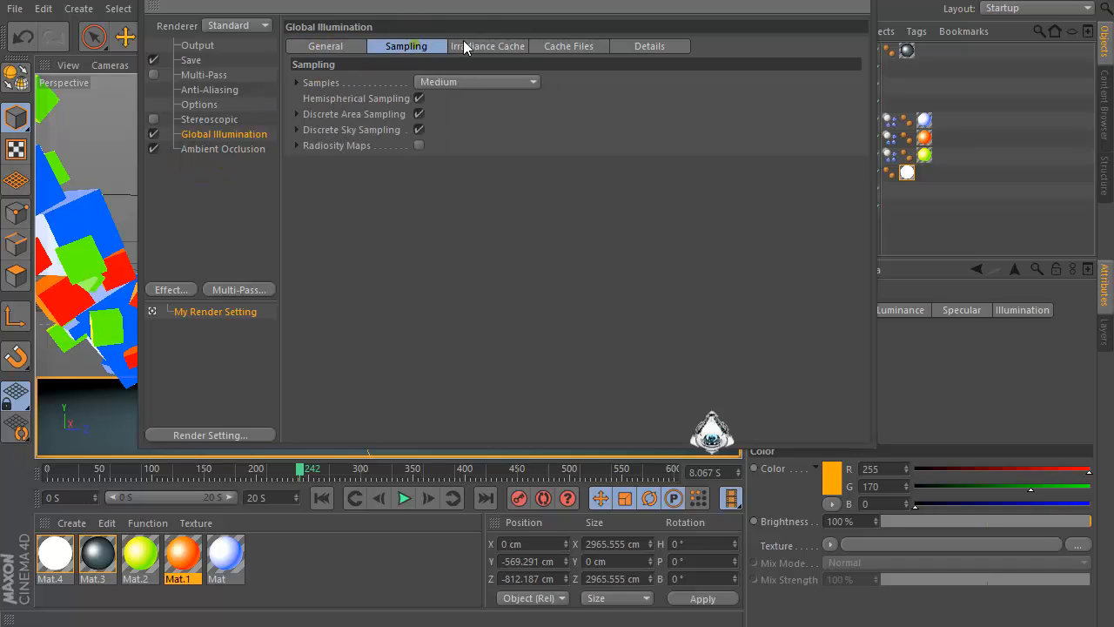
left_click(477, 82)
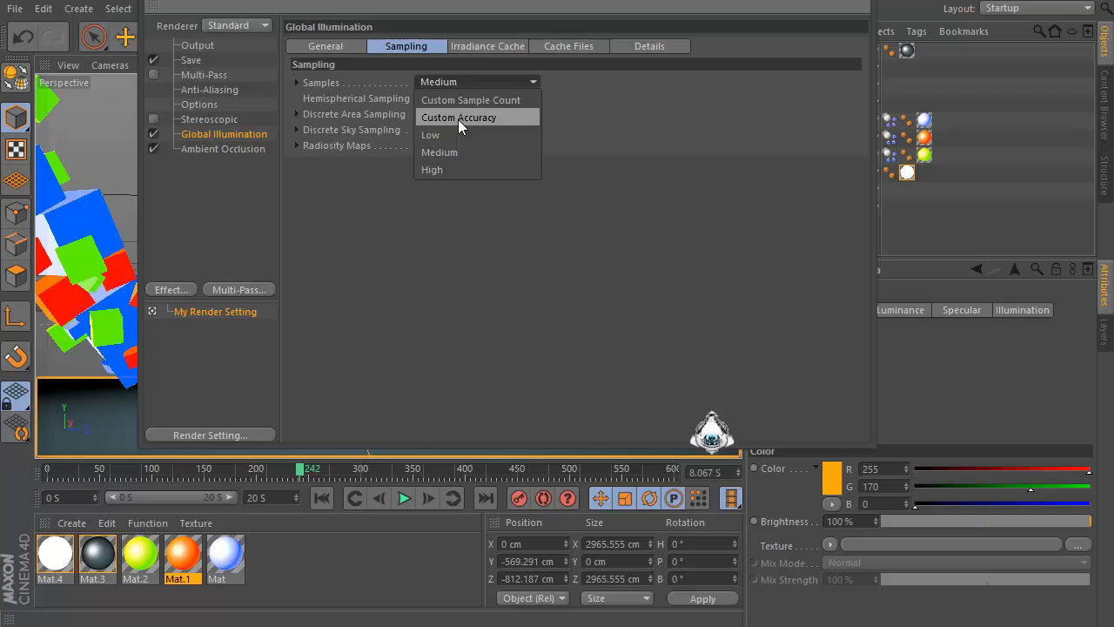
left_click(488, 45)
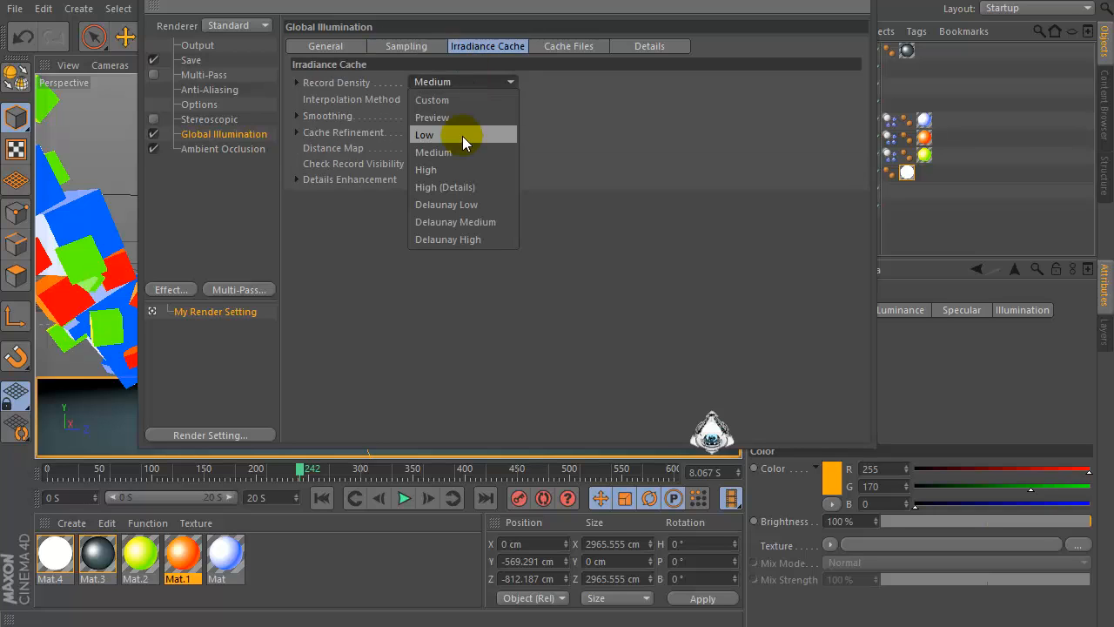
left_click(425, 134)
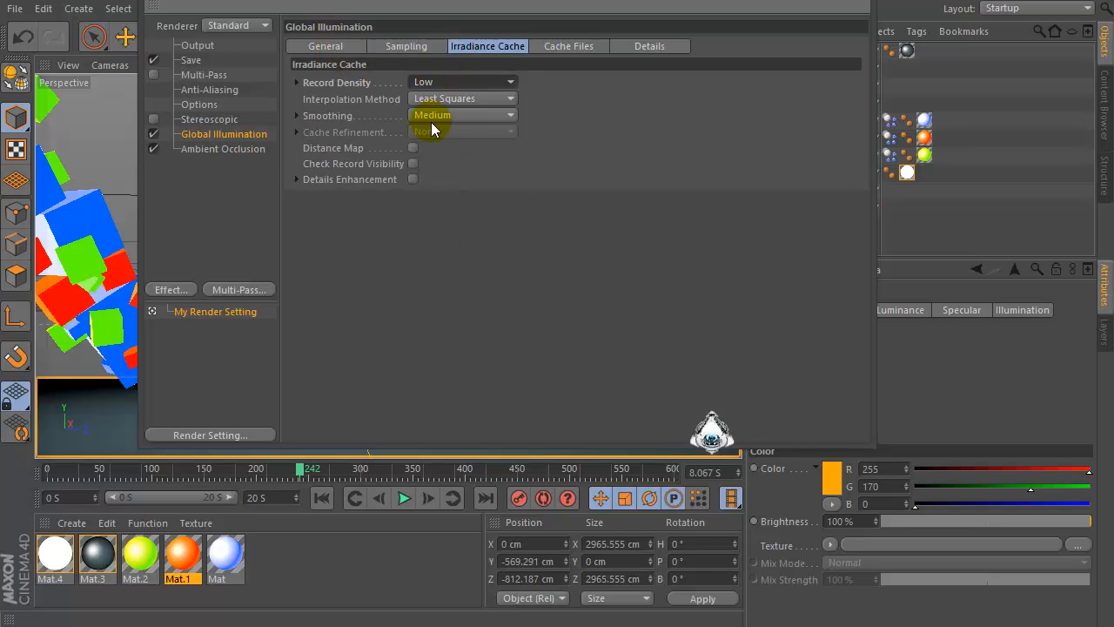
Step: Review the Ambient Occlusion settings and close Render Settings
left_click(325, 45)
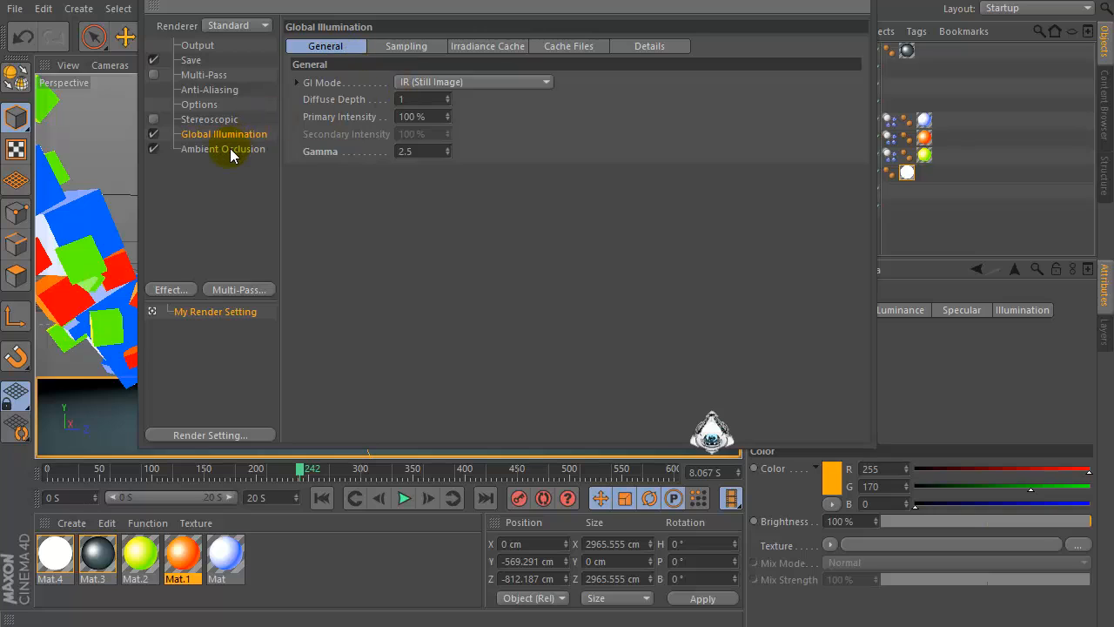
left_click(223, 148)
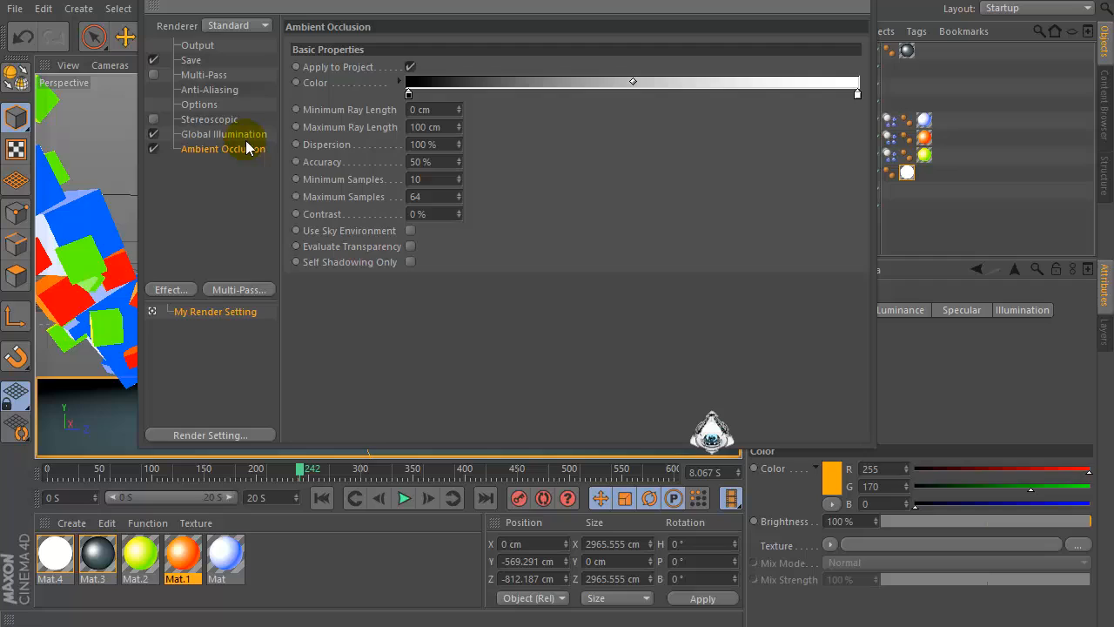
left_click(223, 133)
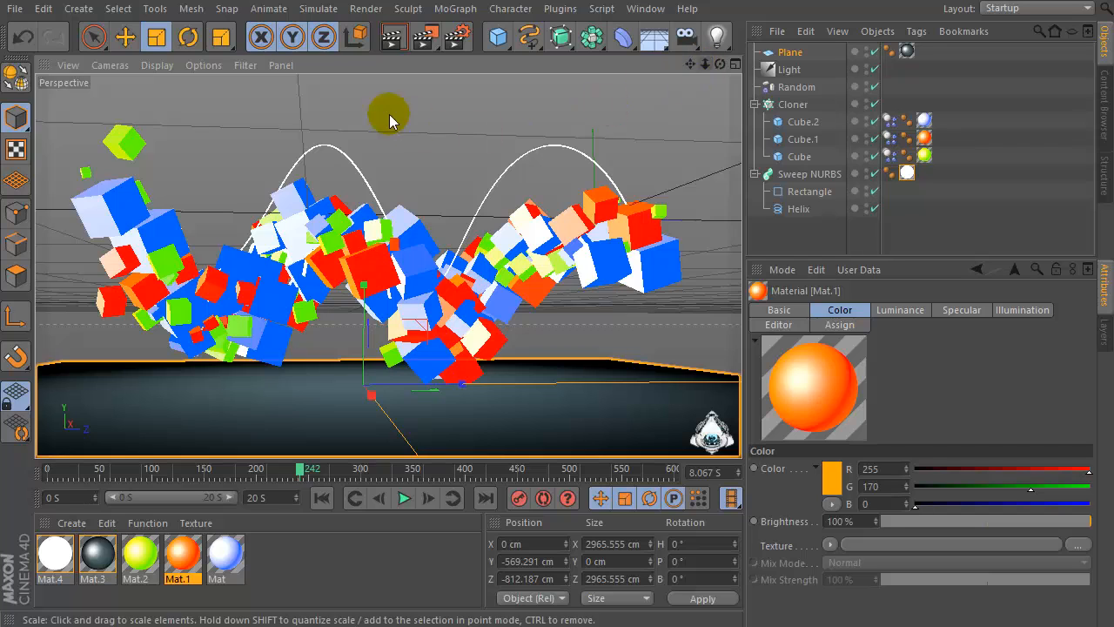
Step: Preview the lit render, give the ground plane a Collider Body tag, then replay the falling cubes
left_click(403, 498)
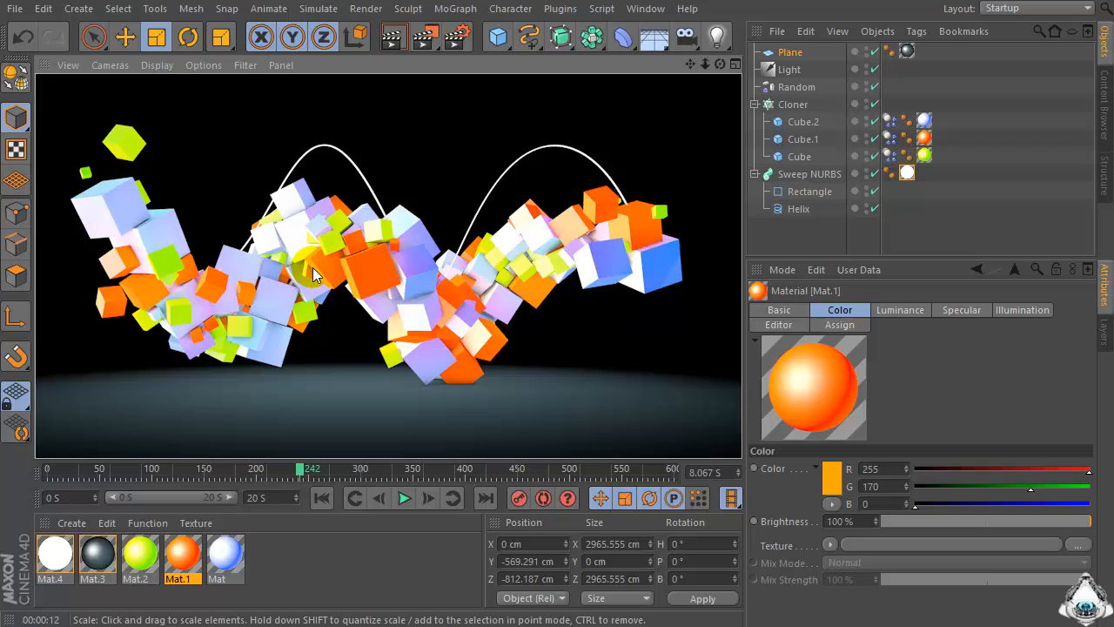
right_click(790, 52)
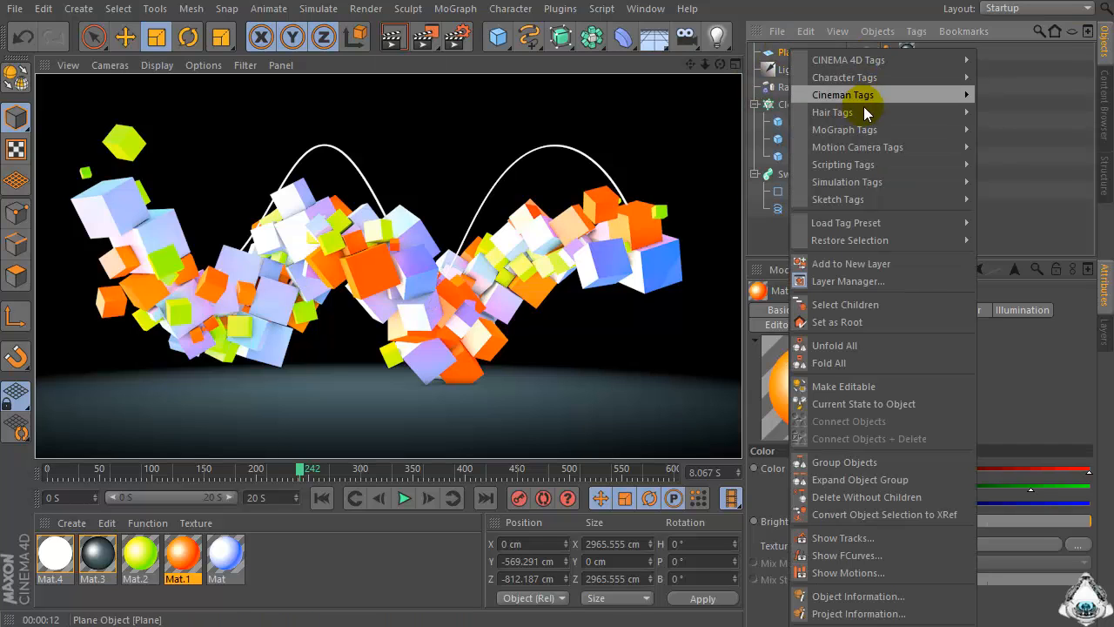
mouse_move(846, 181)
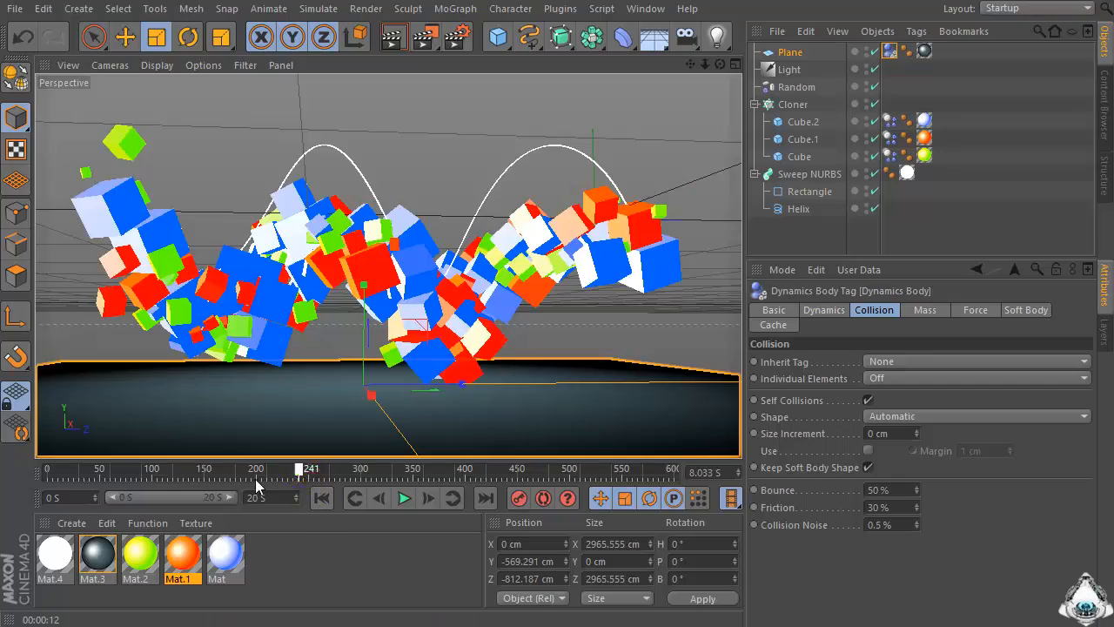
left_click(404, 498)
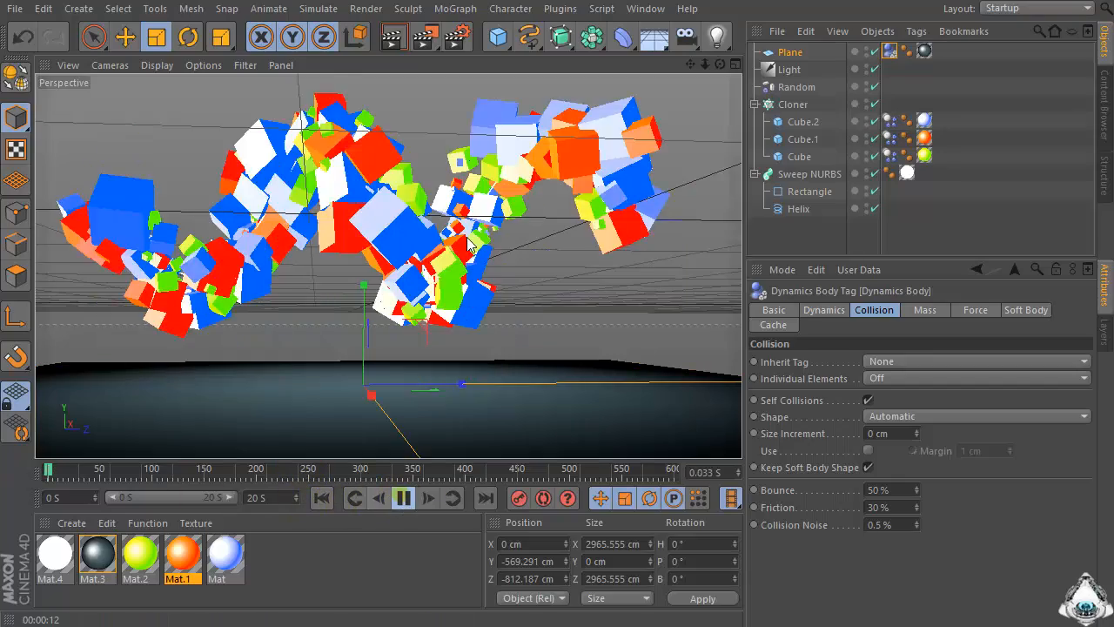
left_click(404, 498)
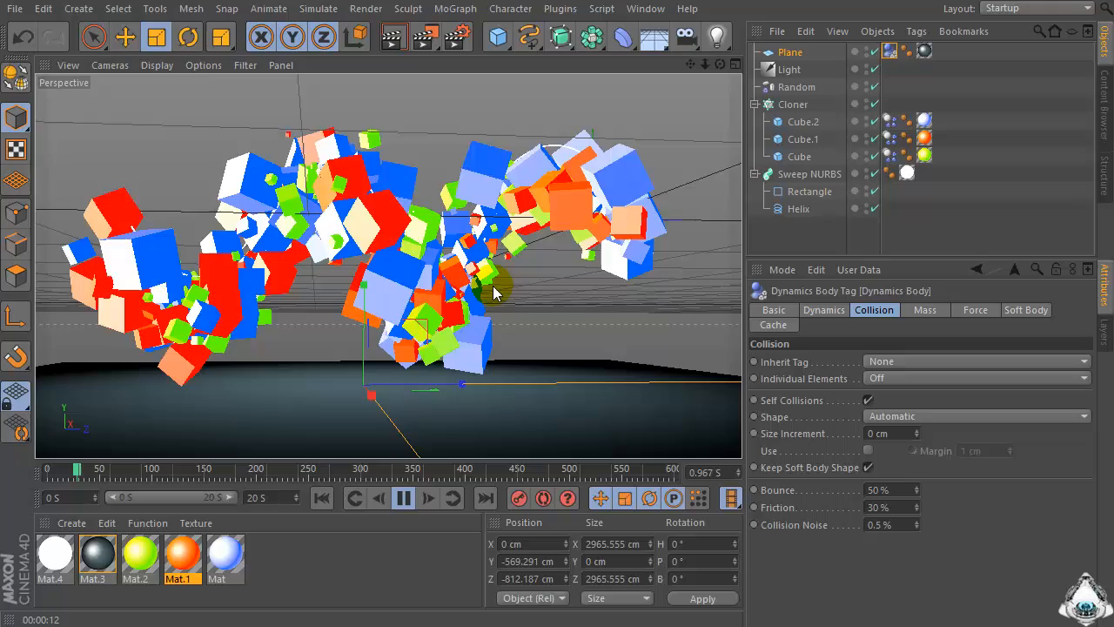